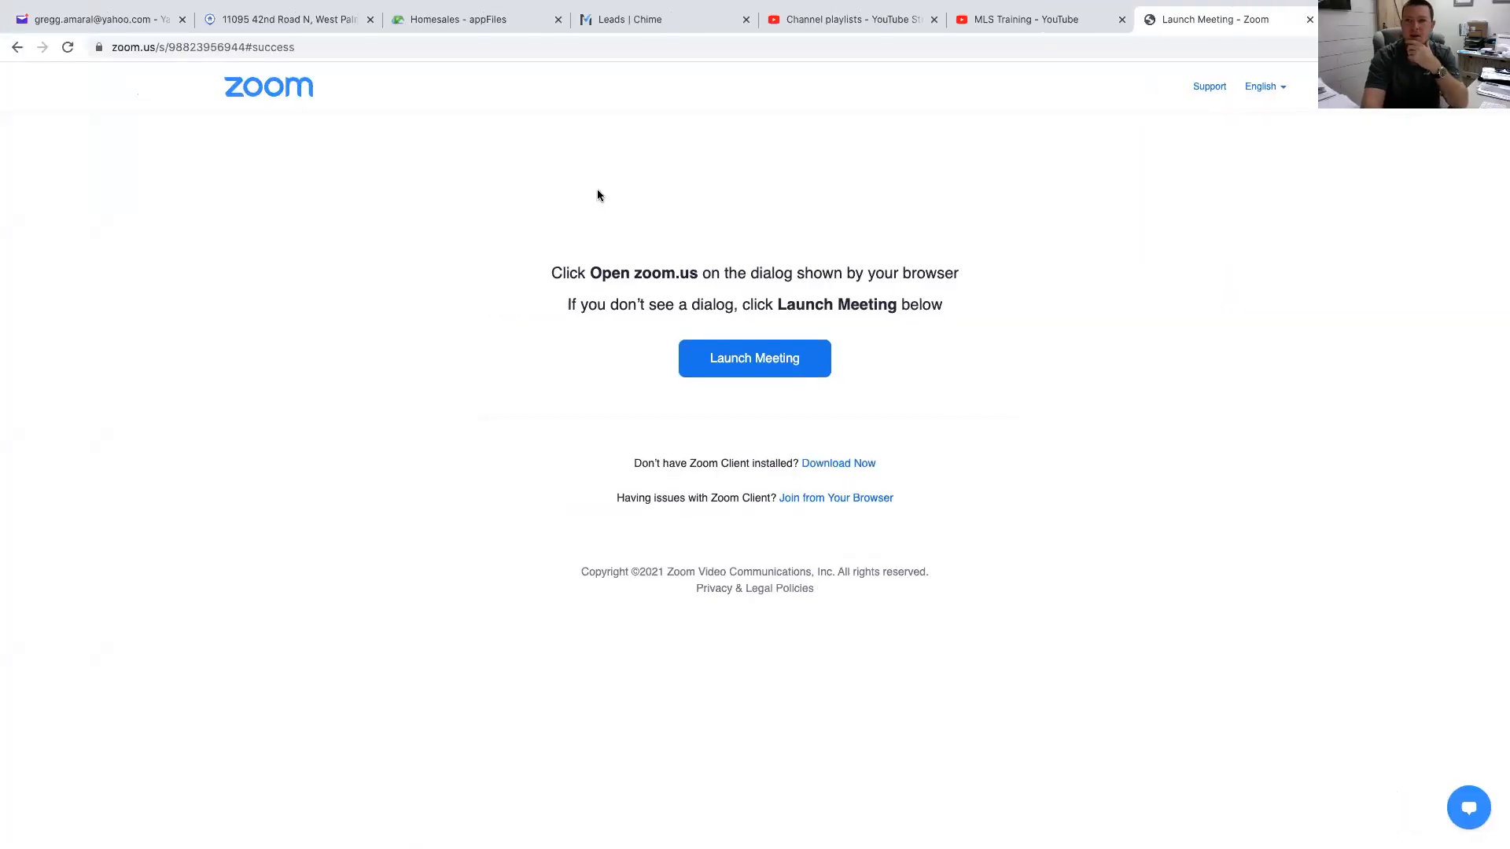
# Step: Search Google for 'my realtor dash login' and reach the member dashboard from the Login result
pyautogui.click(284, 19)
pyautogui.write('my')
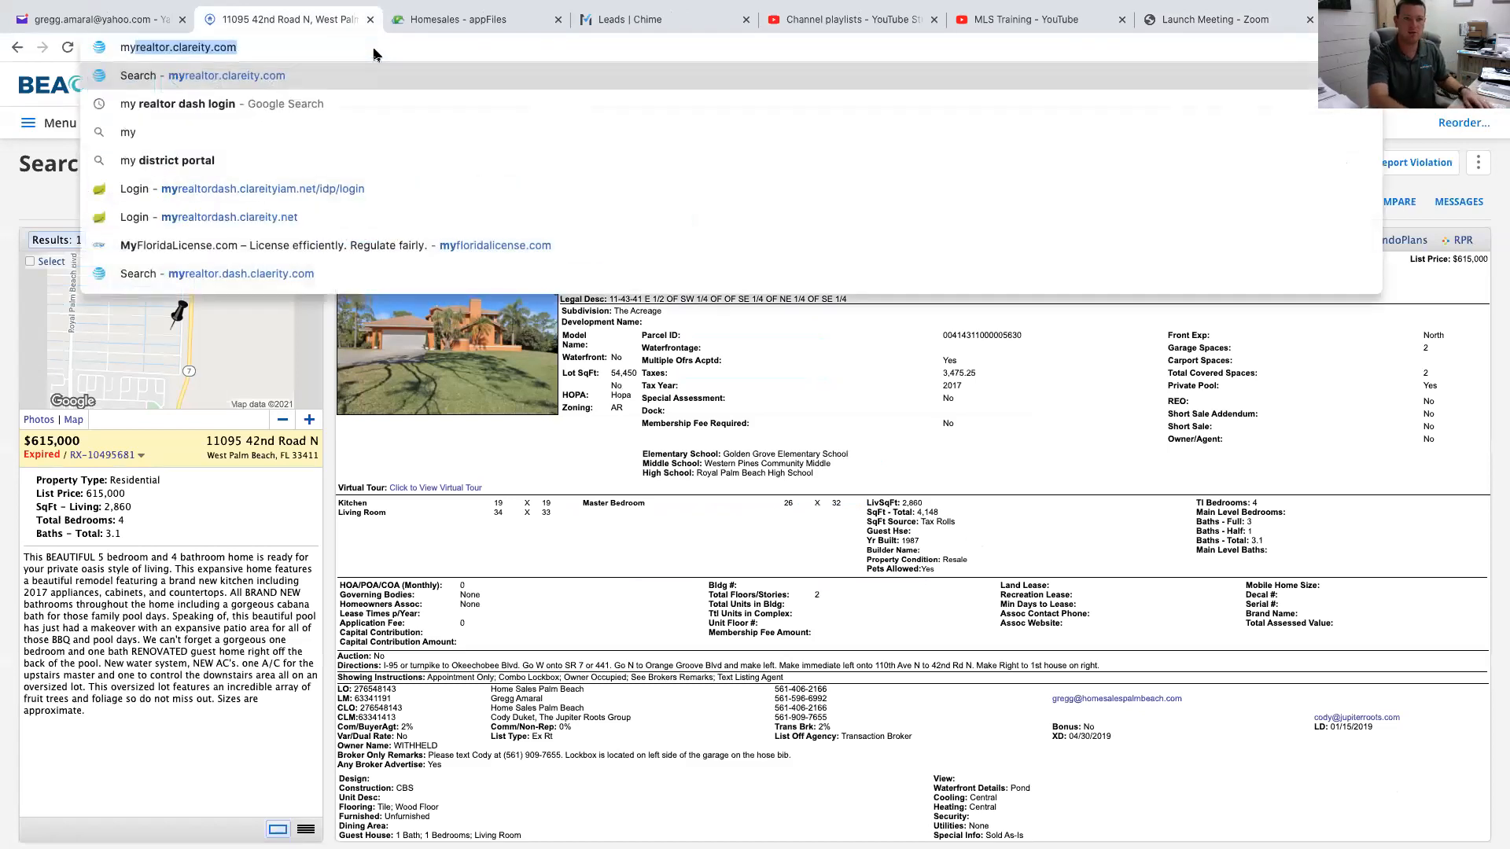
pyautogui.click(220, 104)
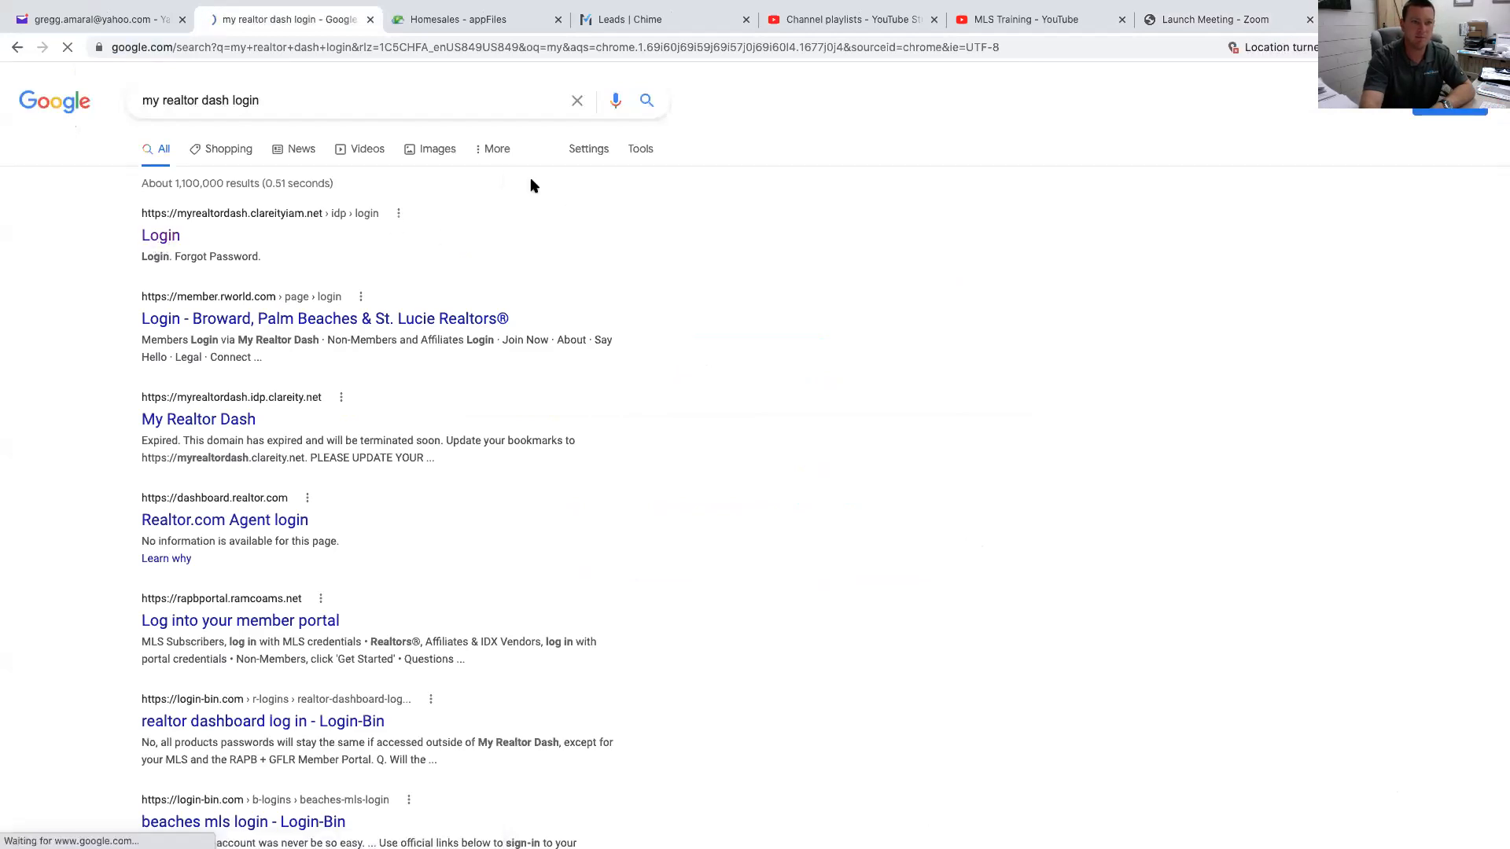
pyautogui.click(161, 234)
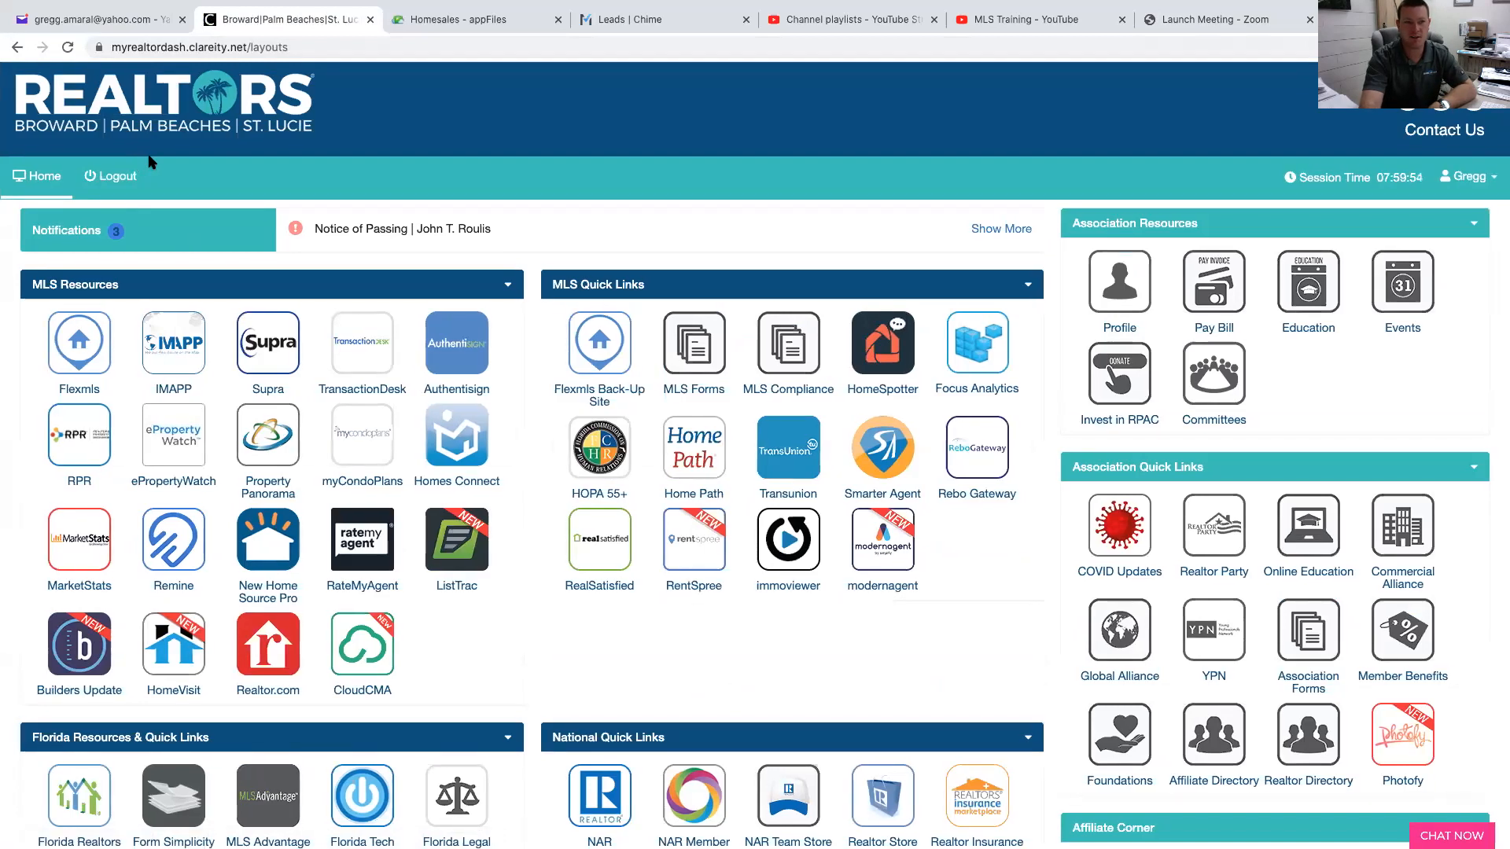
pyautogui.moveTo(93, 349)
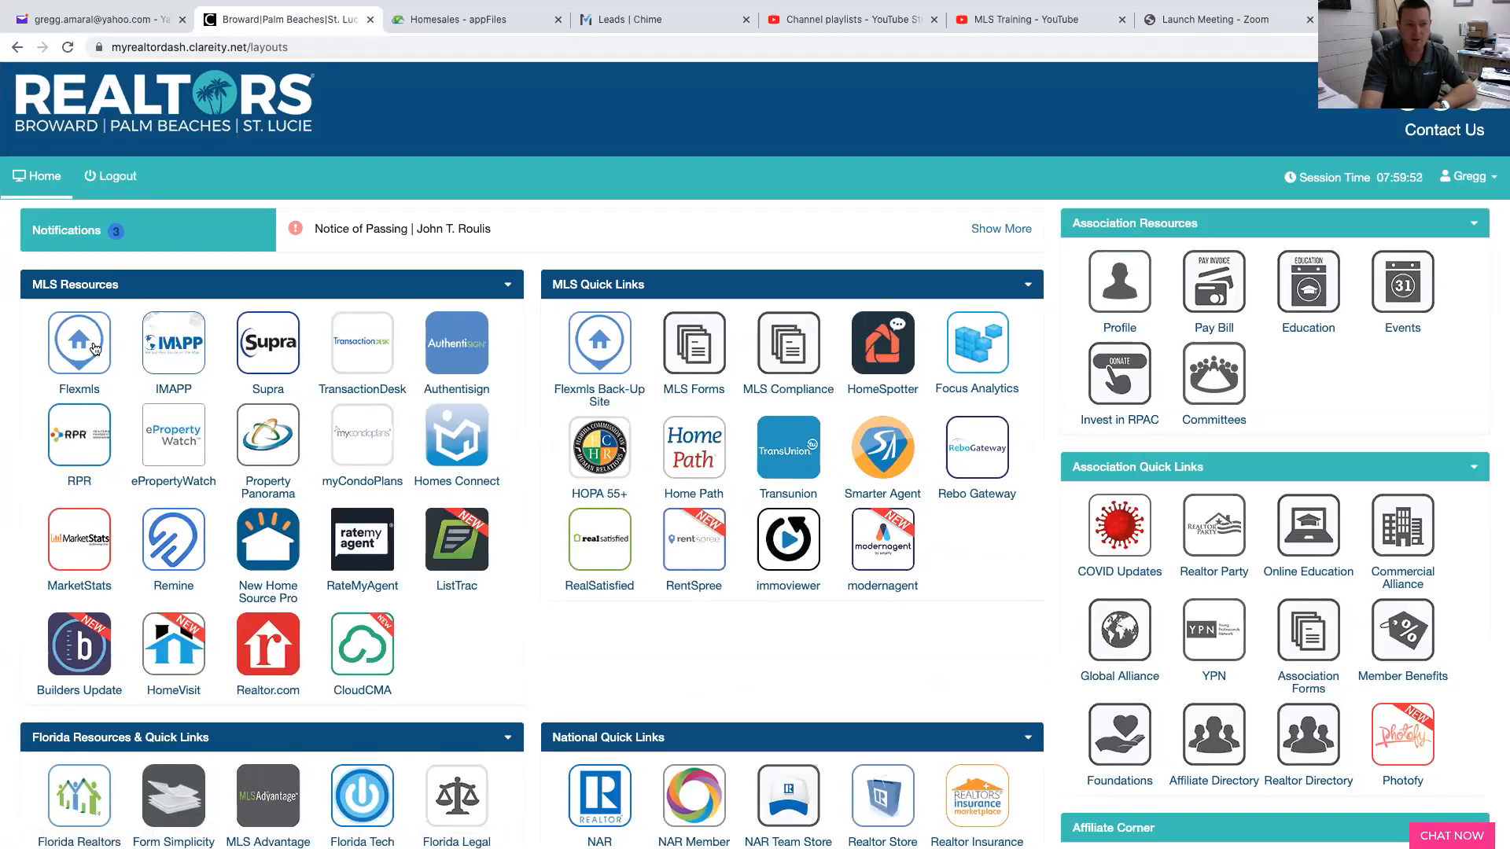
# Step: Launch Flexmls from the MLS Resources section of My Realtor Dash
pyautogui.click(78, 343)
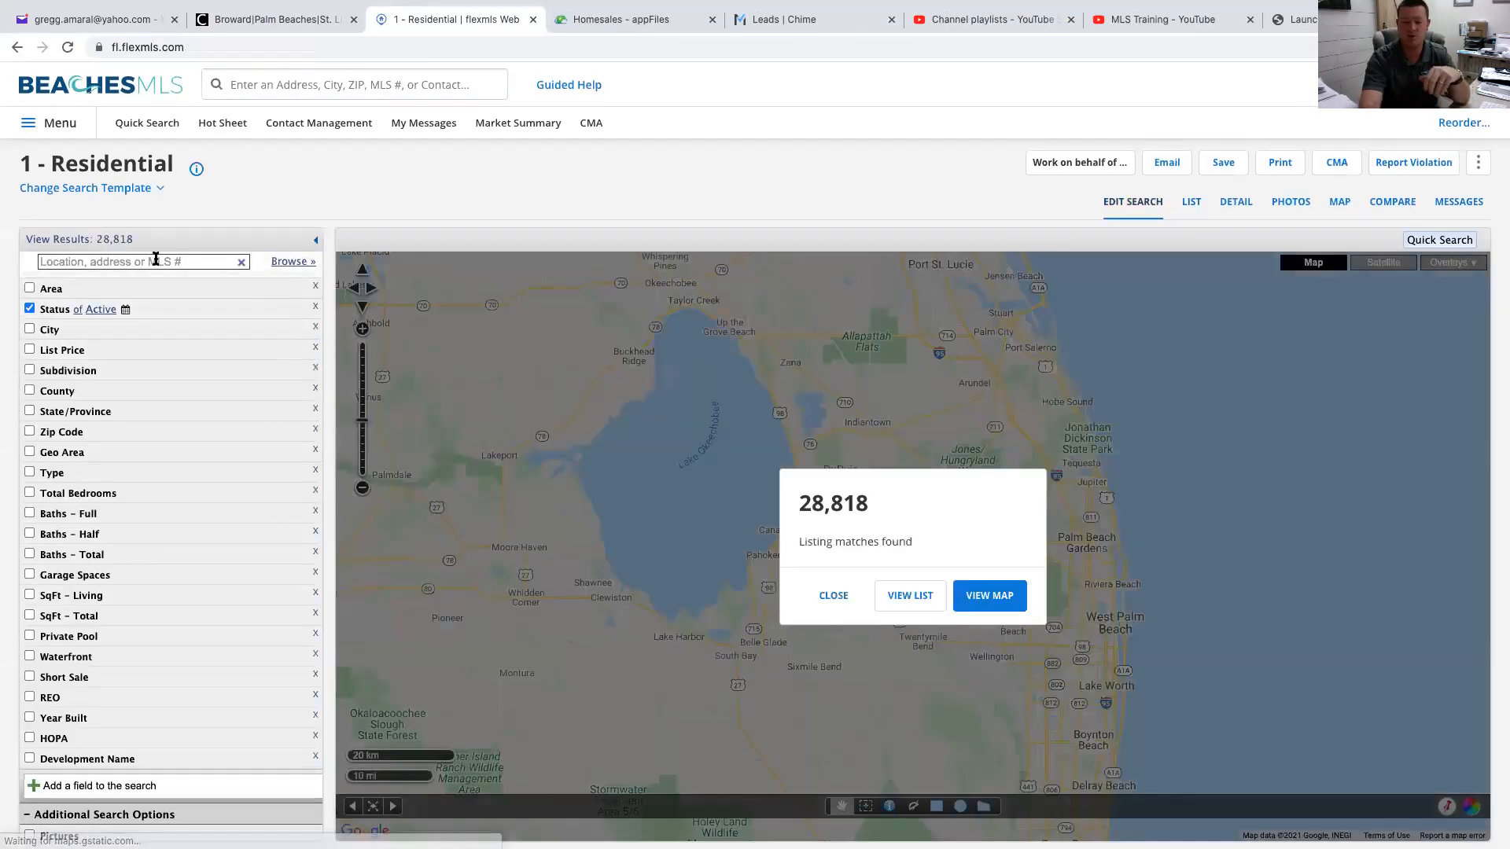
# Step: Add Jupiter, Tequesta and Palm Beach Gardens to the Location criterion, leaving 437 listings
pyautogui.click(135, 261)
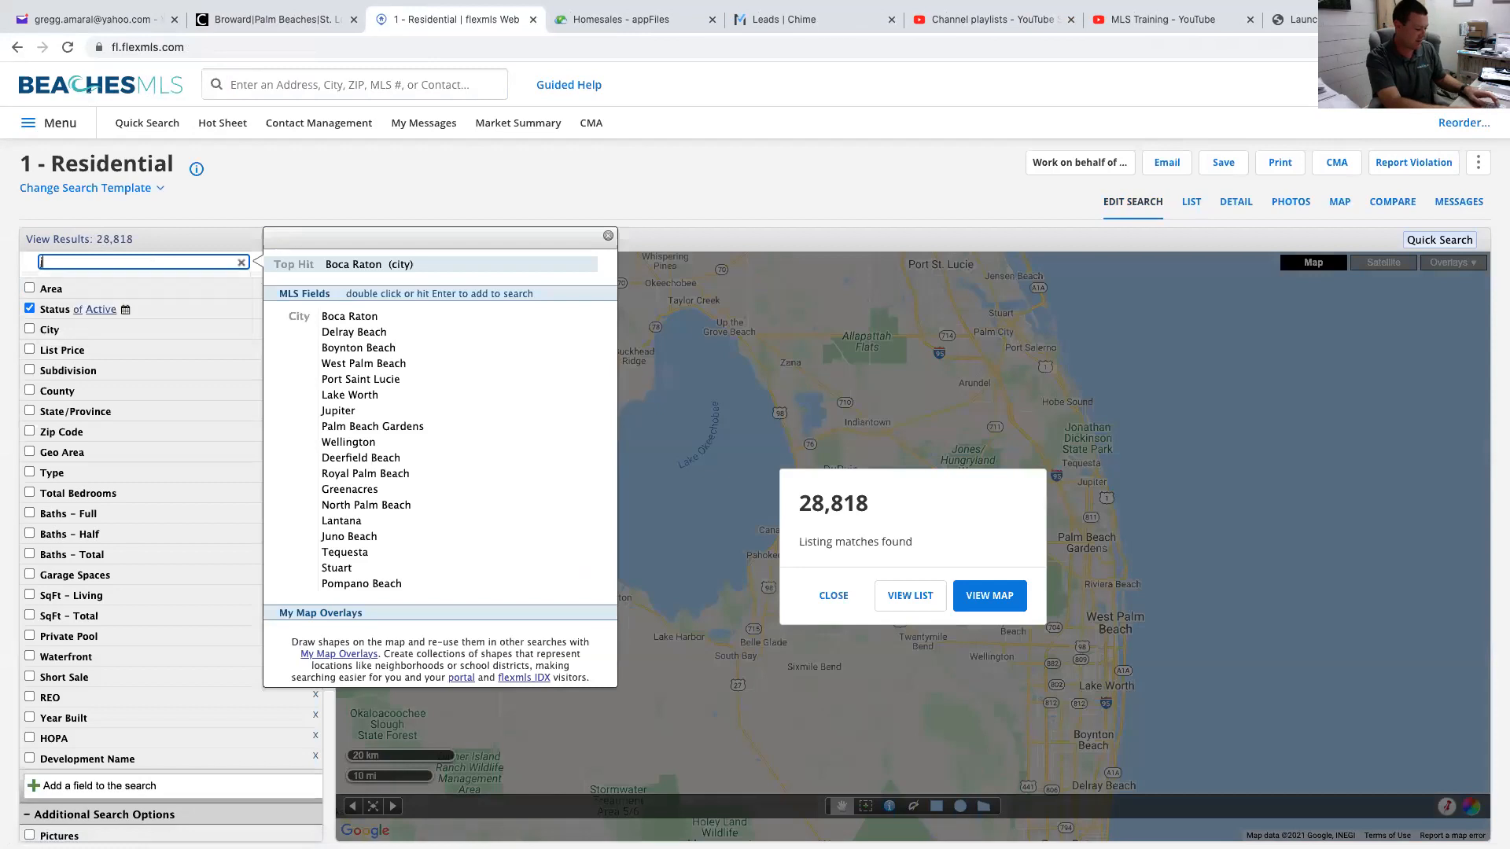
pyautogui.write('jupi')
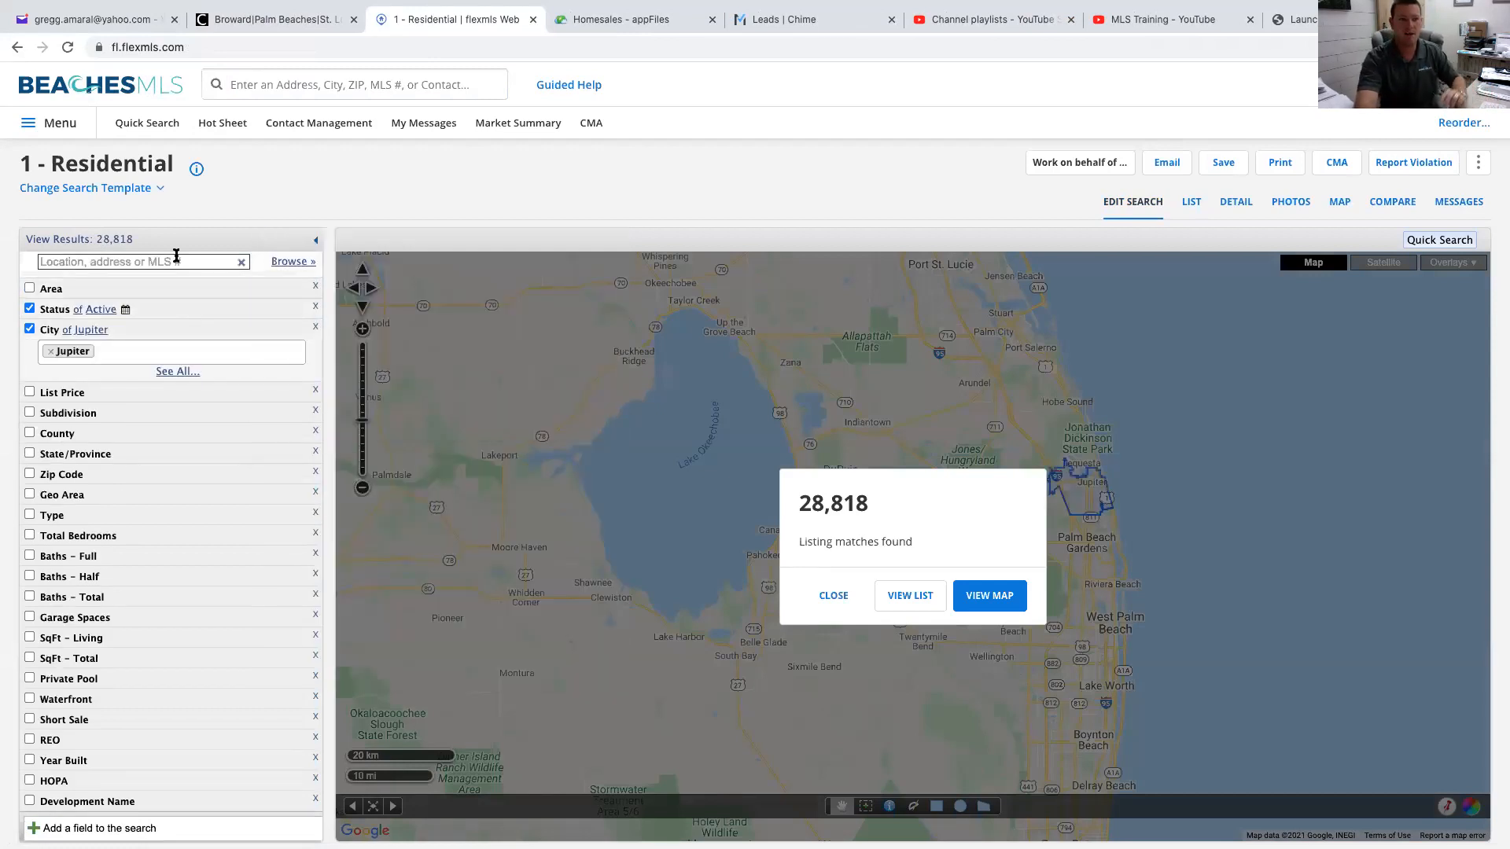
pyautogui.write('te')
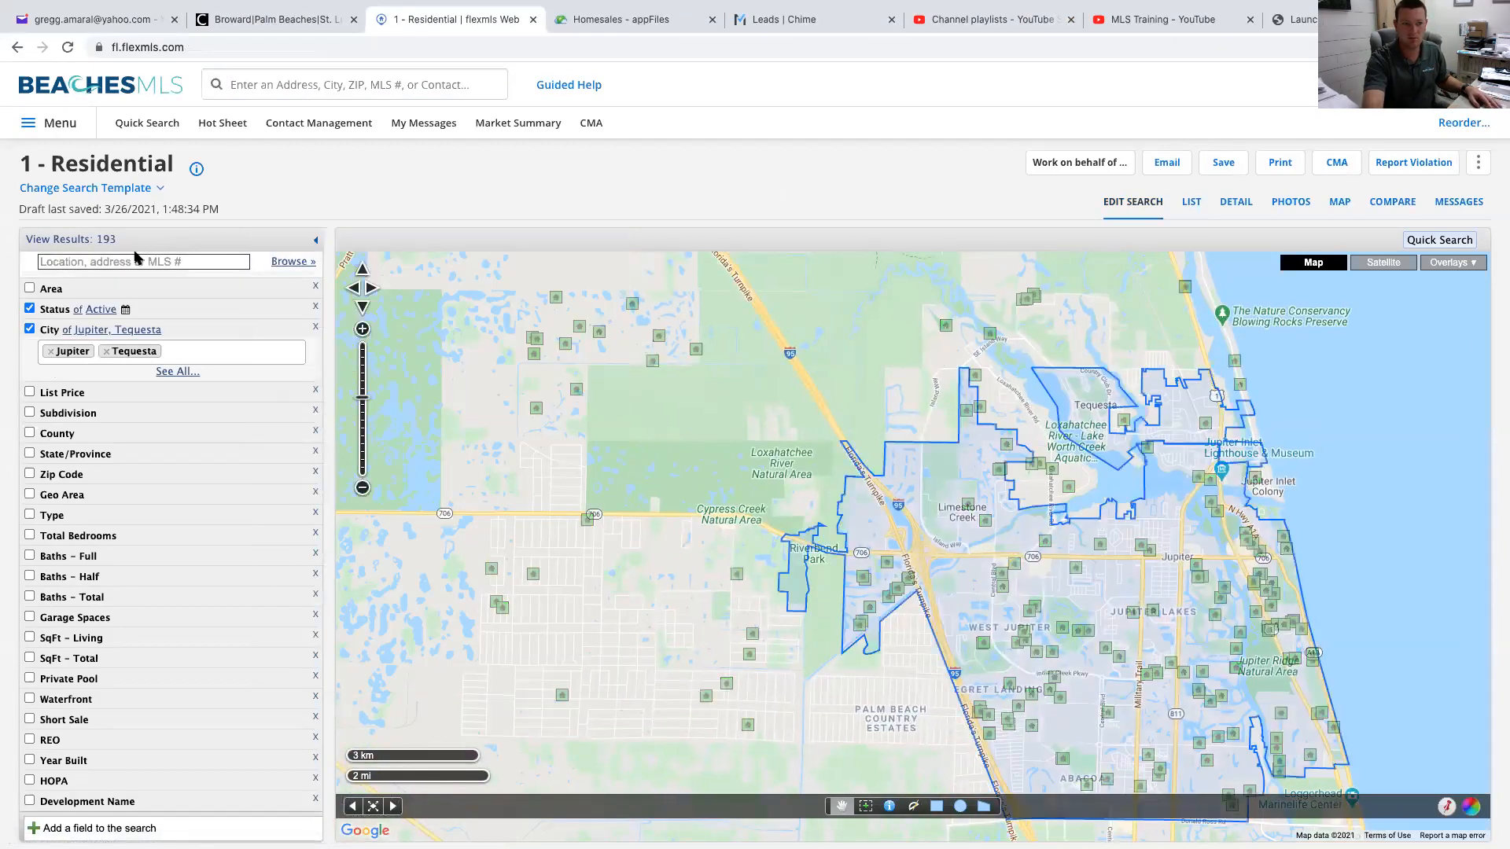
pyautogui.write('palm')
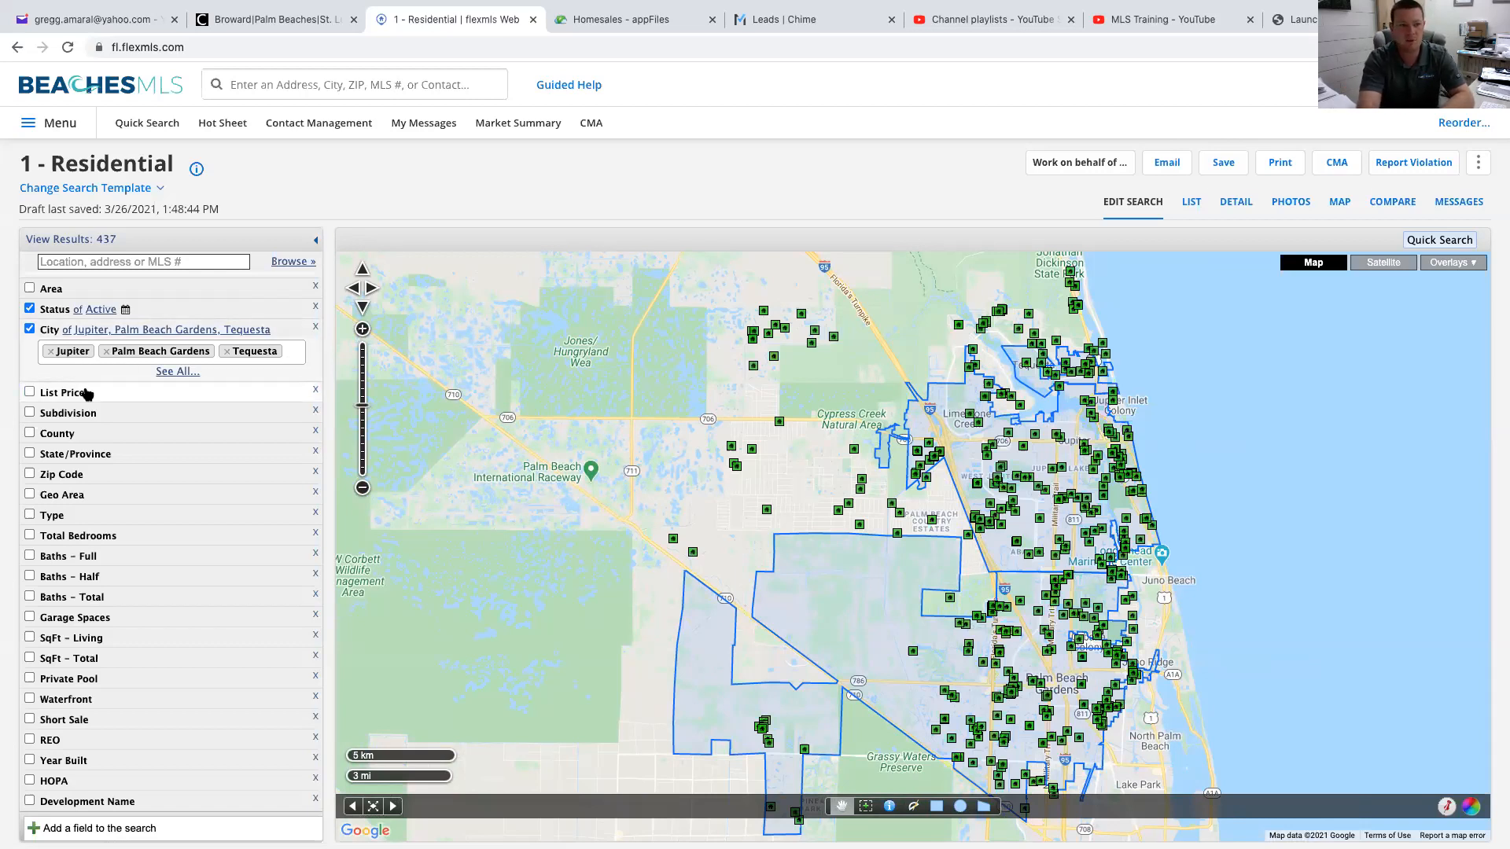
# Step: Set List Price from 500,000 to 1,000,000 and refresh to 123 listings
pyautogui.click(62, 392)
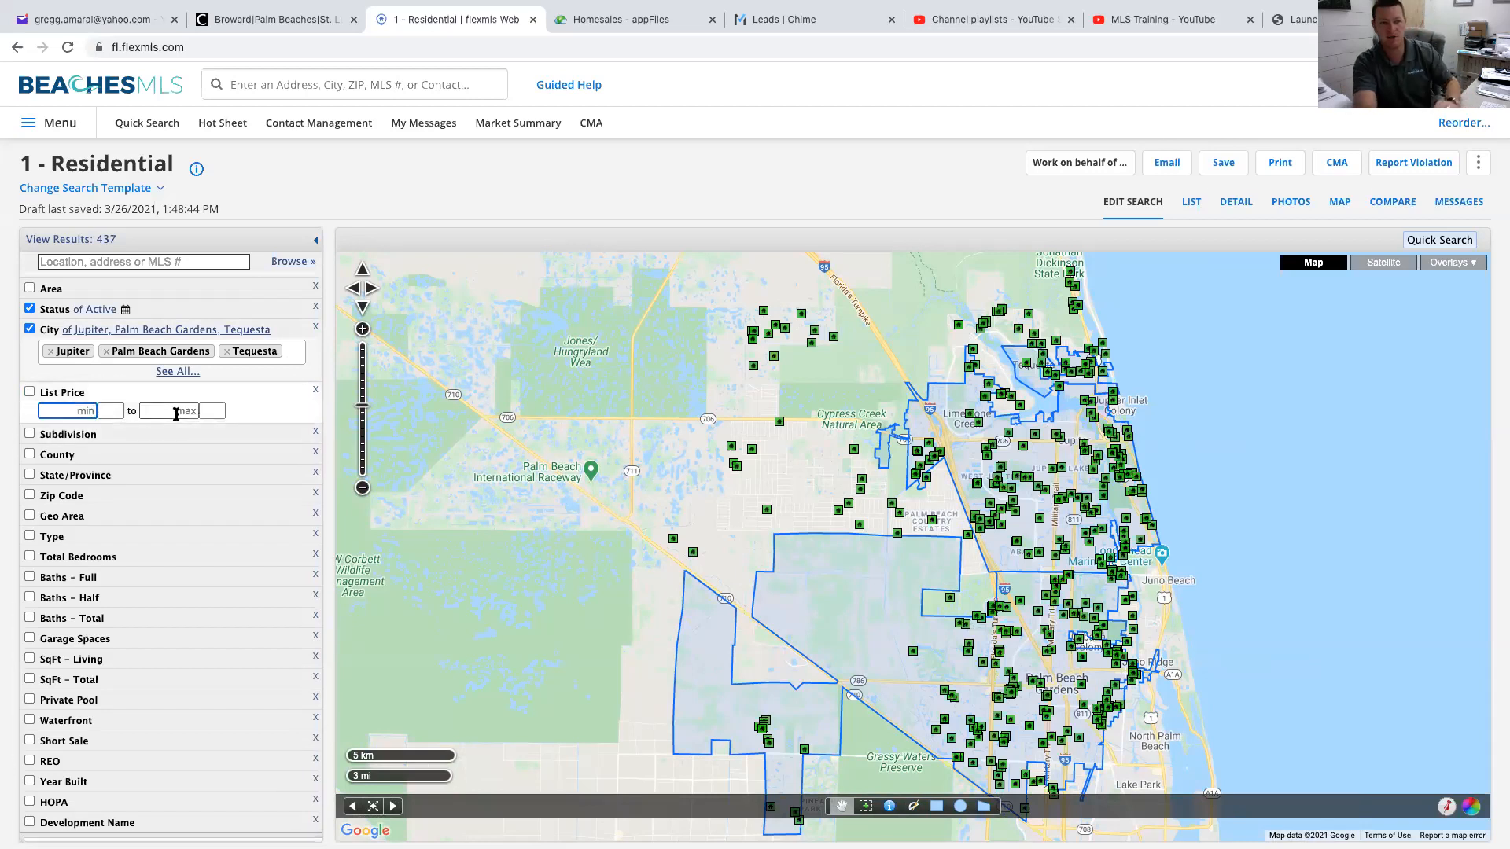
pyautogui.click(170, 411)
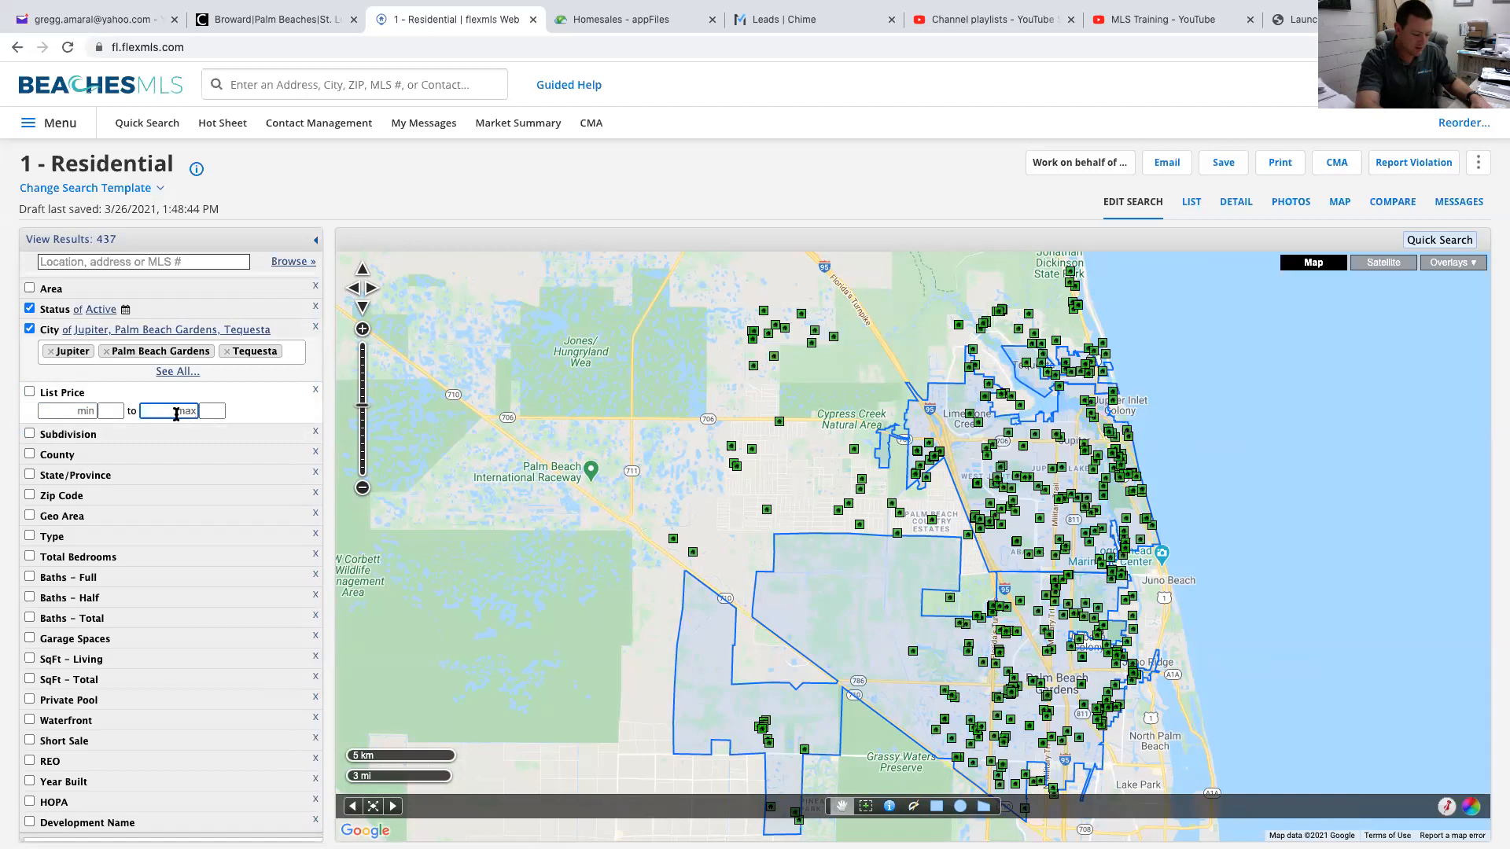
pyautogui.write('1000')
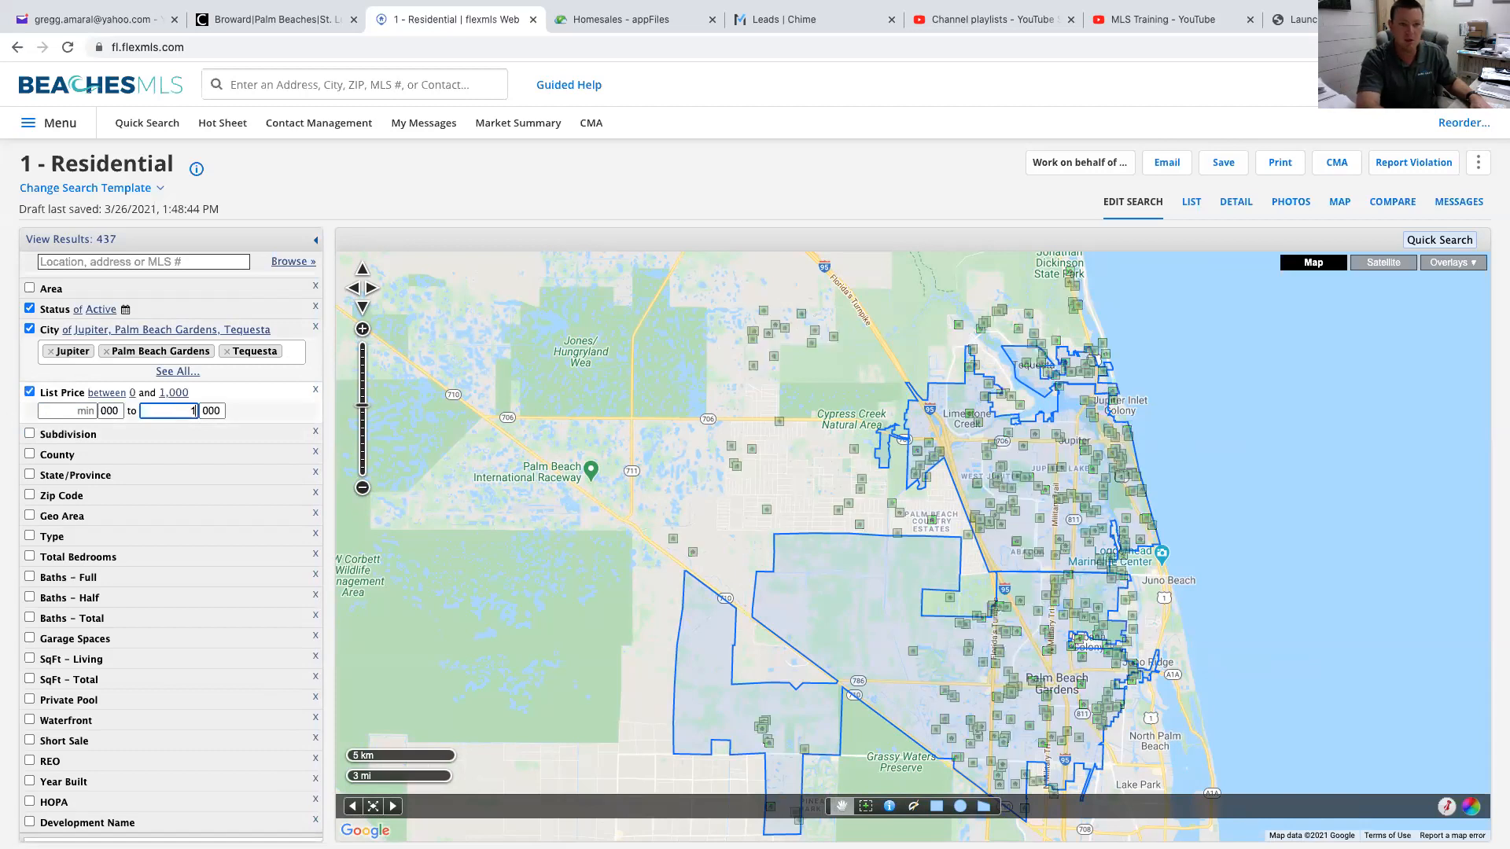
pyautogui.write('000')
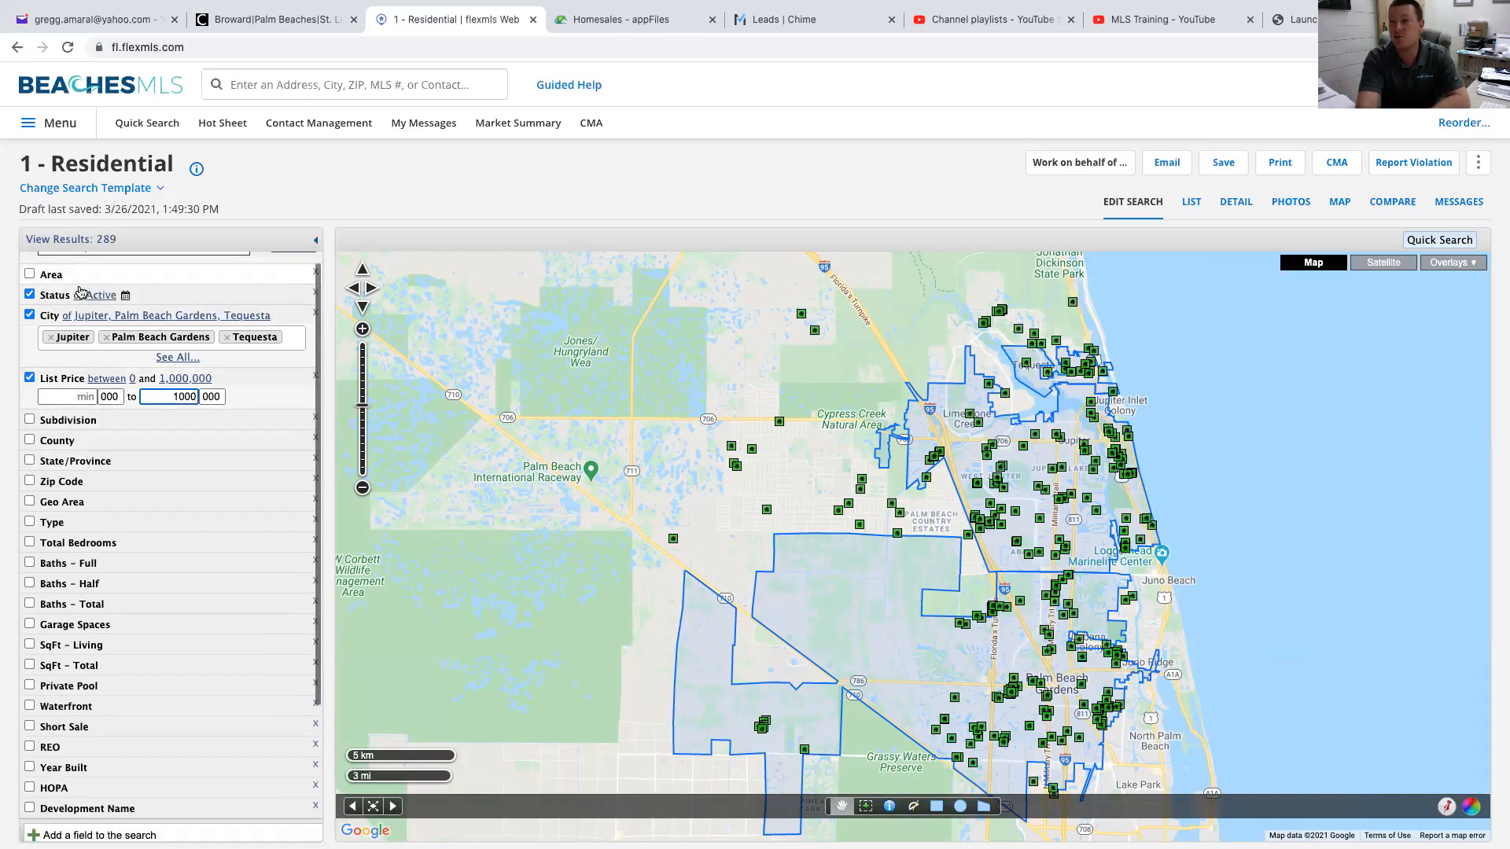
pyautogui.scroll(-3)
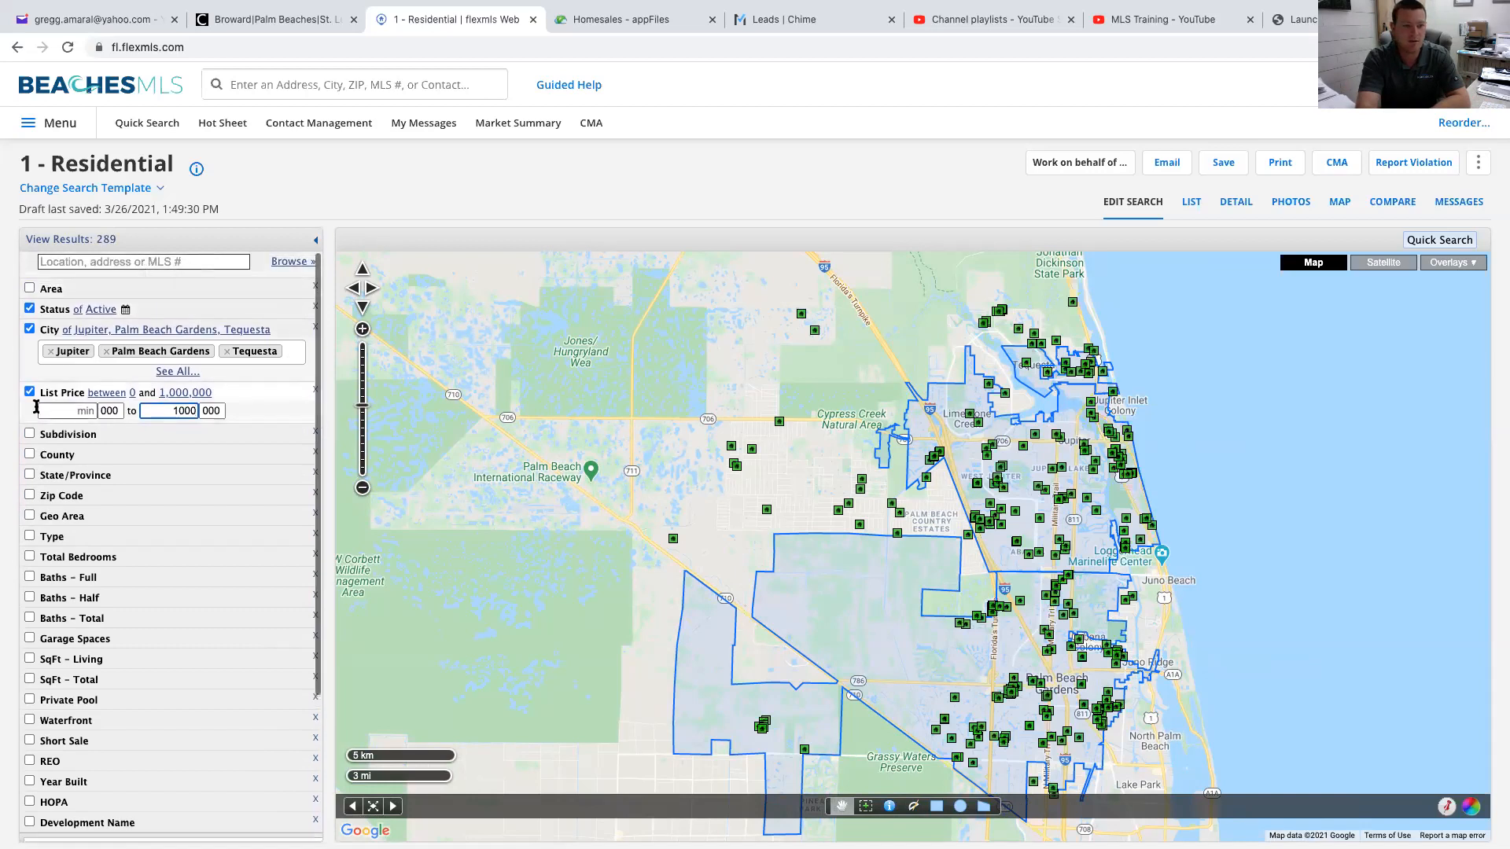
pyautogui.click(63, 411)
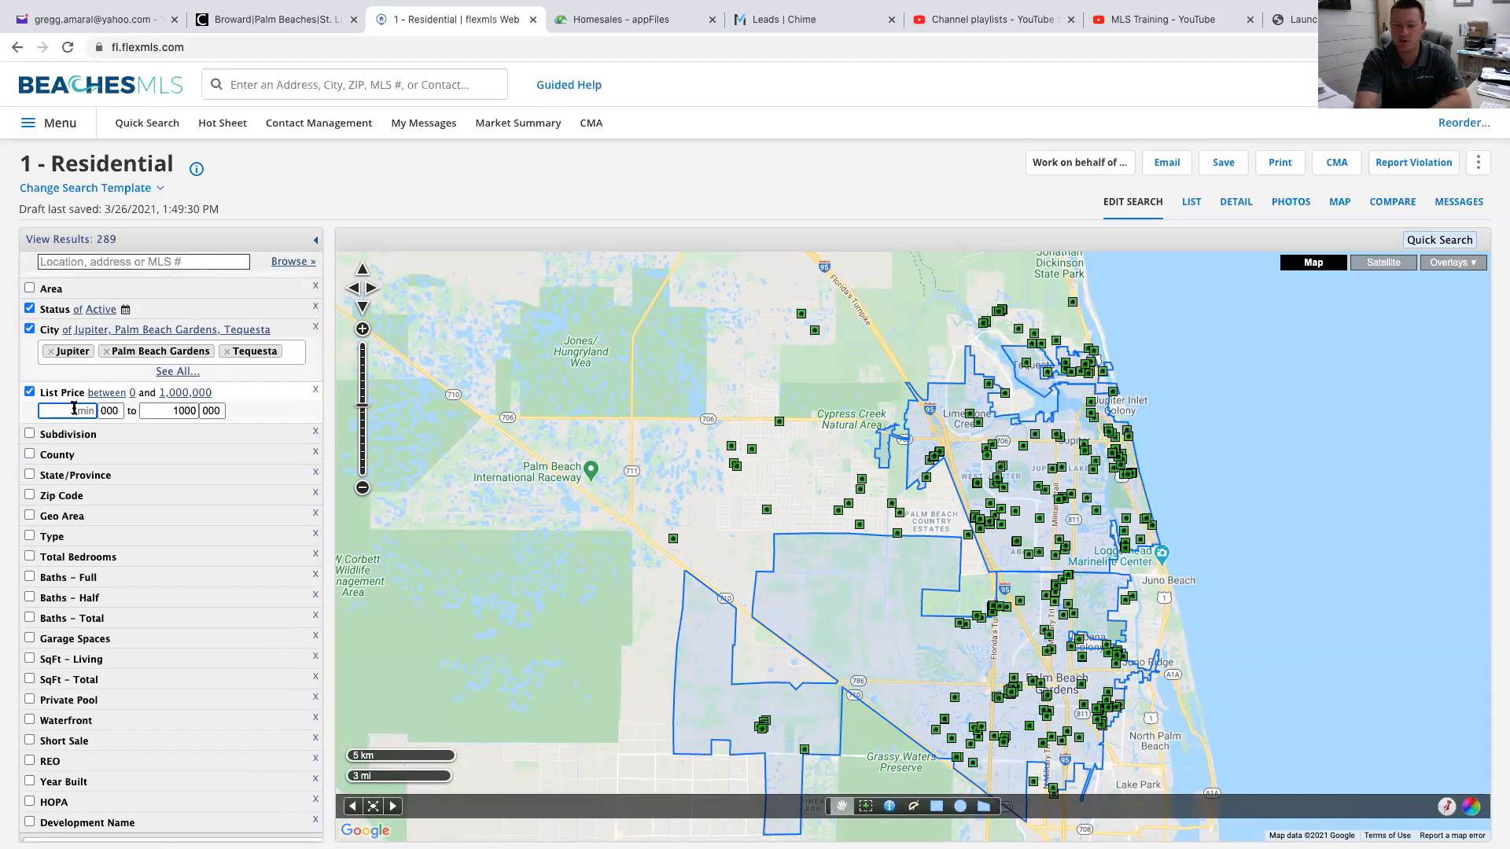
pyautogui.write('500')
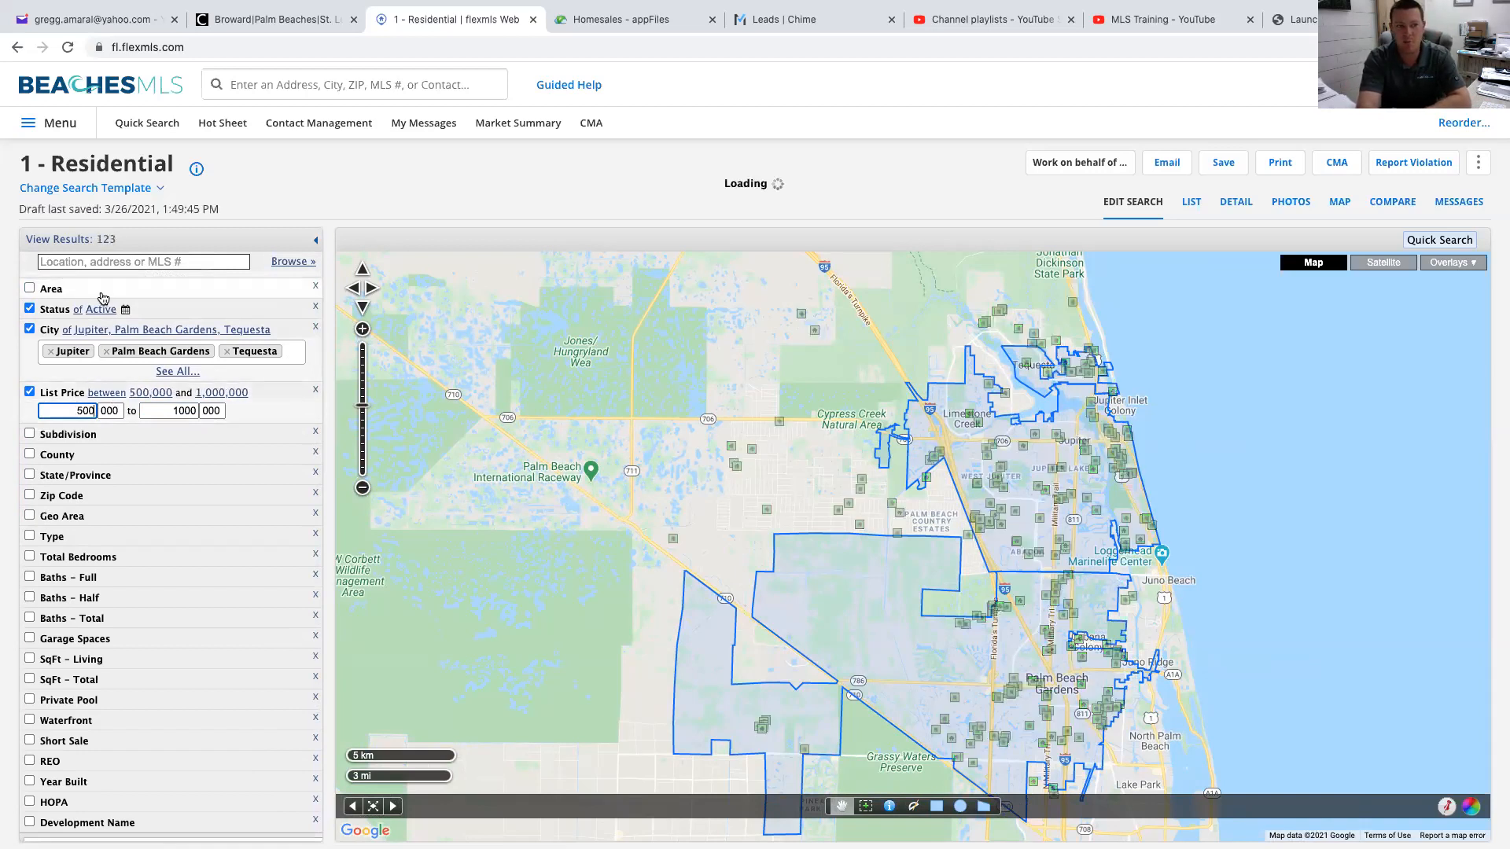
pyautogui.click(67, 239)
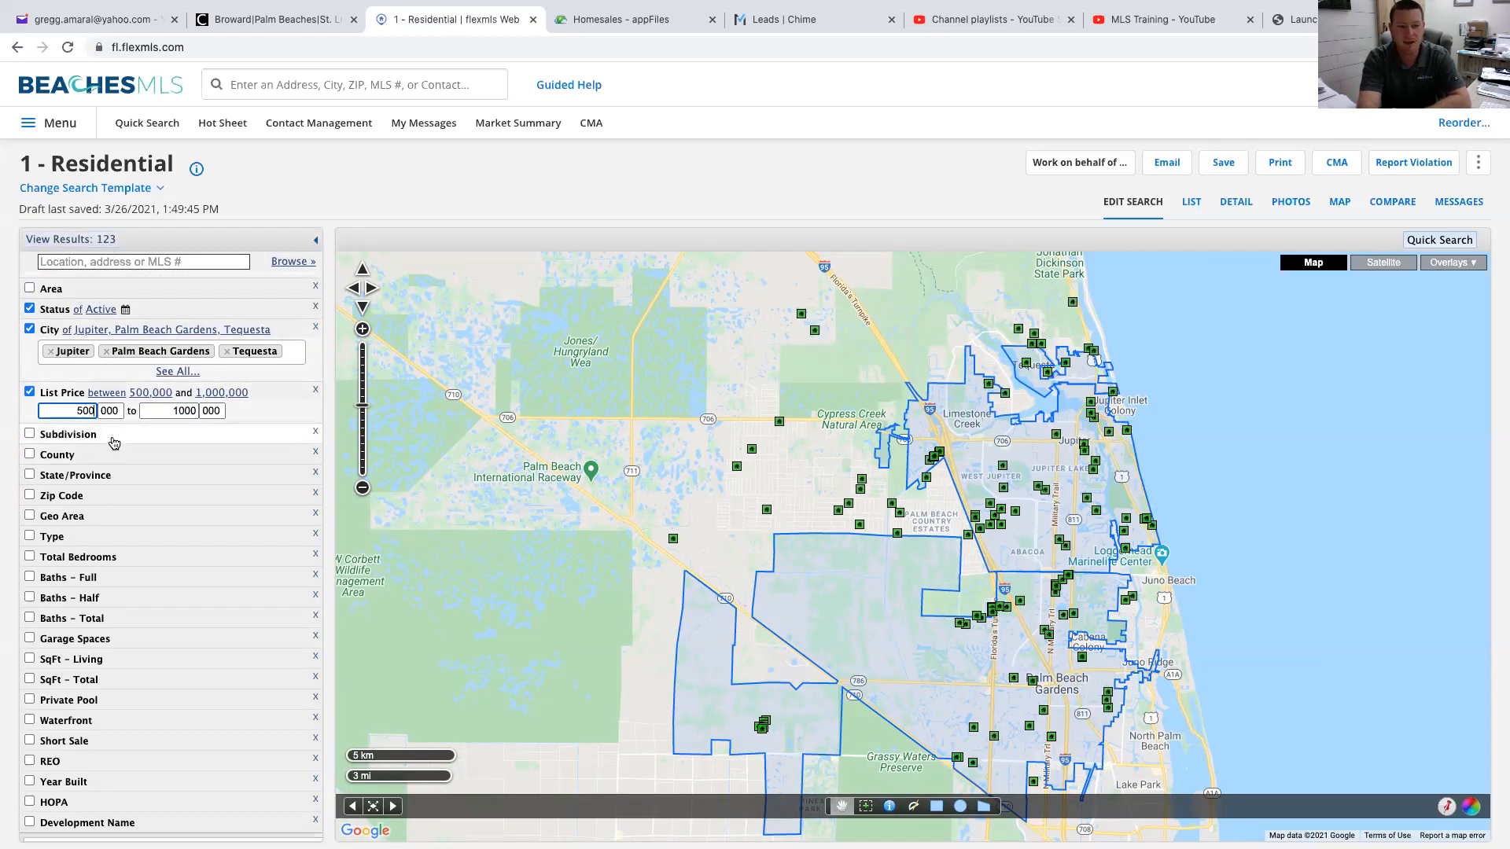
pyautogui.moveTo(110, 443)
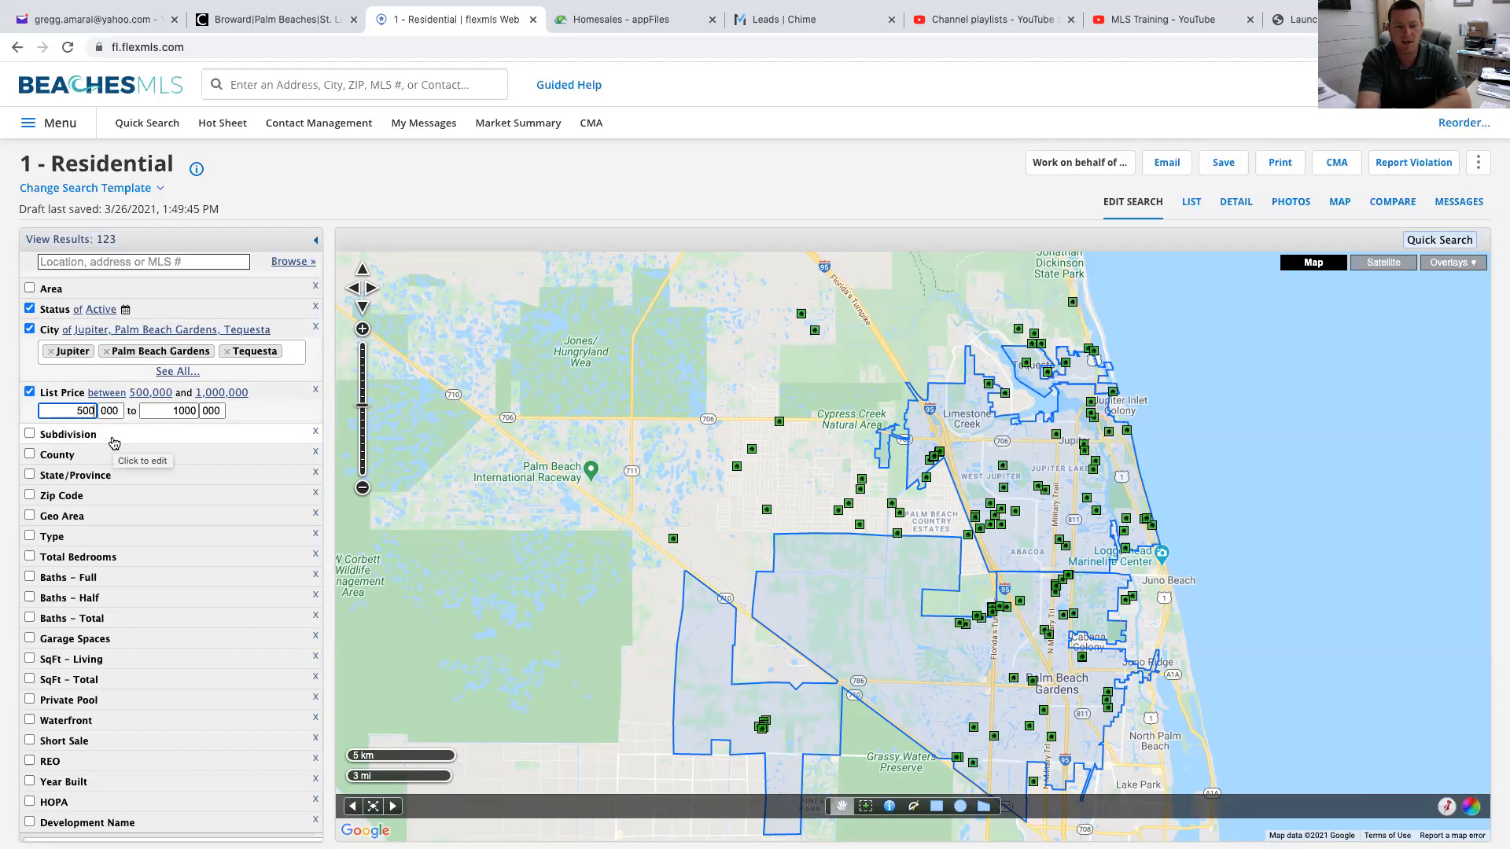
pyautogui.moveTo(104, 462)
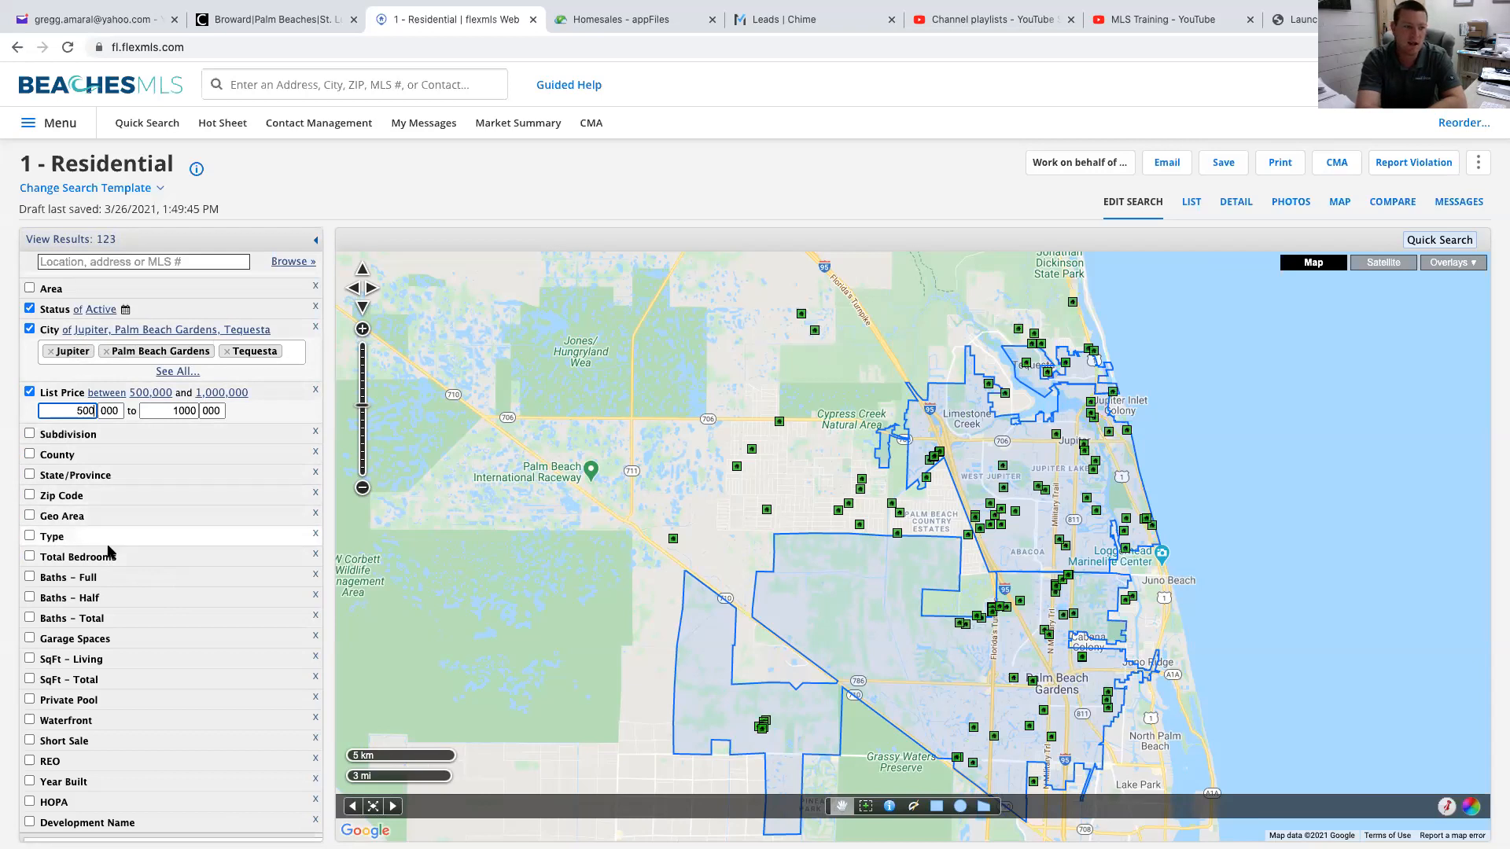
pyautogui.moveTo(158, 678)
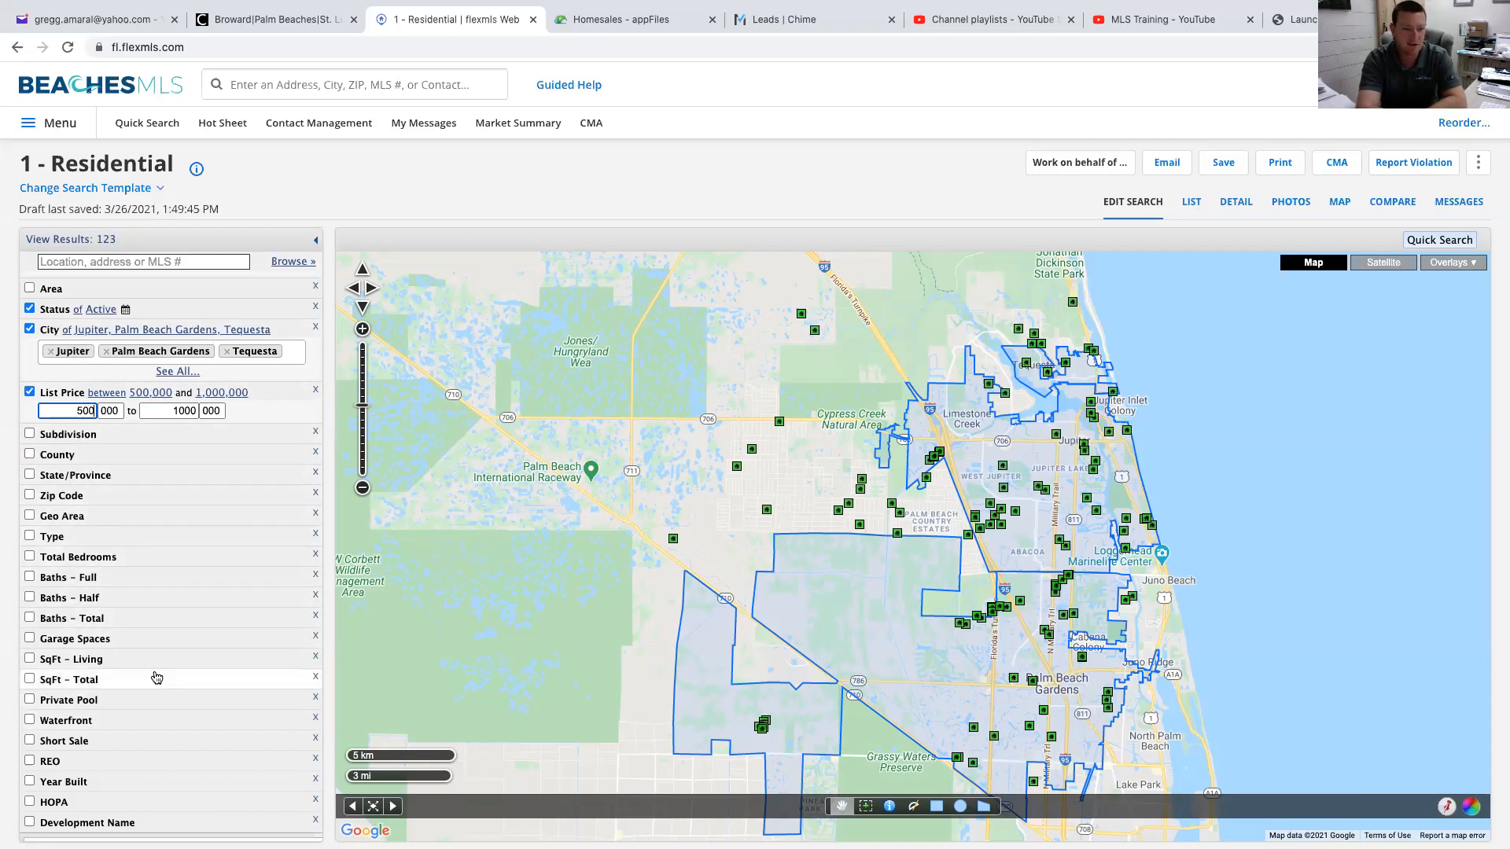
# Step: Reveal the Total Bedrooms criterion's empty min and max boxes in the search panel
pyautogui.scroll(-3)
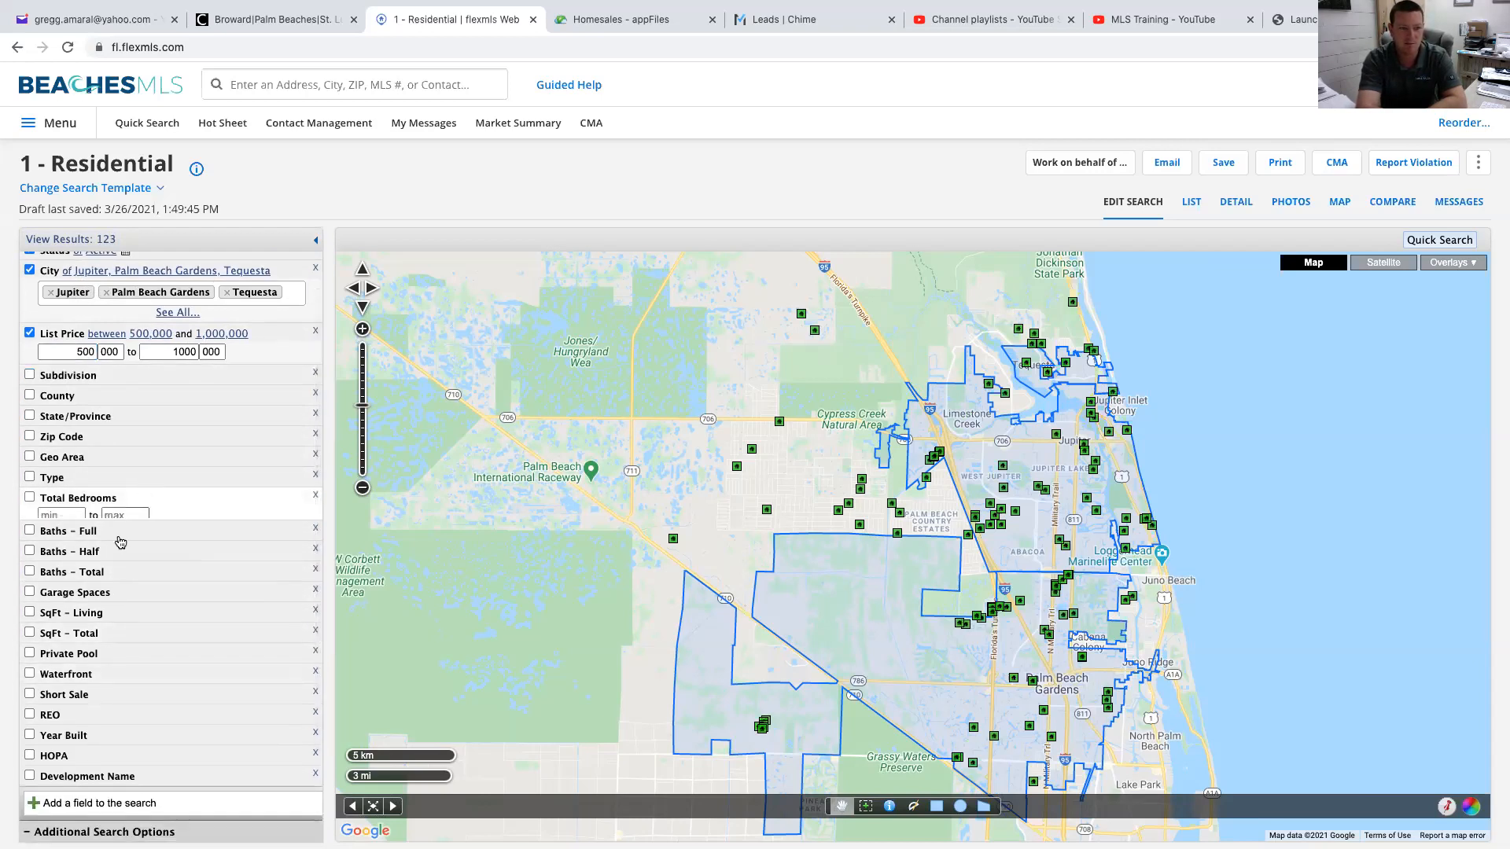
pyautogui.click(79, 497)
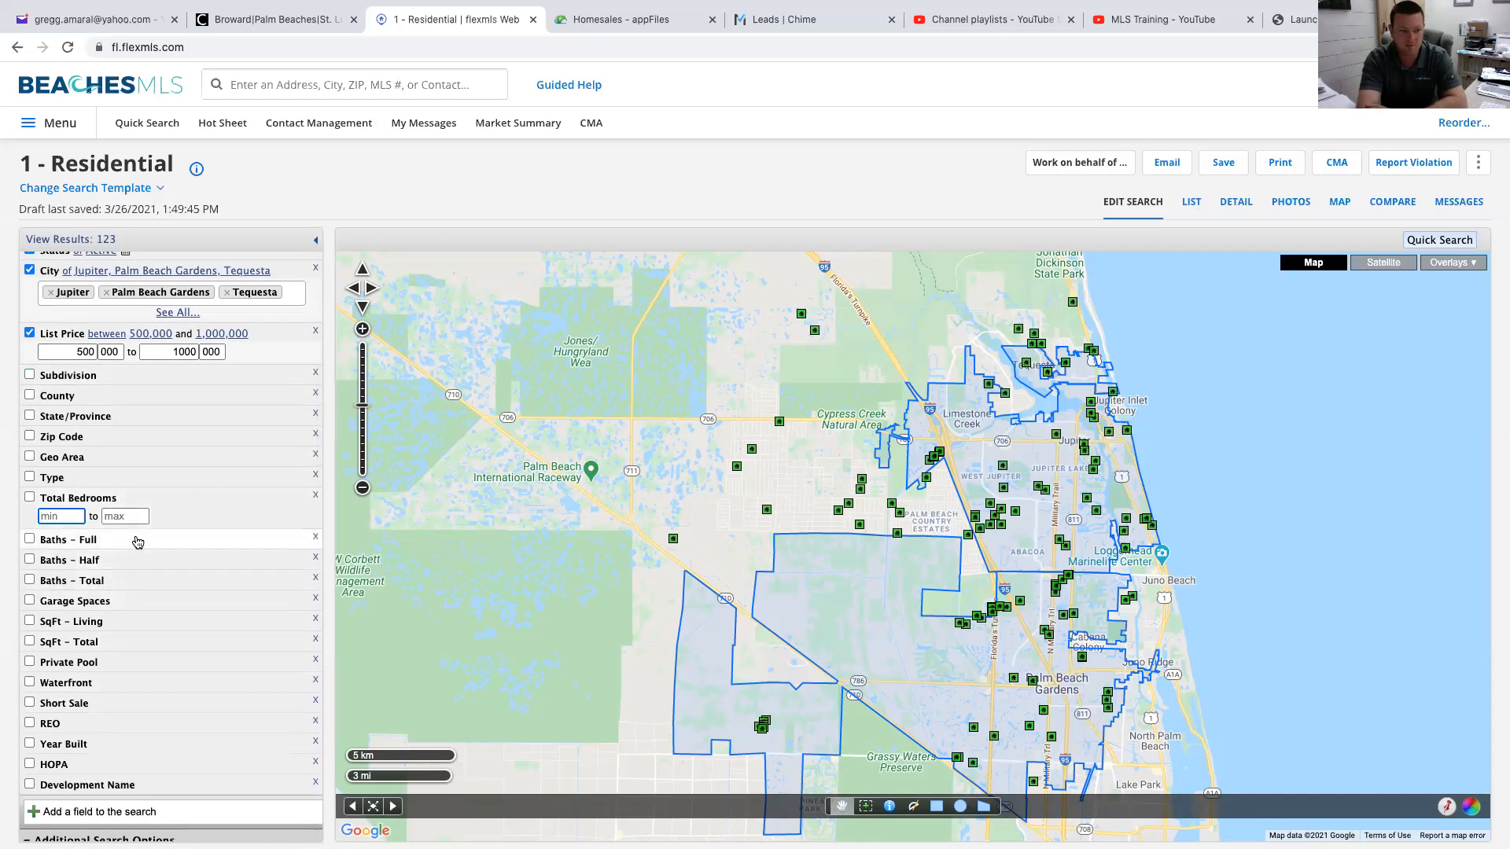
pyautogui.moveTo(135, 599)
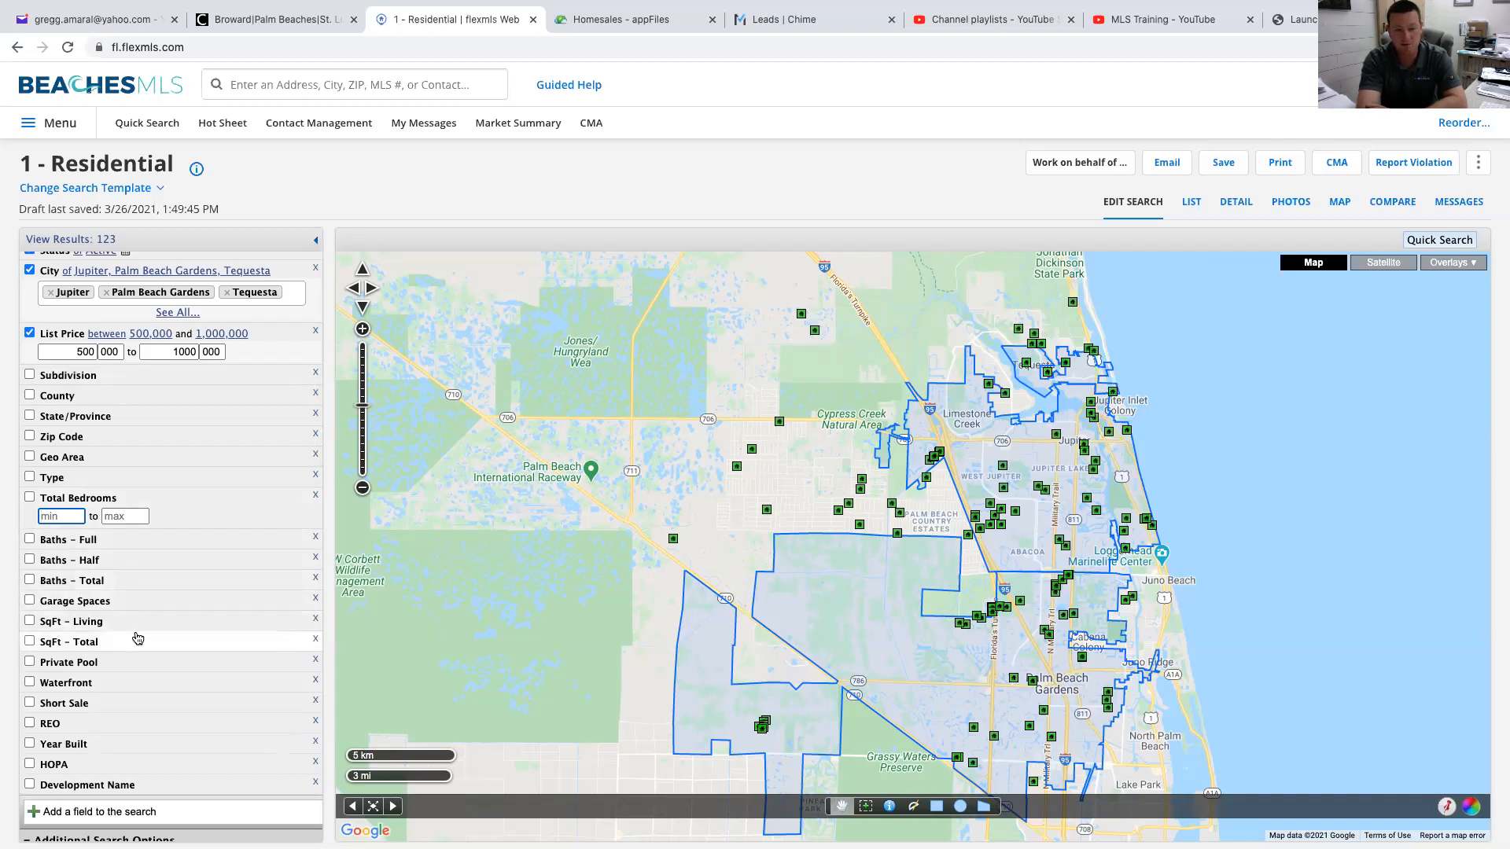
pyautogui.moveTo(138, 621)
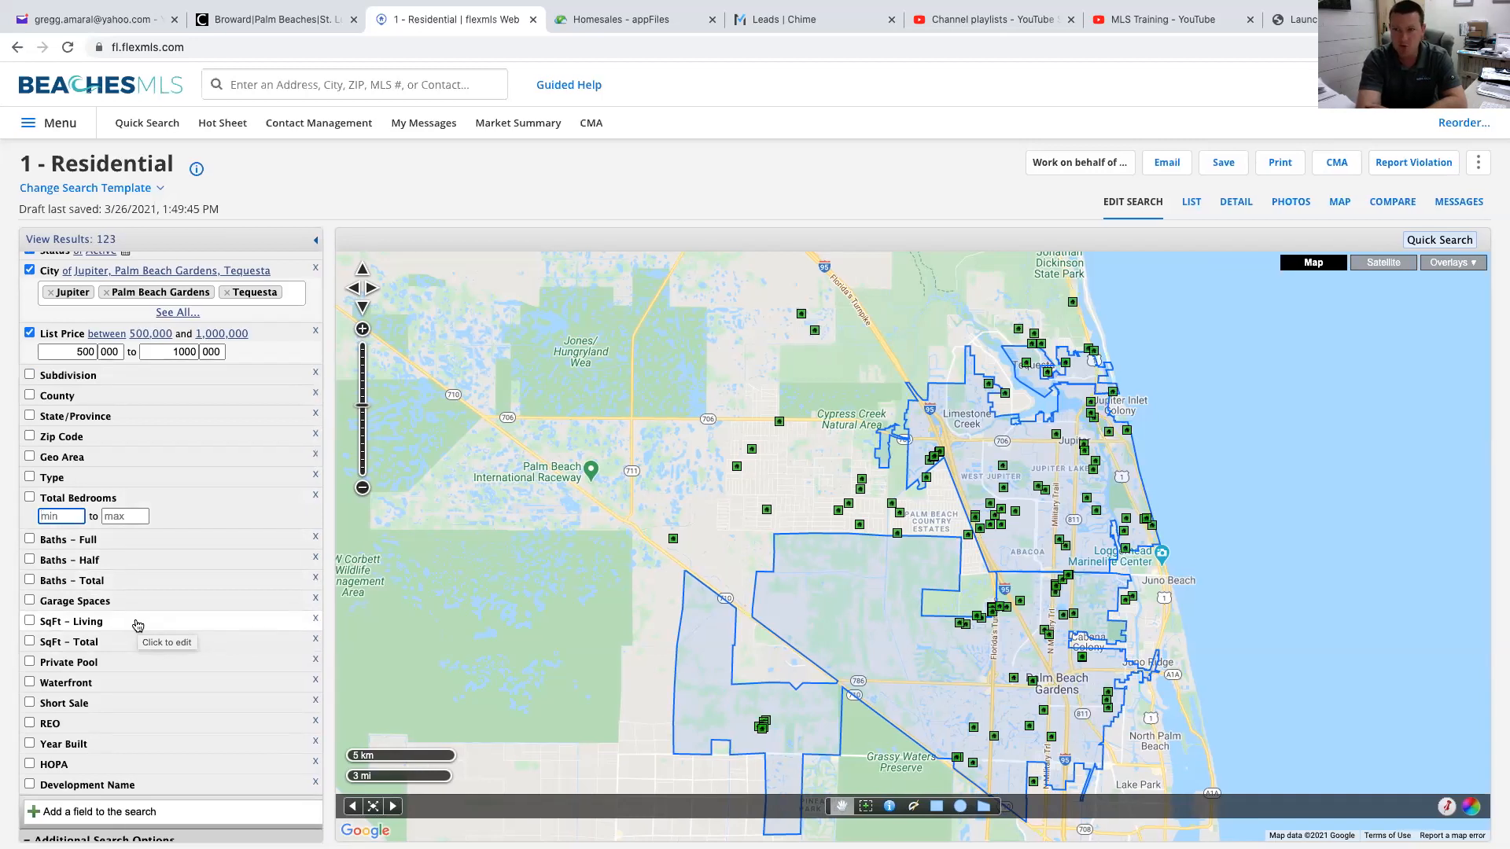
pyautogui.moveTo(118, 744)
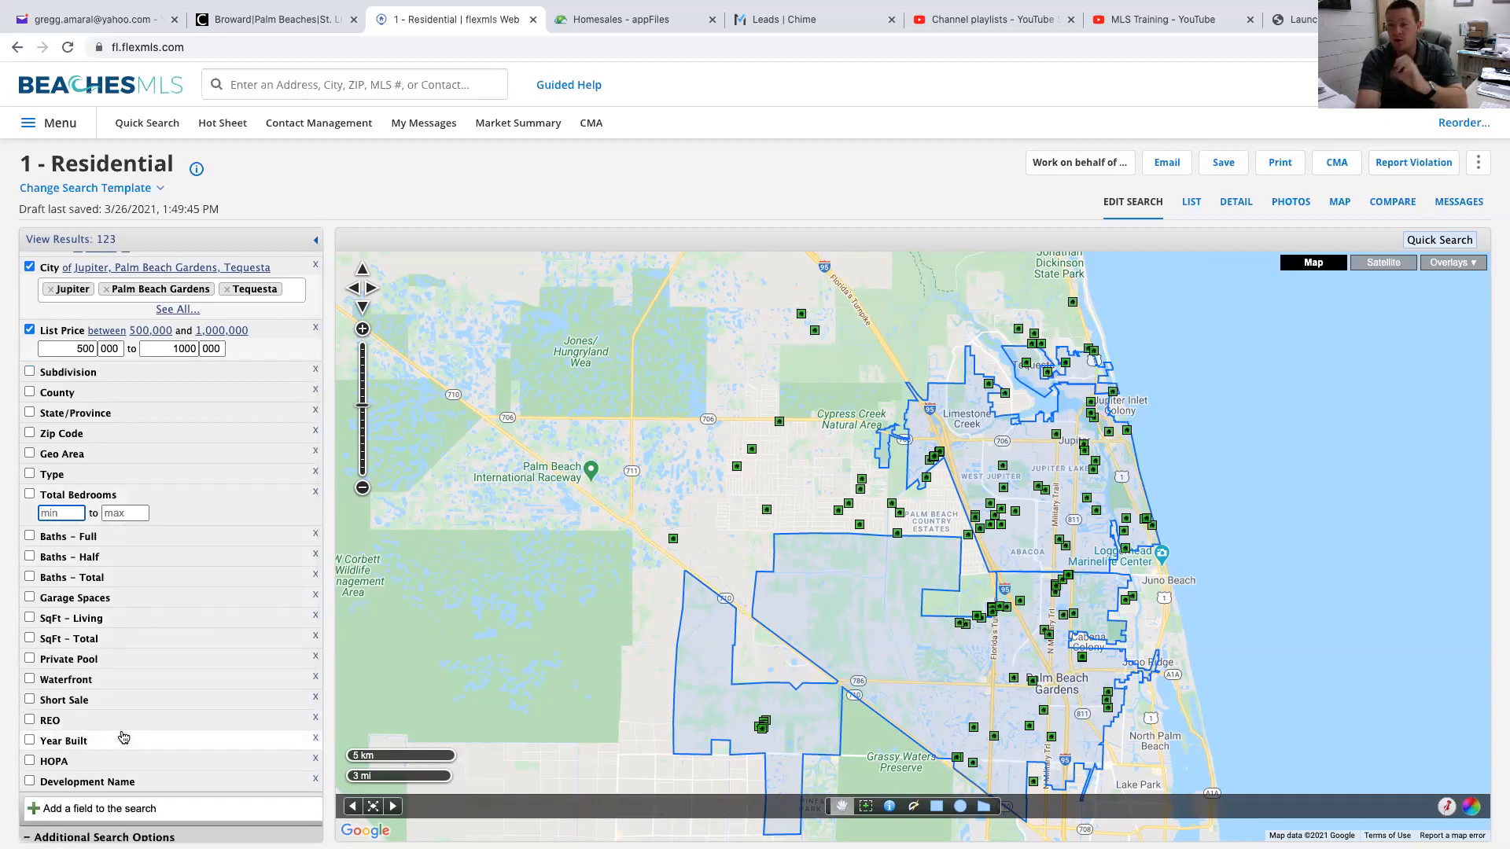
pyautogui.moveTo(123, 740)
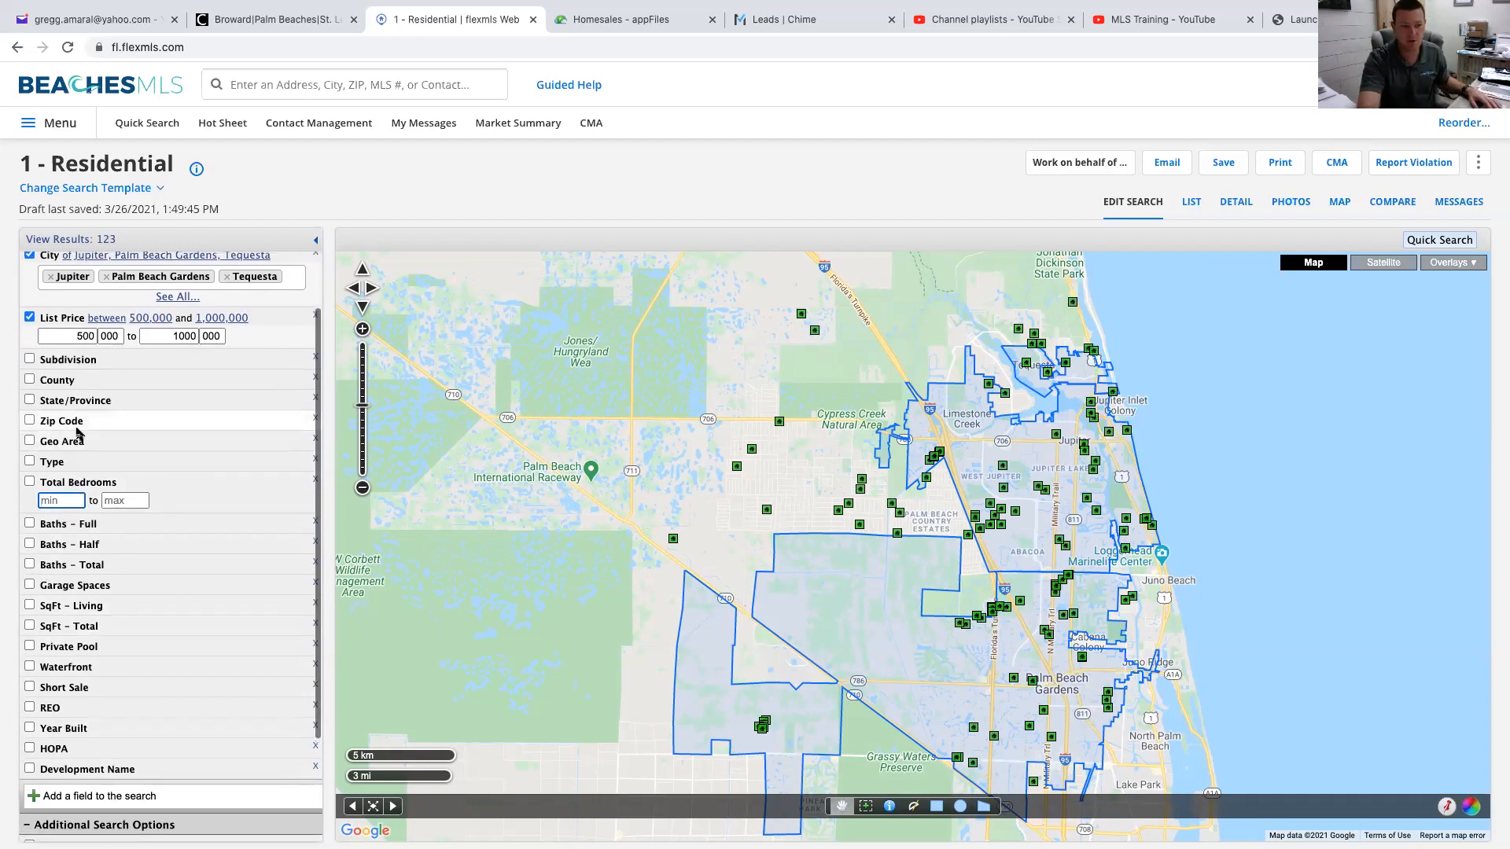
# Step: Add the HOA/POA/COA (Monthly) field with a maximum of 550, narrowing to 74 listings
pyautogui.click(106, 796)
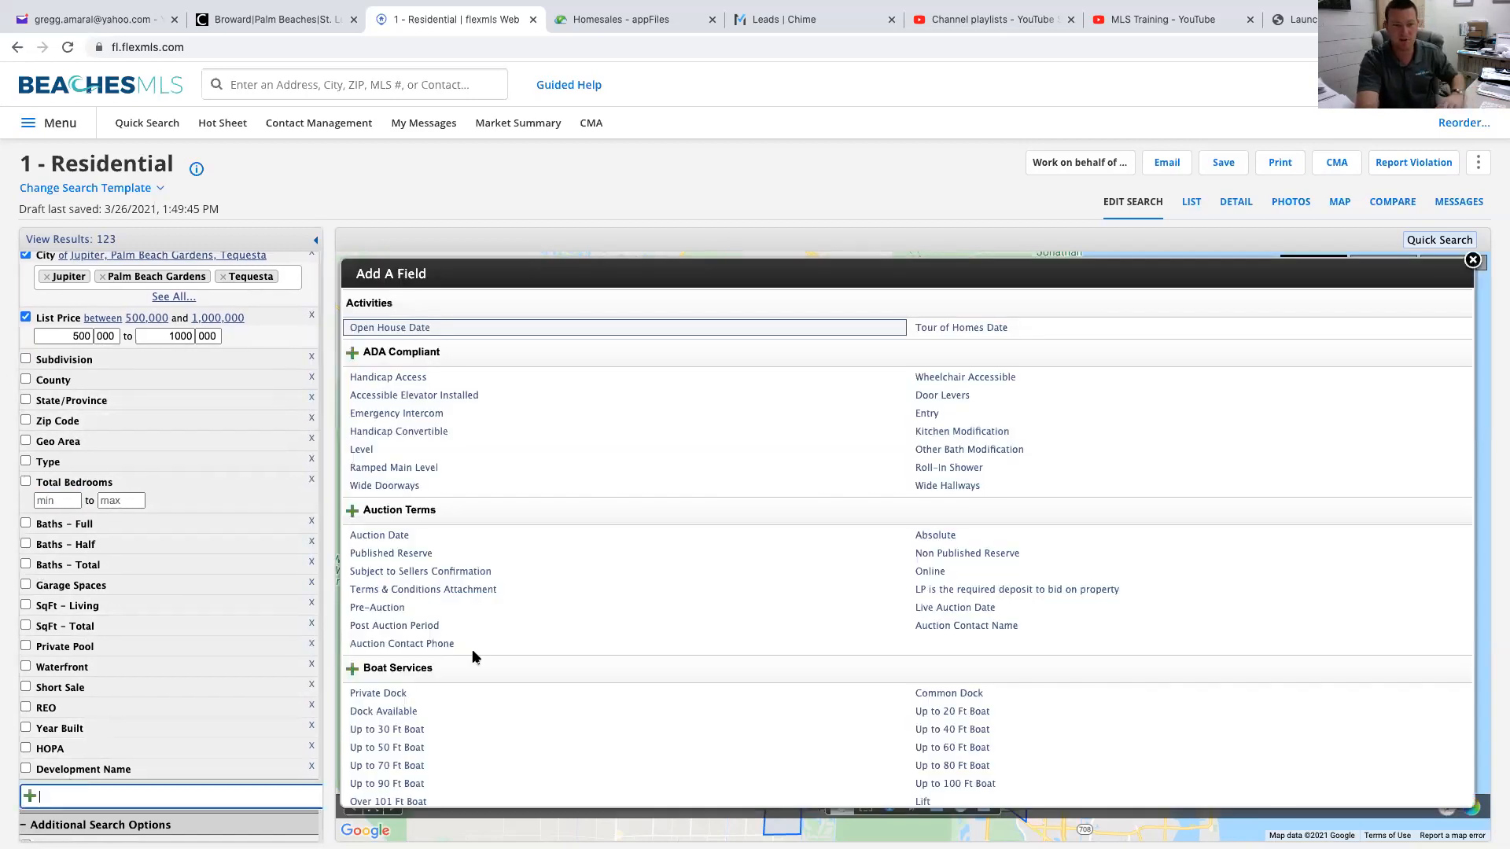
pyautogui.click(1472, 260)
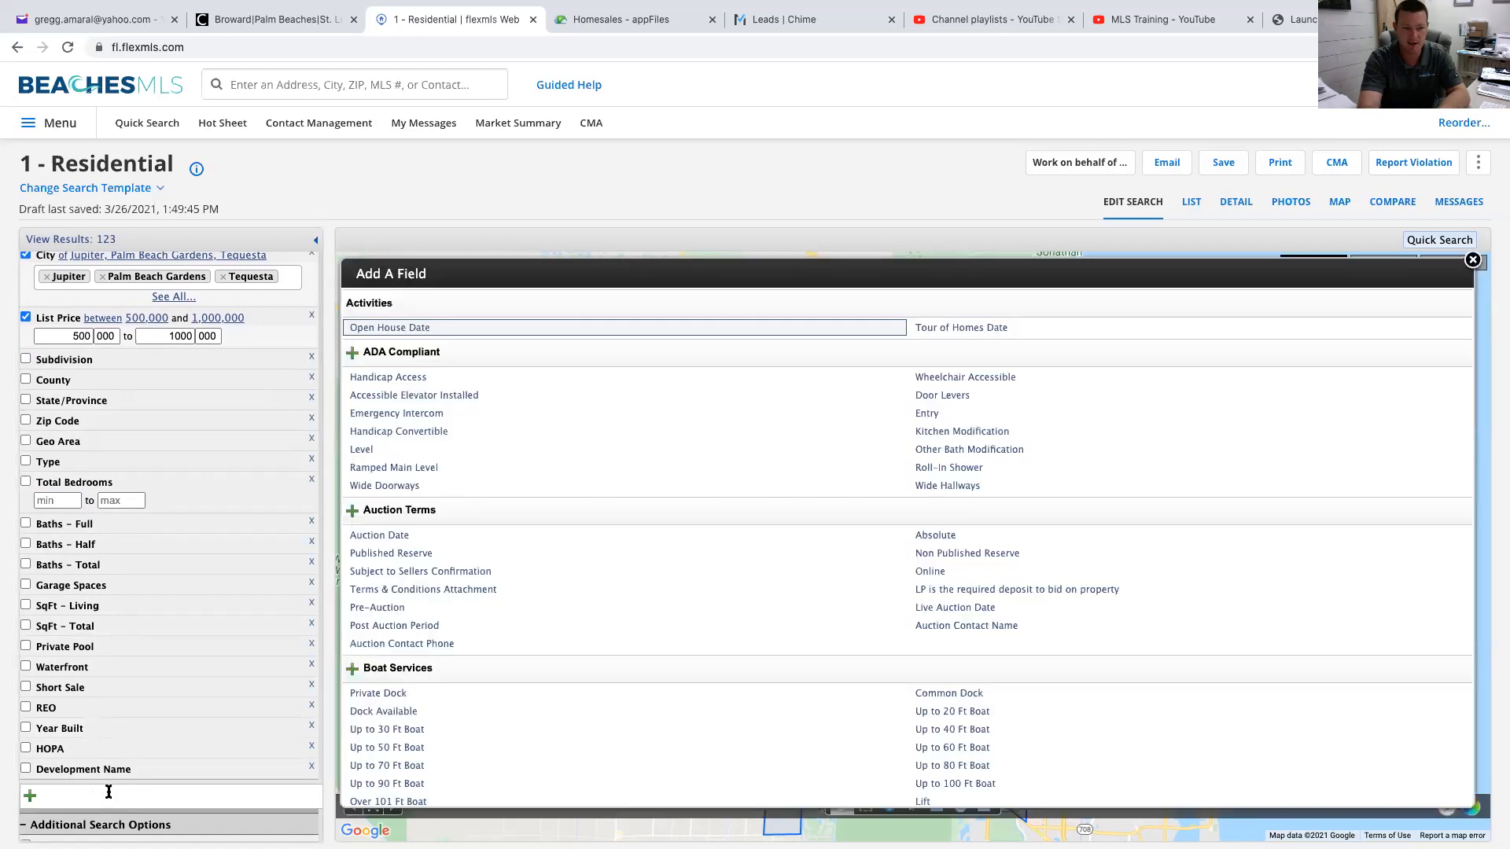
pyautogui.scroll(-3)
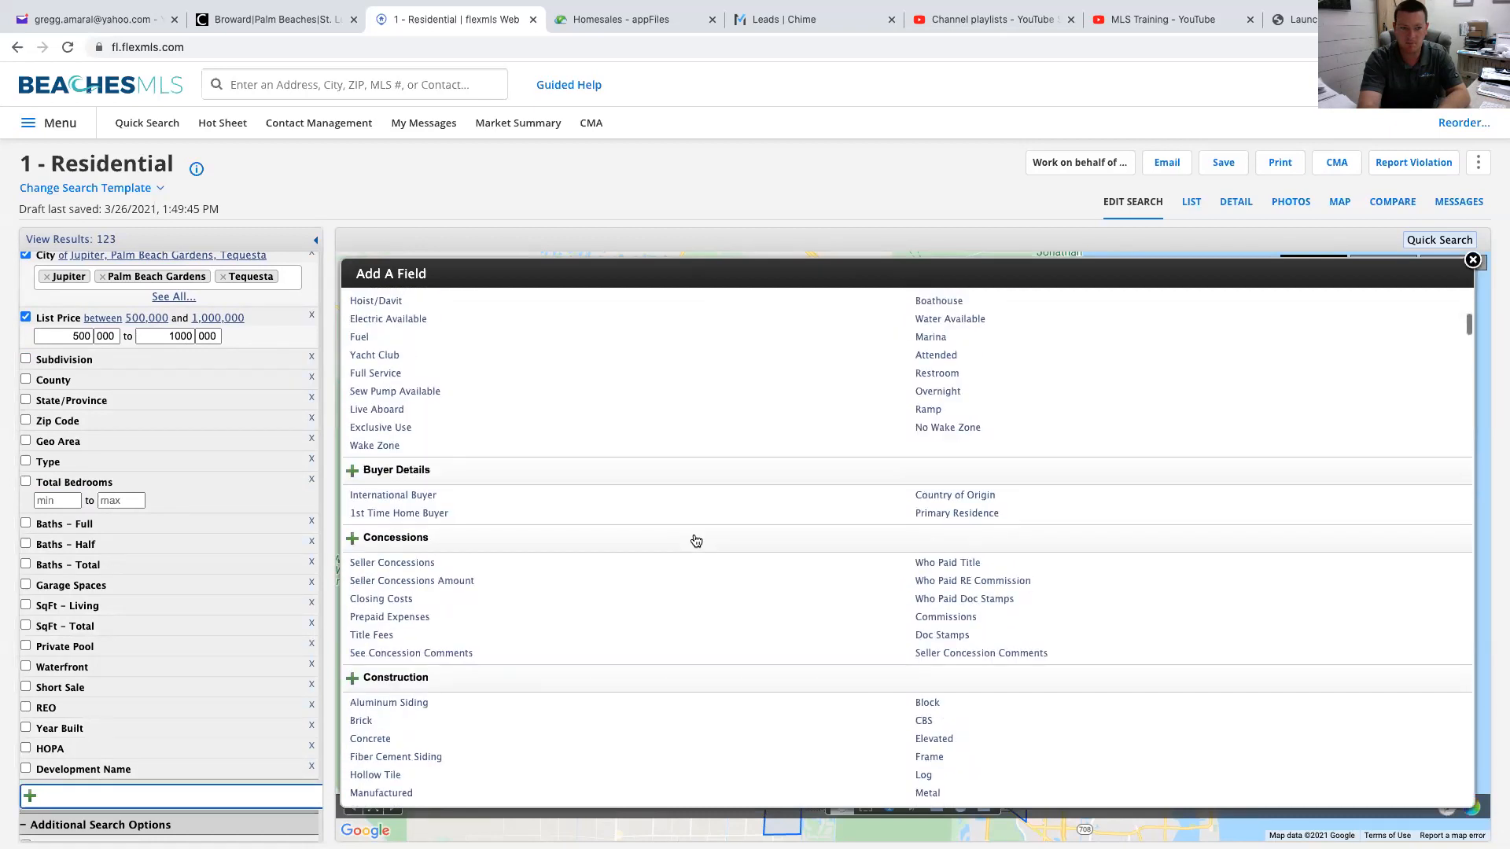
pyautogui.scroll(-3)
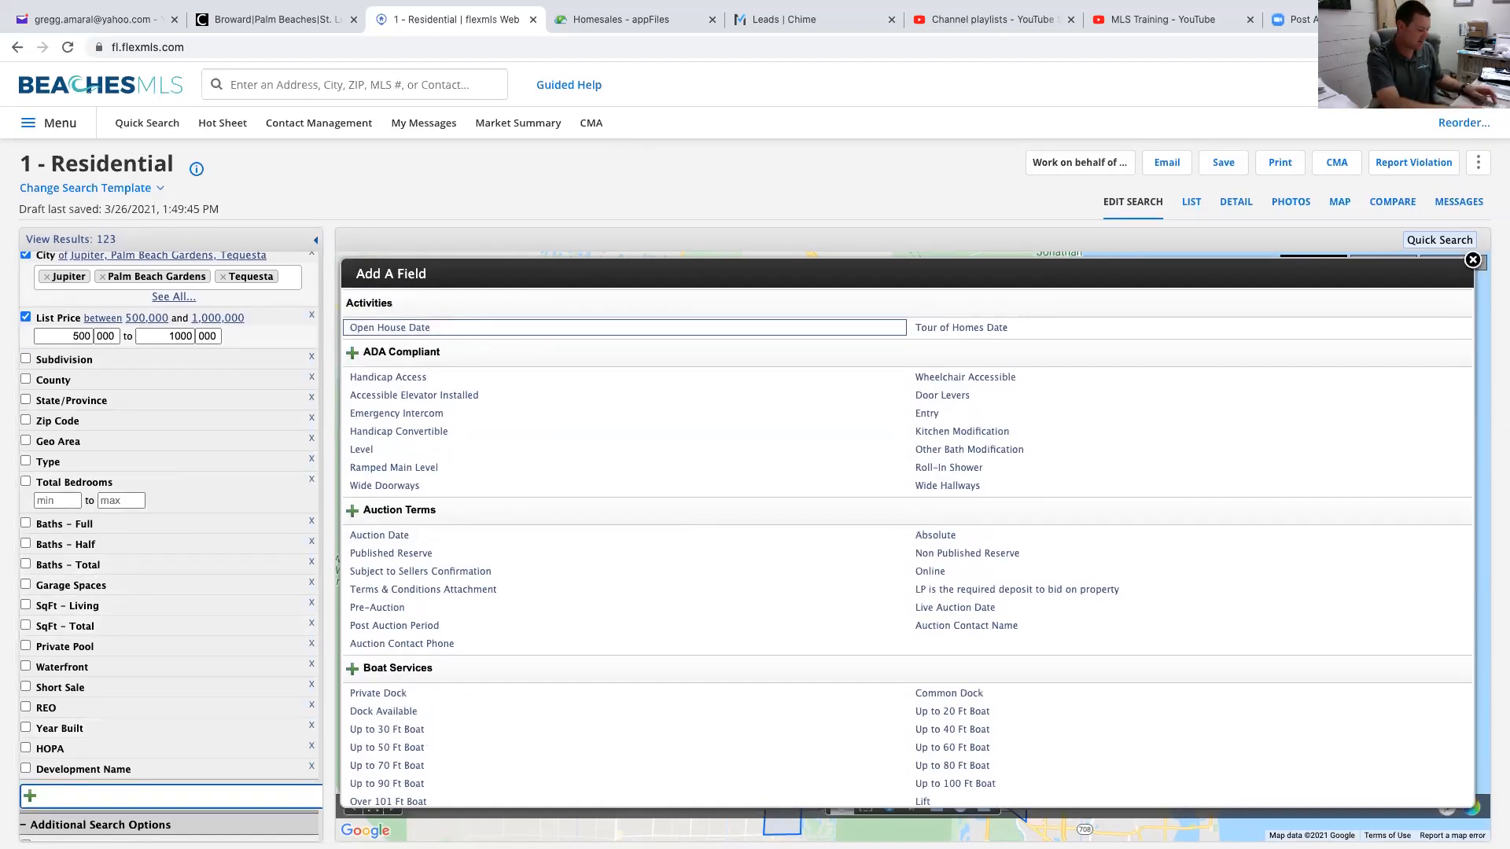
pyautogui.write('hoa')
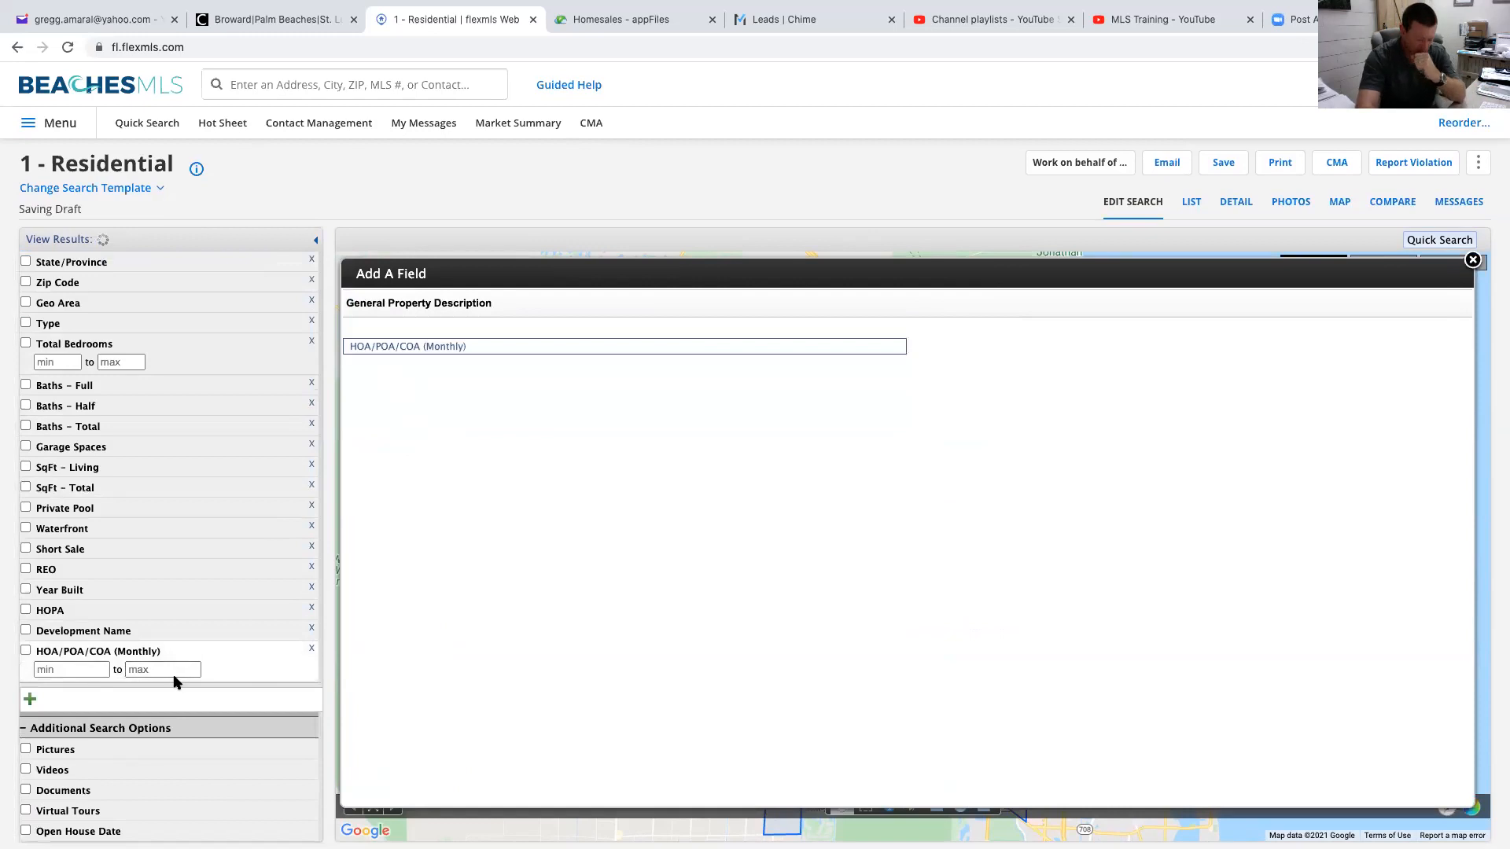
pyautogui.click(162, 670)
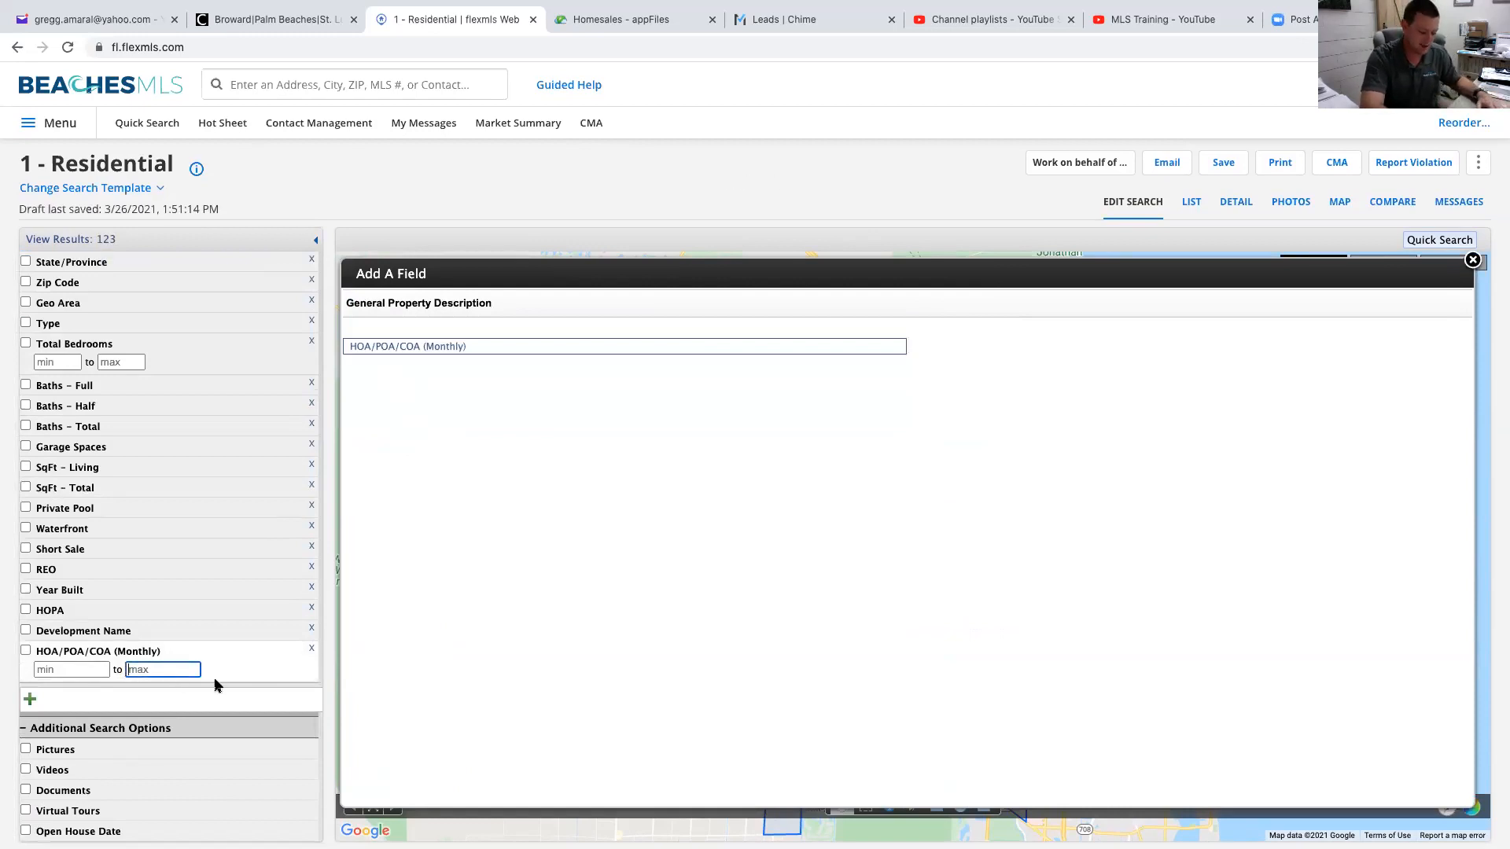
pyautogui.write('550')
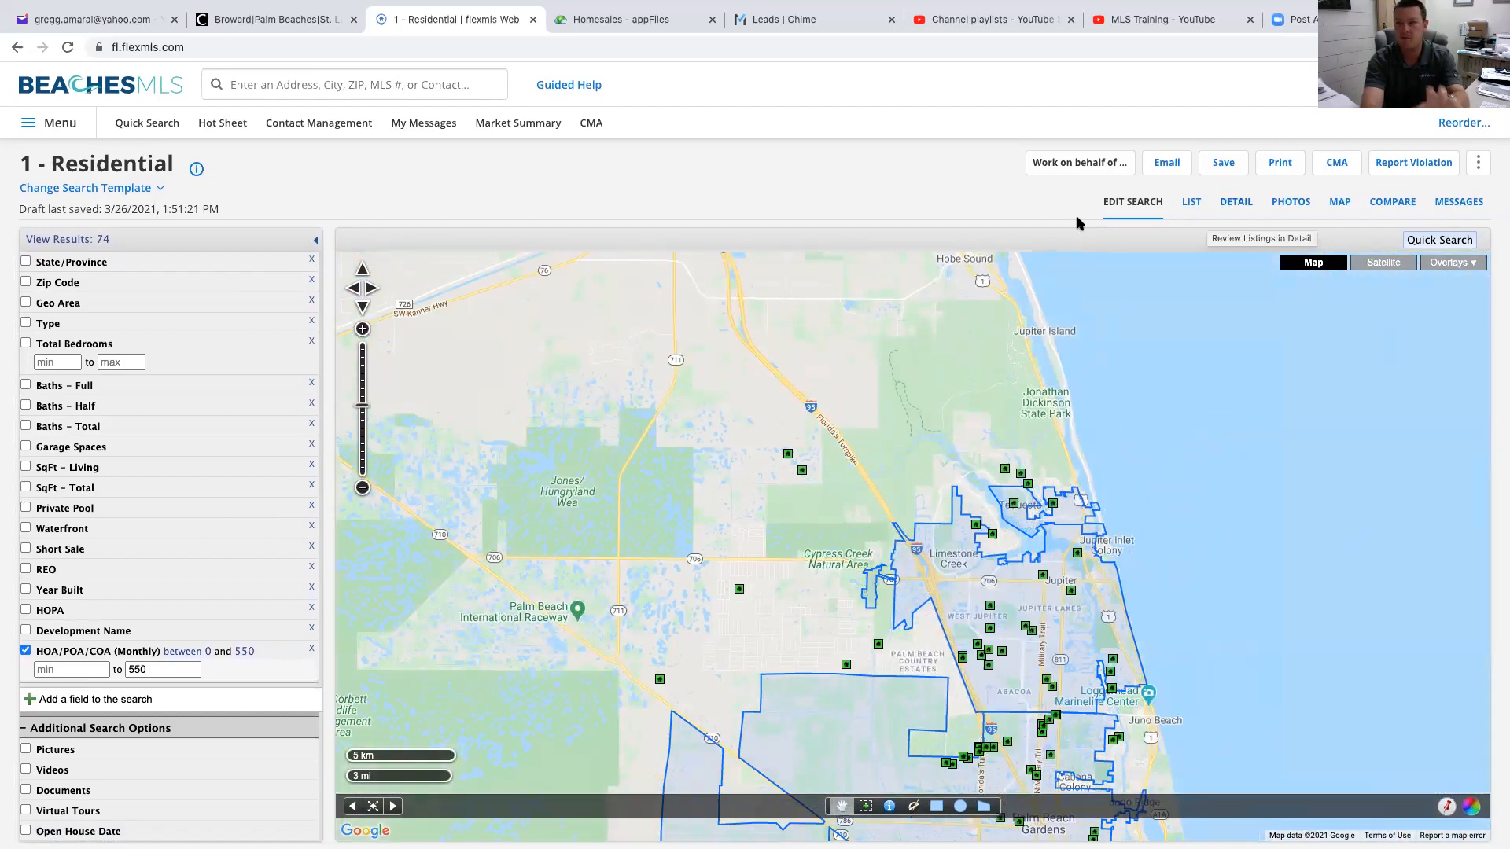
pyautogui.moveTo(659, 256)
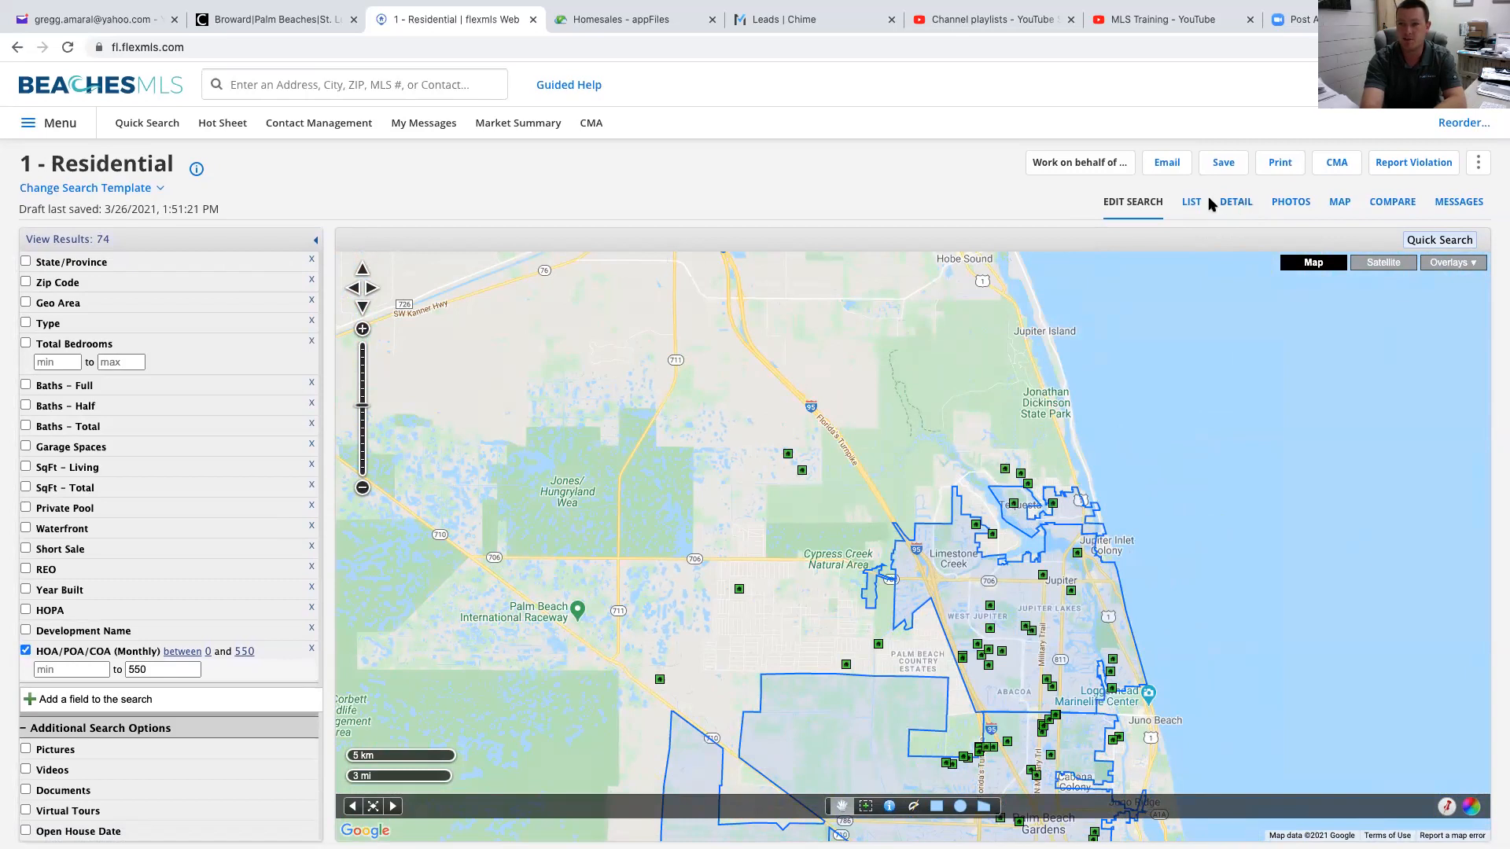
pyautogui.click(1190, 201)
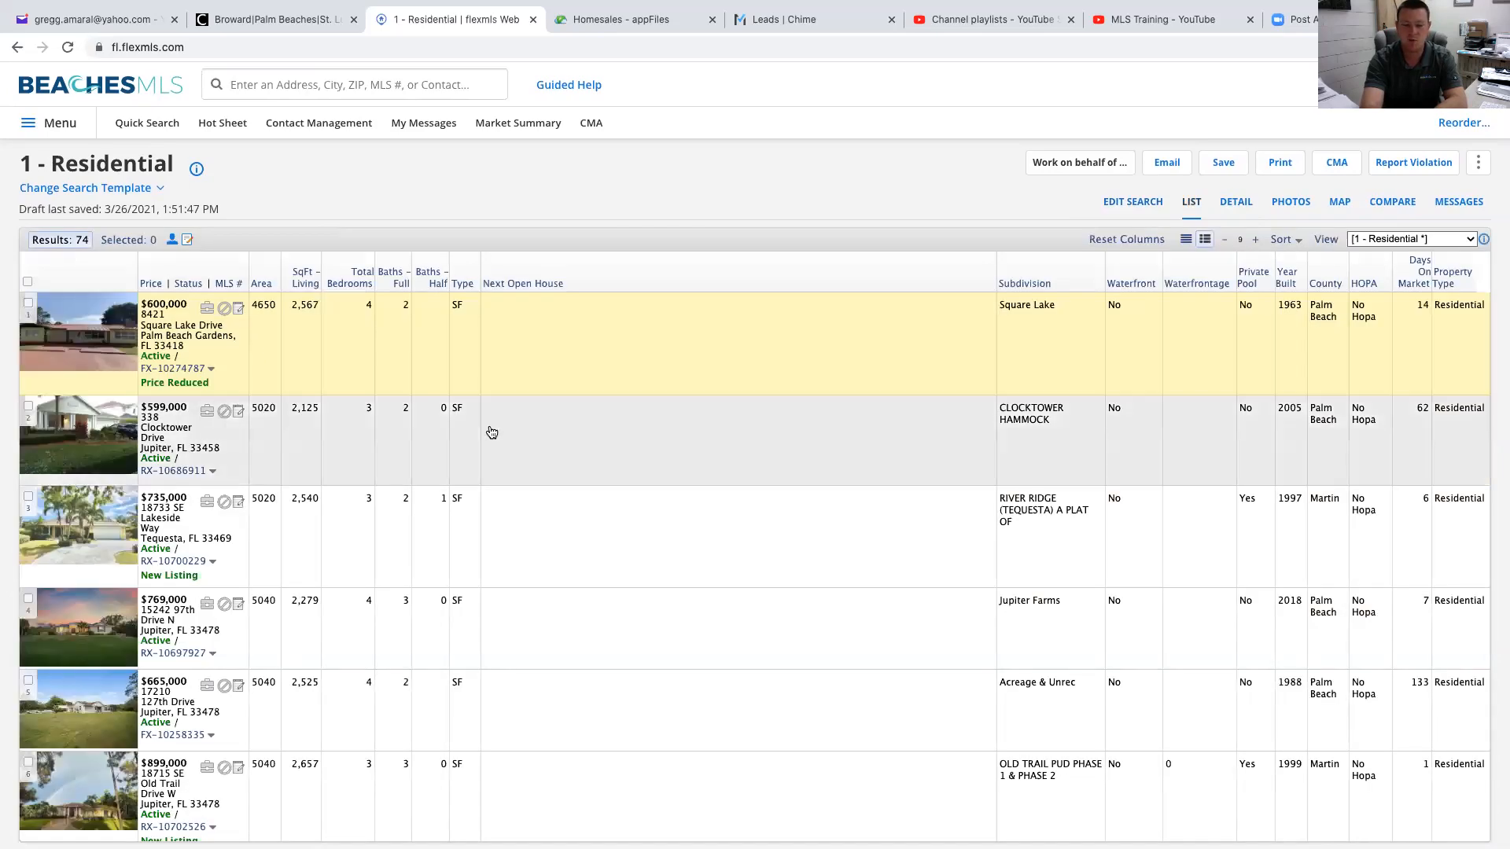
pyautogui.scroll(-3)
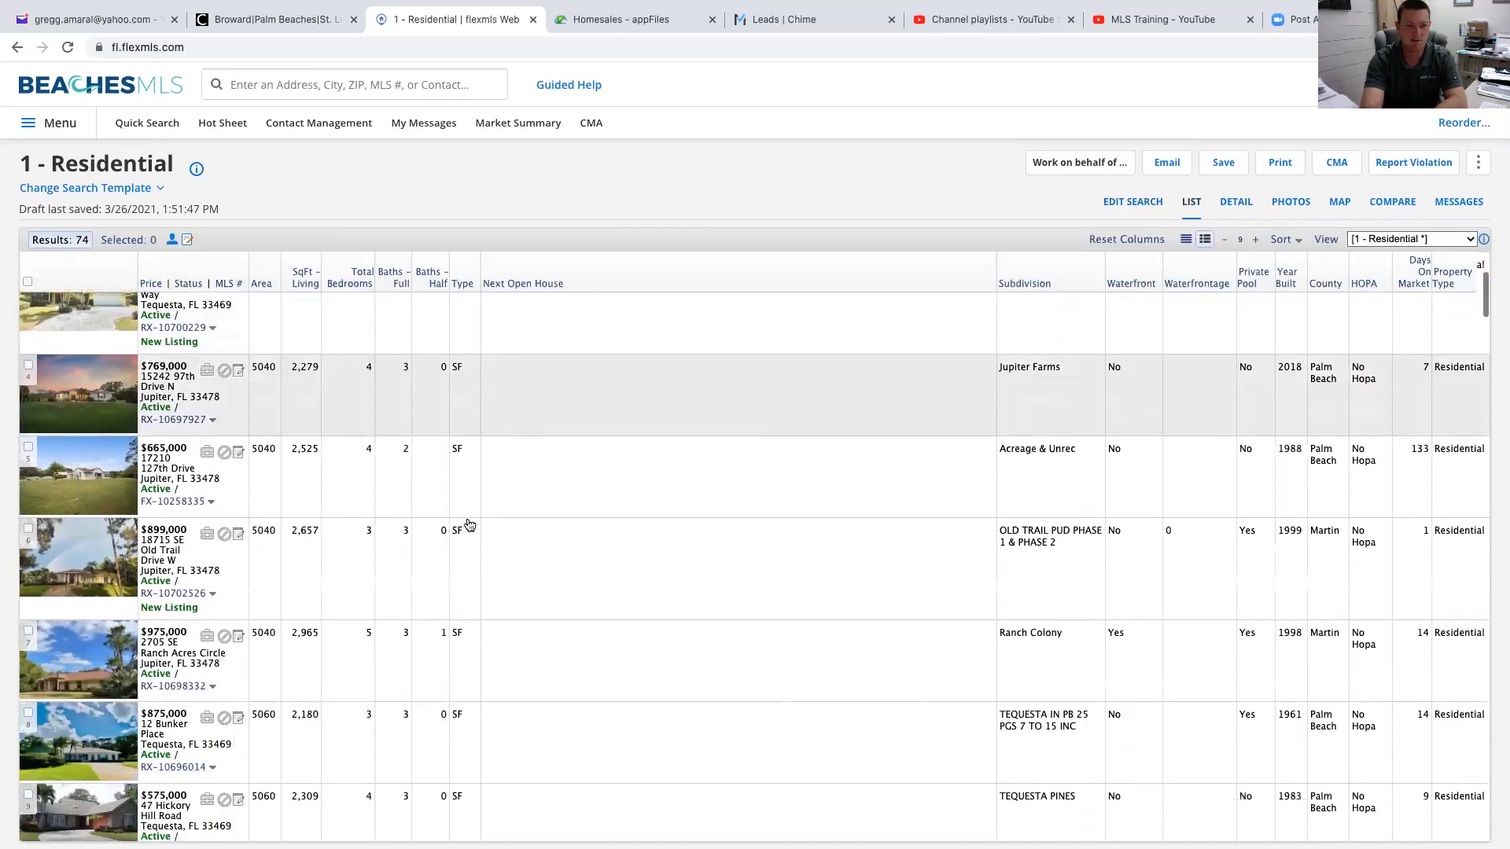
pyautogui.scroll(-3)
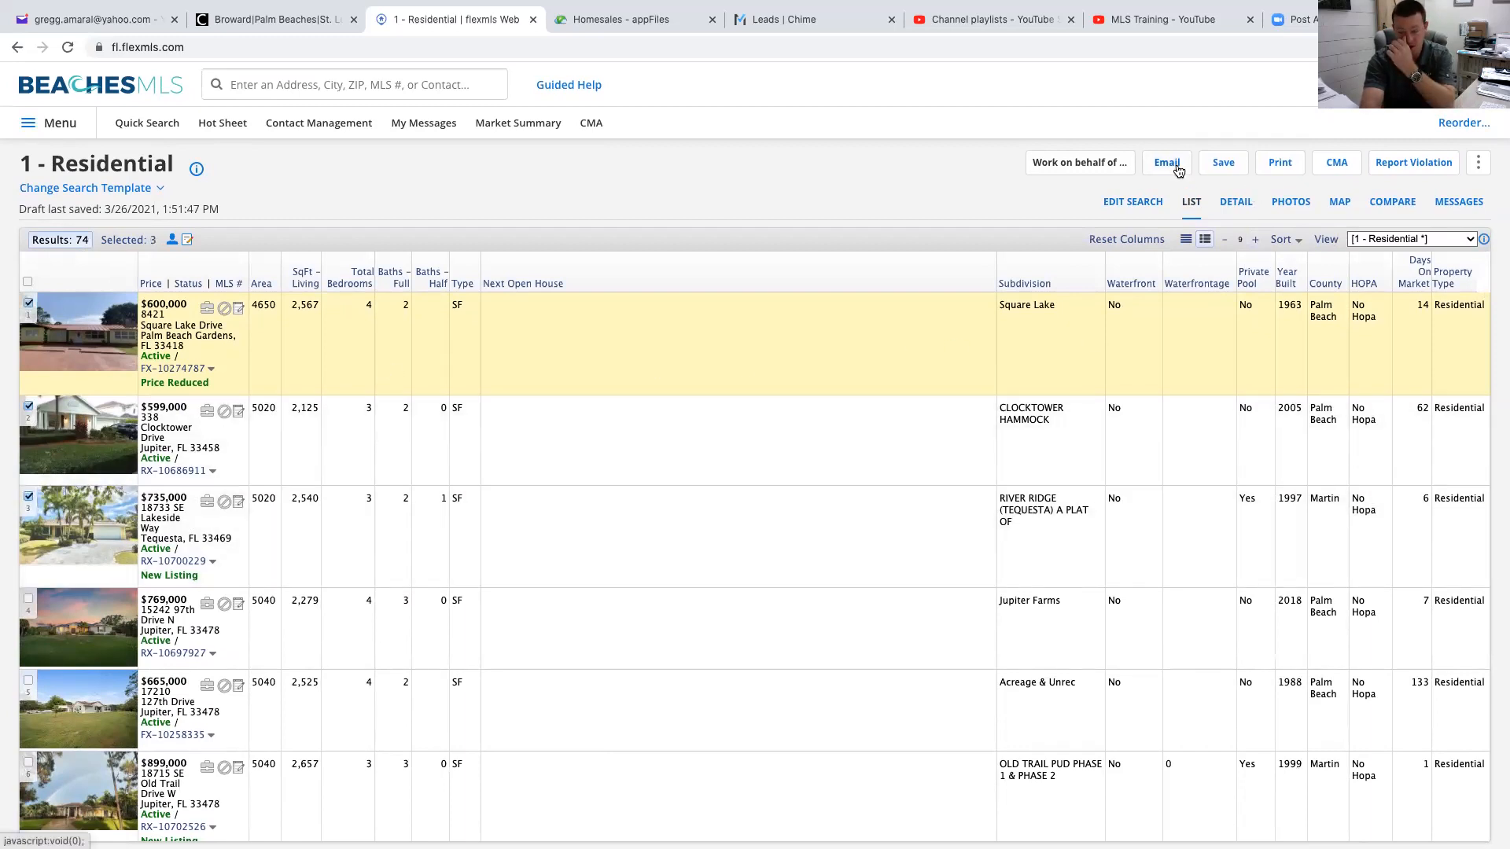
pyautogui.moveTo(1165, 162)
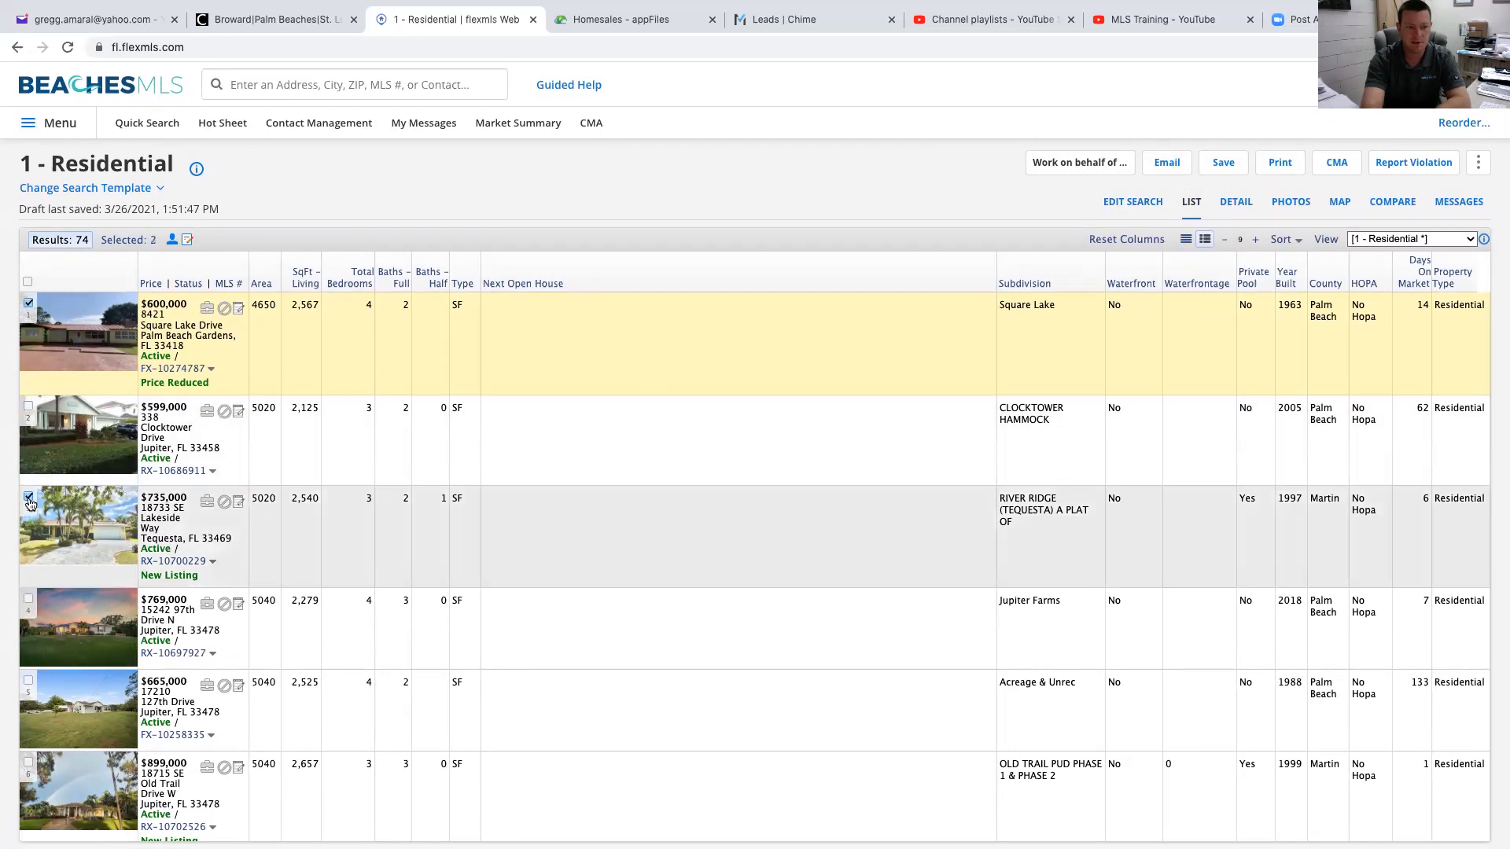
pyautogui.click(29, 497)
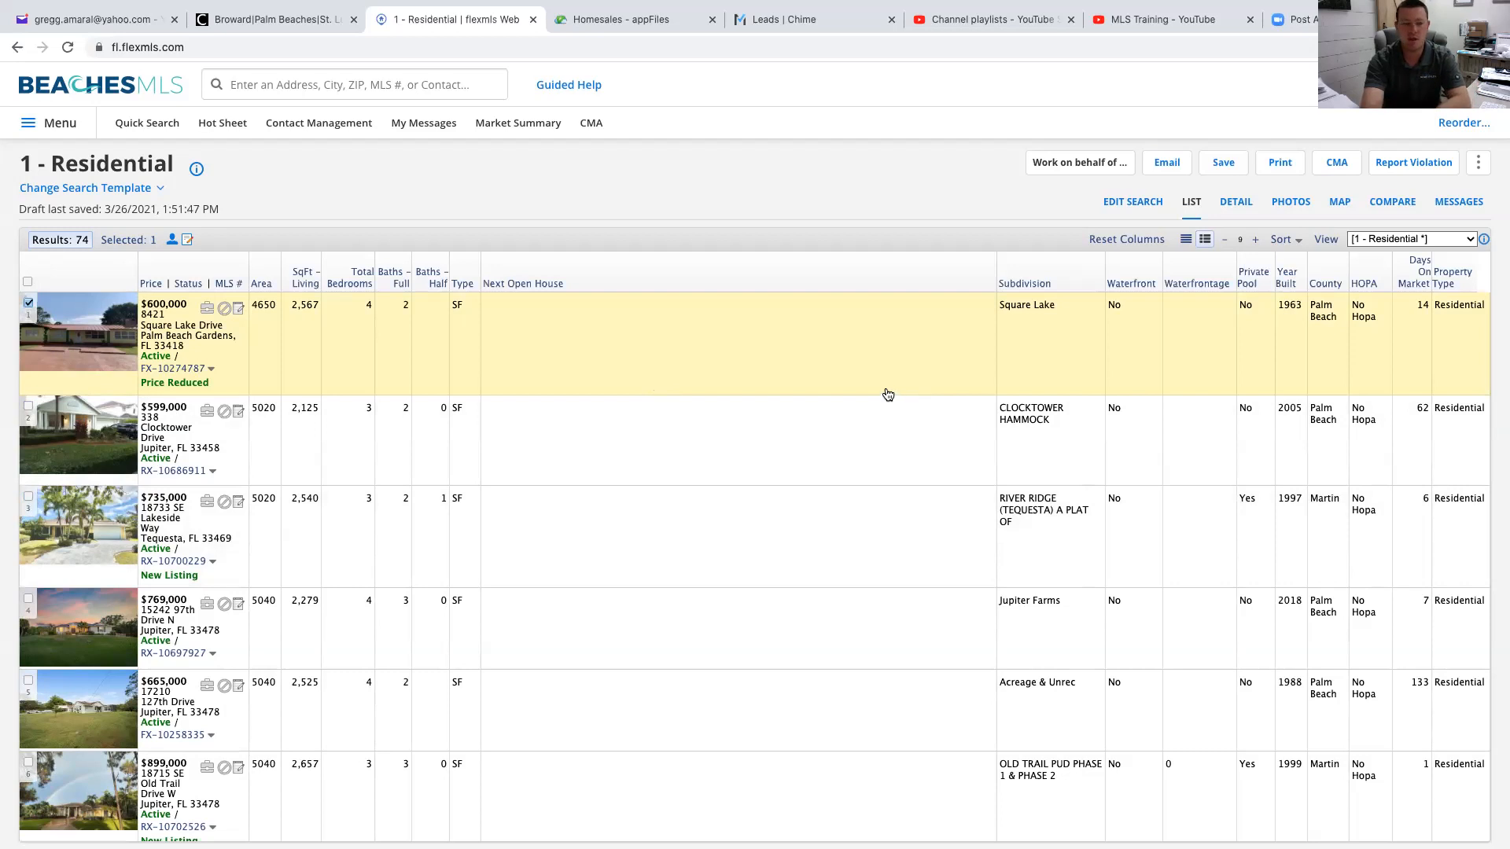
pyautogui.moveTo(623, 435)
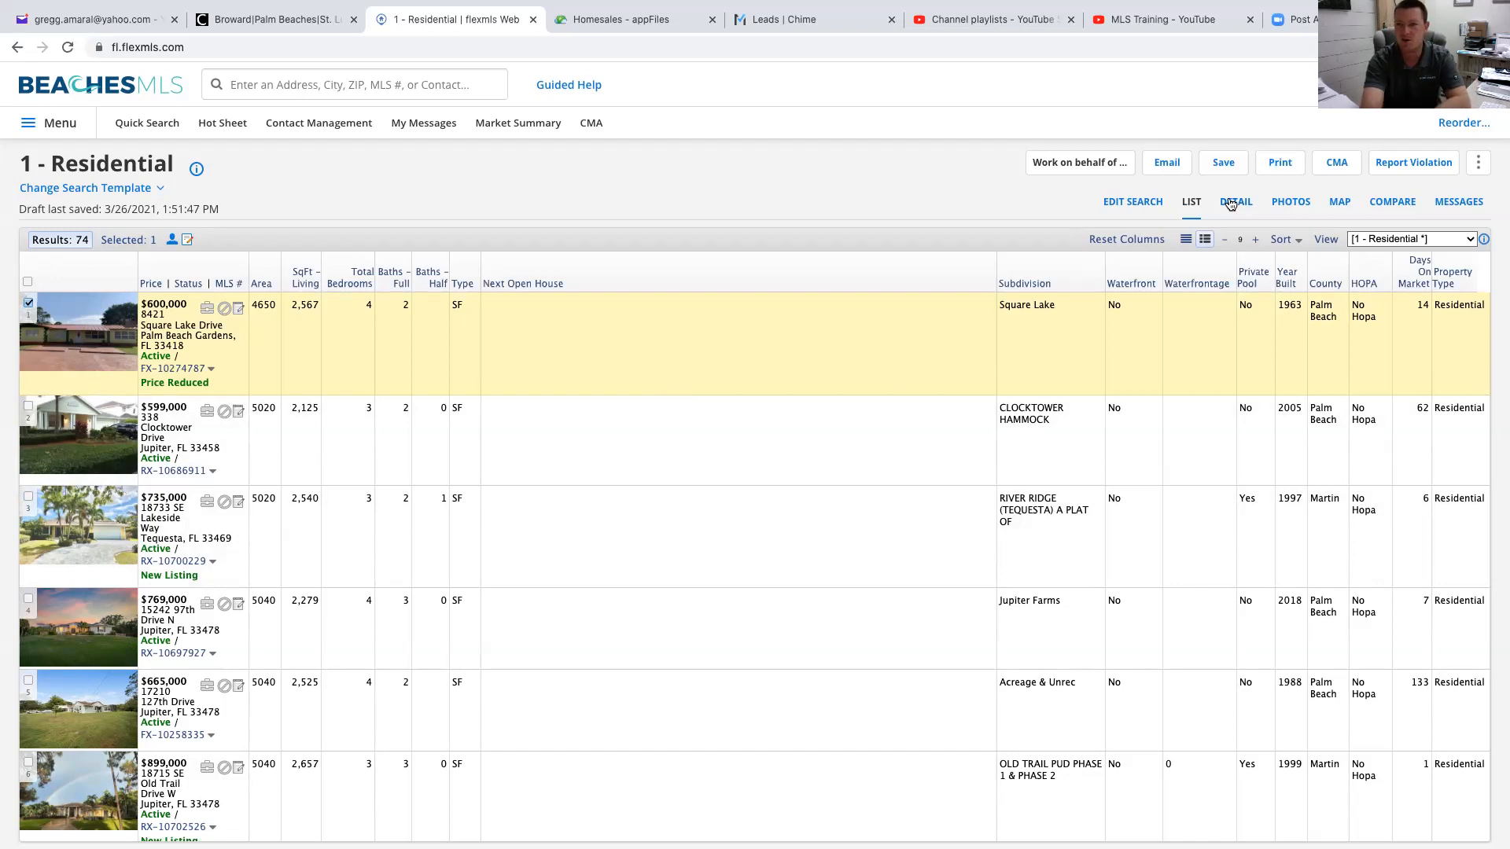
pyautogui.click(1236, 202)
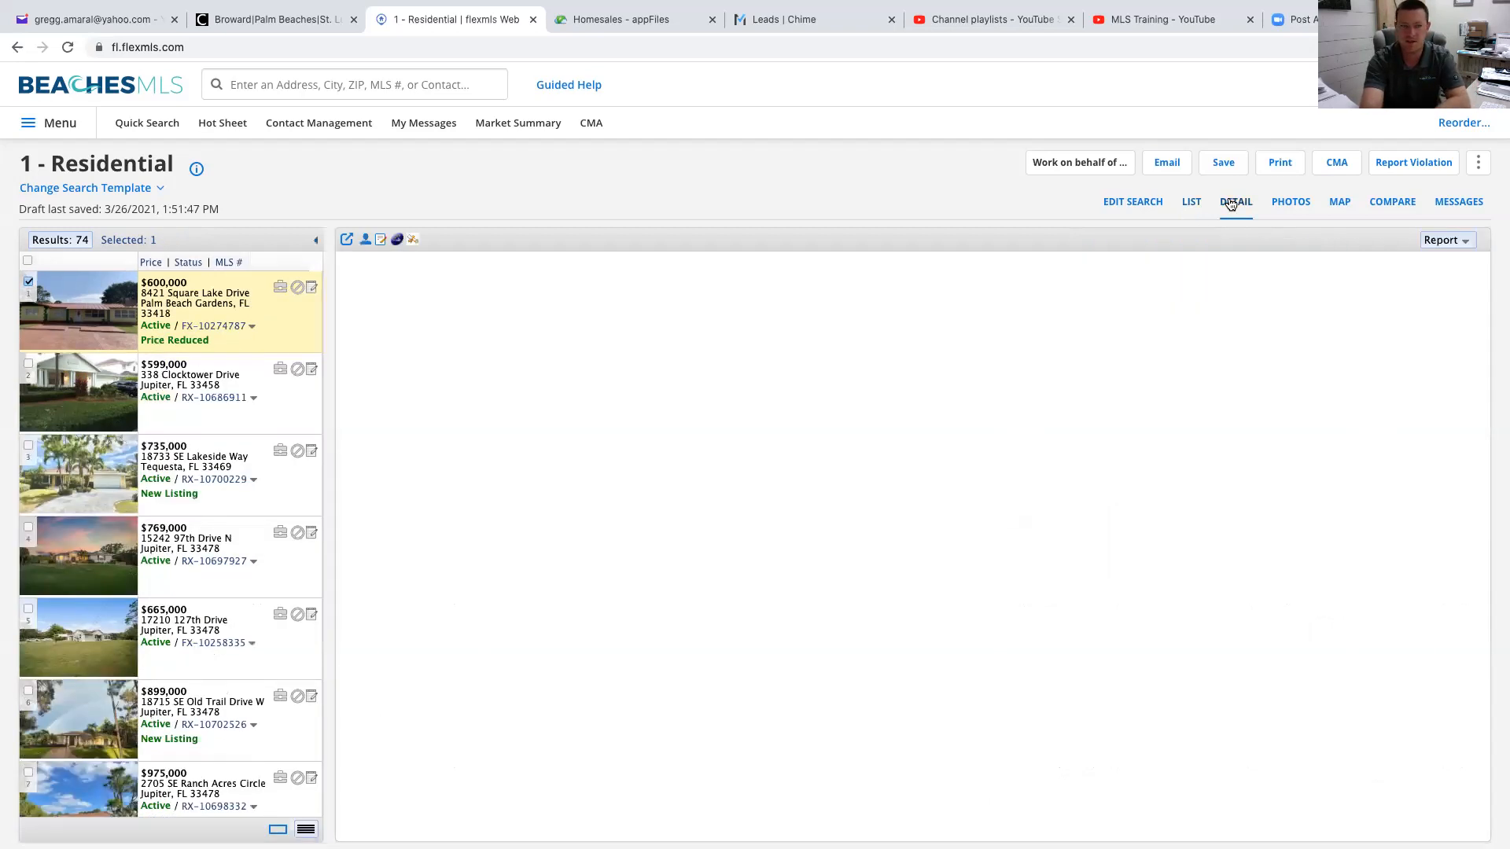
pyautogui.click(1236, 201)
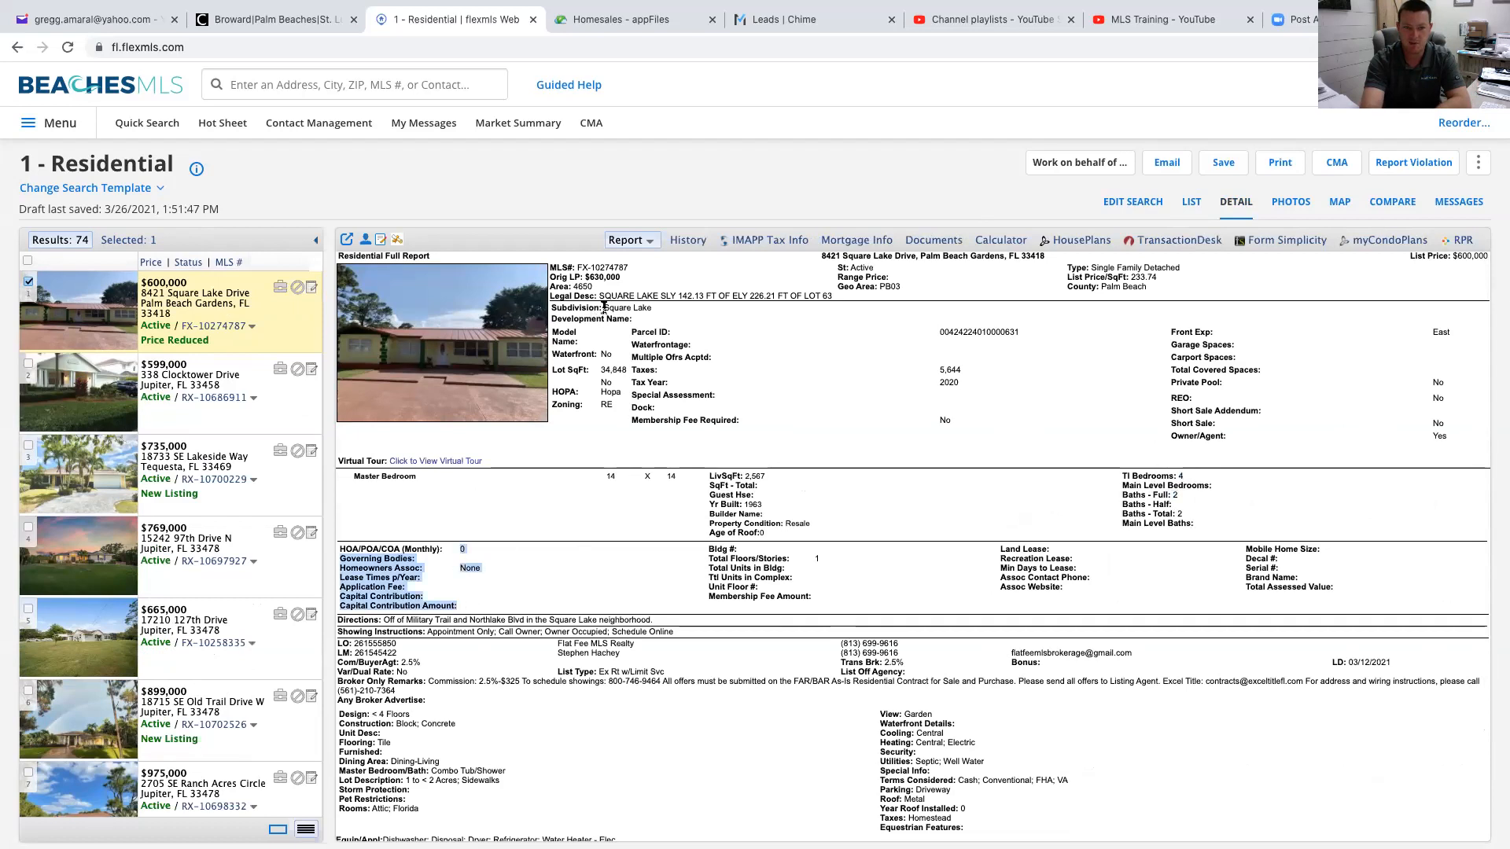
pyautogui.scroll(-3)
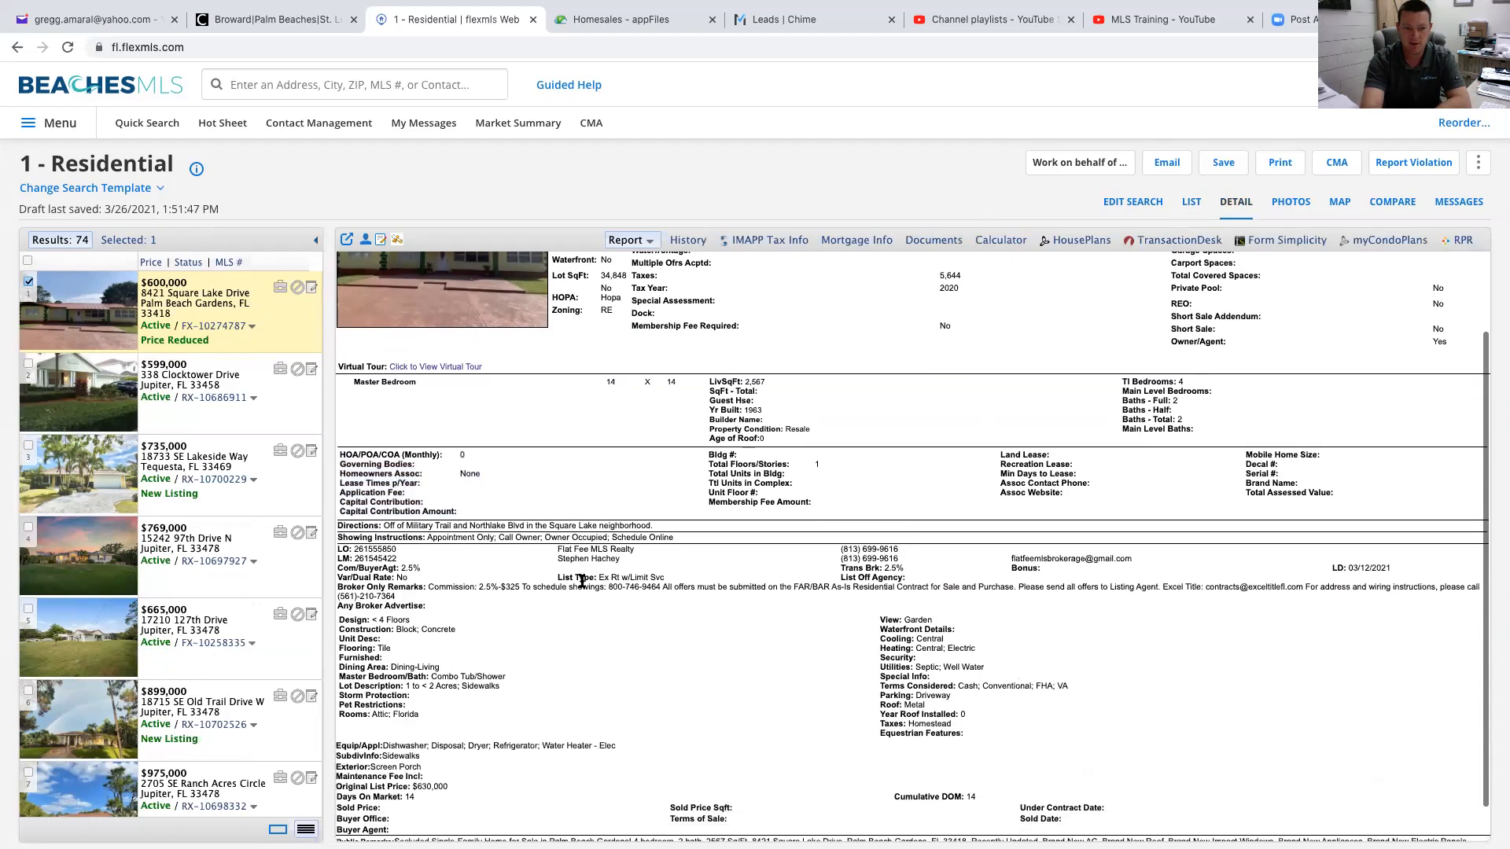
pyautogui.moveTo(634, 602)
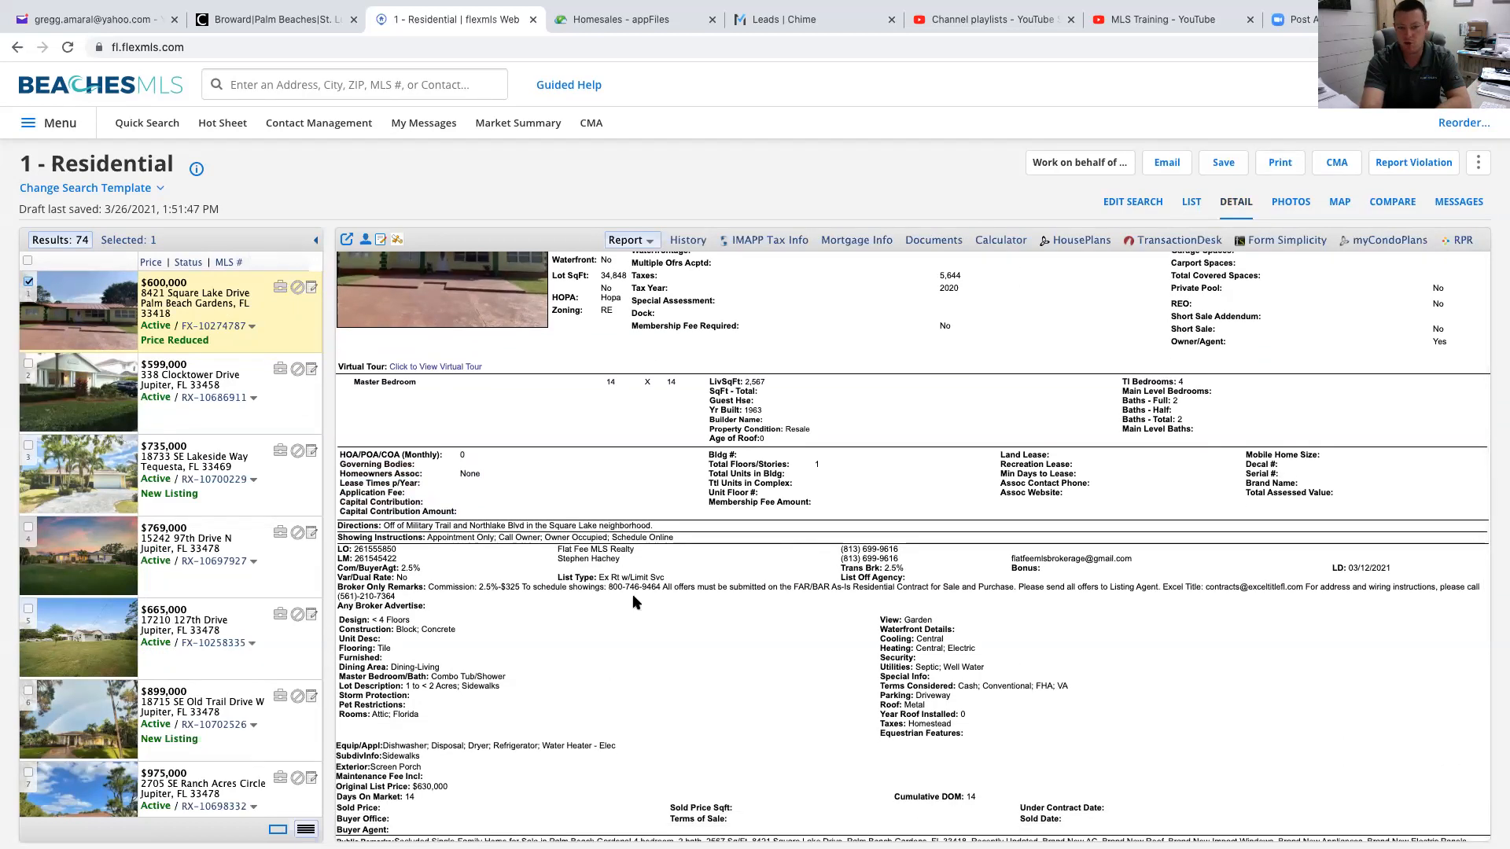
pyautogui.moveTo(684, 607)
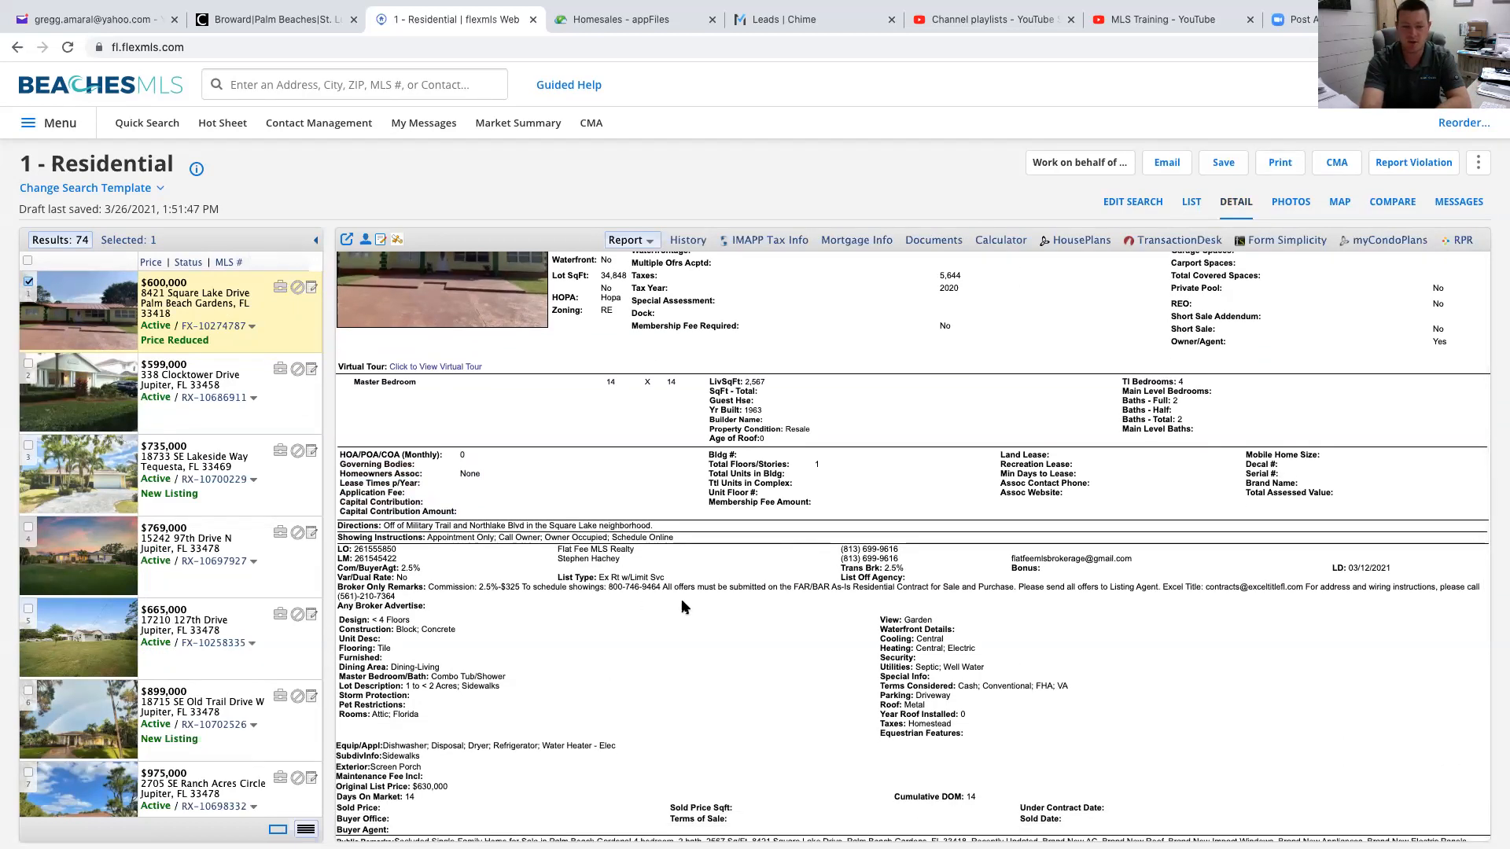
pyautogui.scroll(-3)
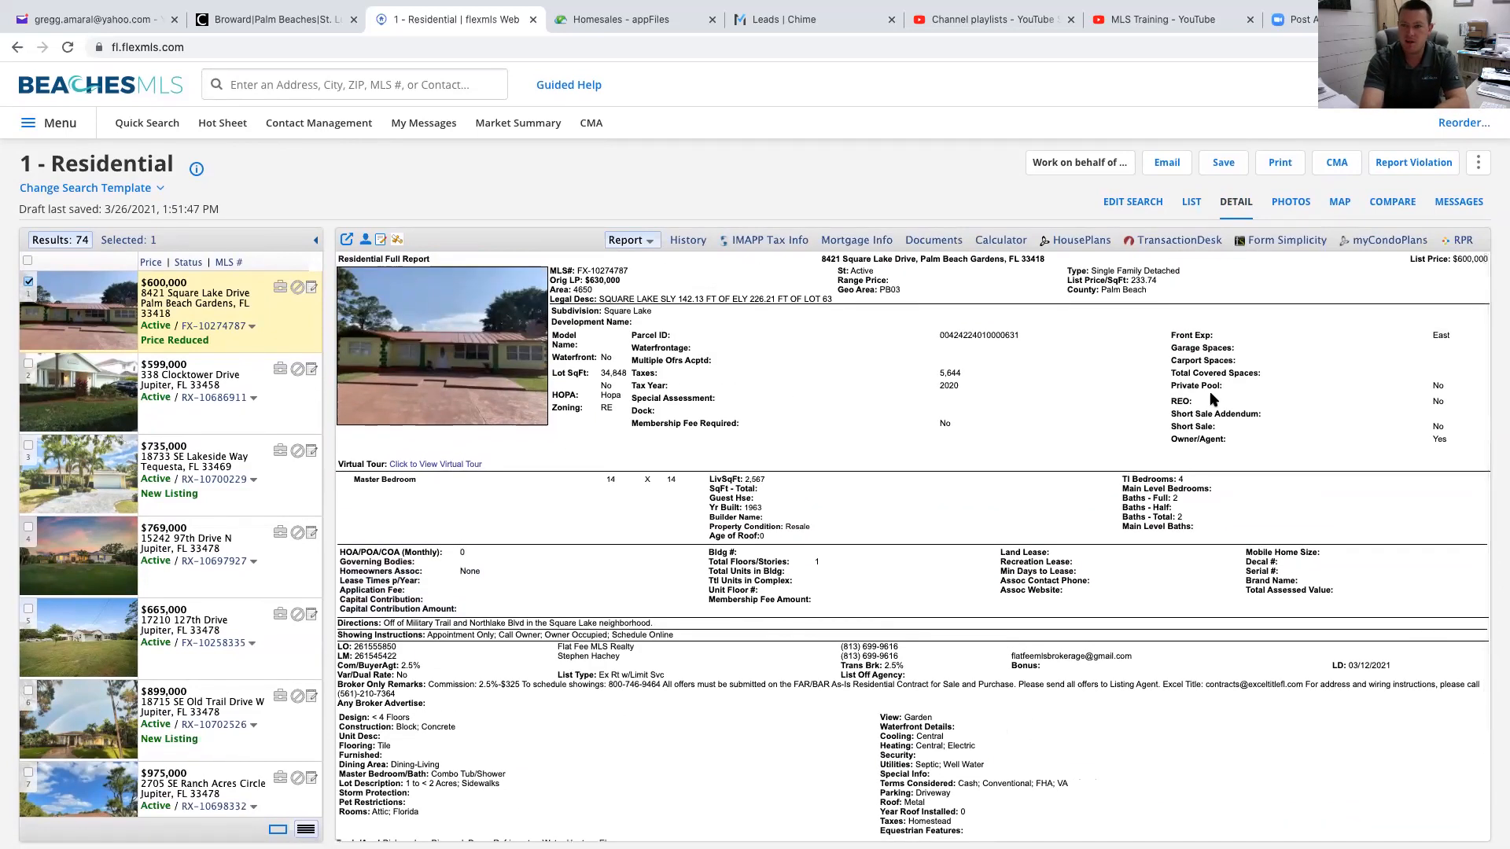
pyautogui.click(1290, 201)
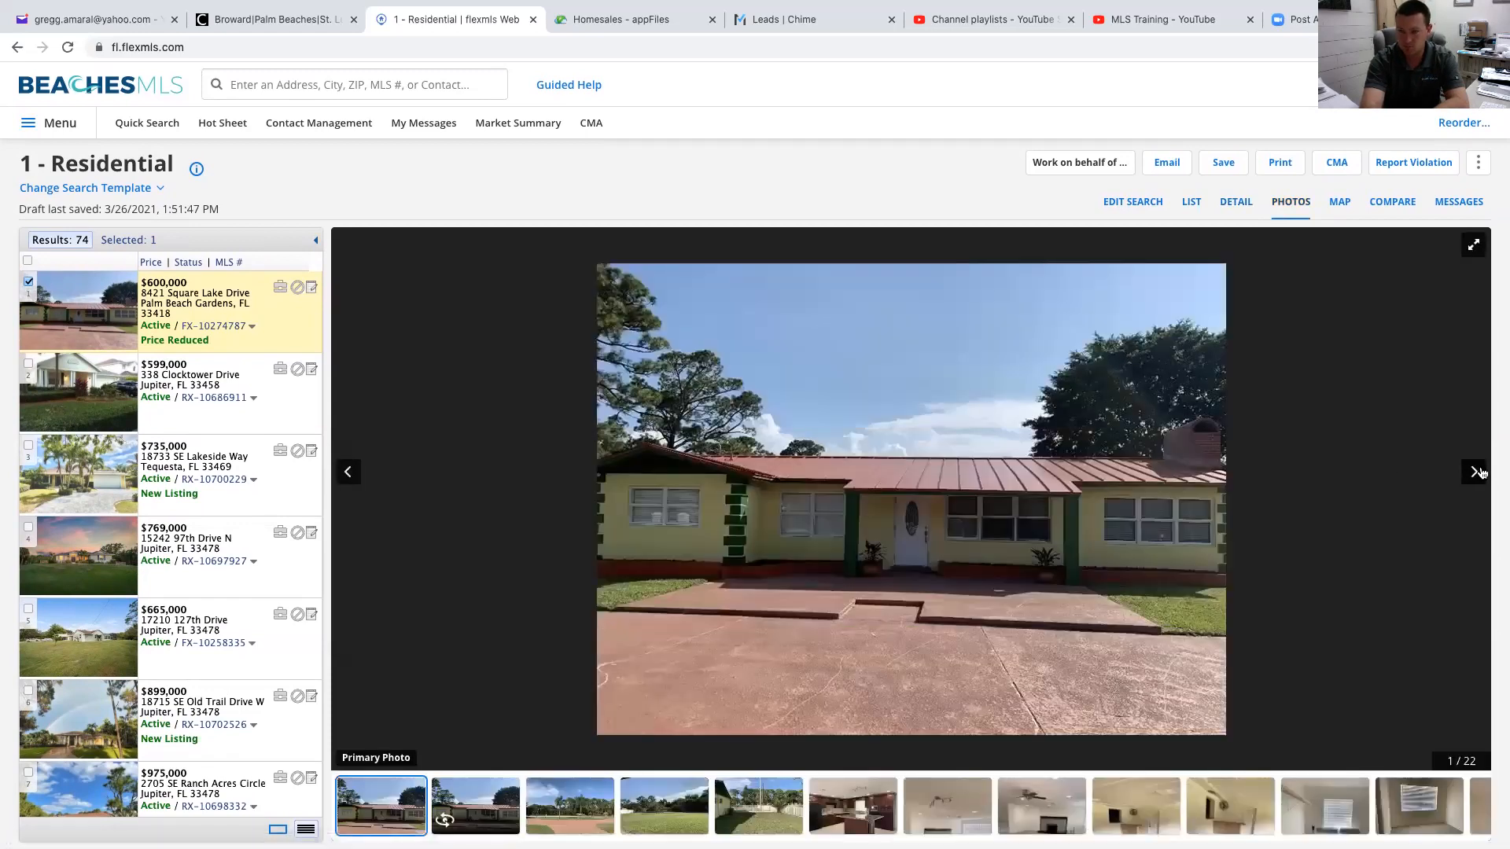
# Step: Advance the Square Lake Drive photos from the exterior to interior shots, reaching photo 13 of 22
pyautogui.click(569, 806)
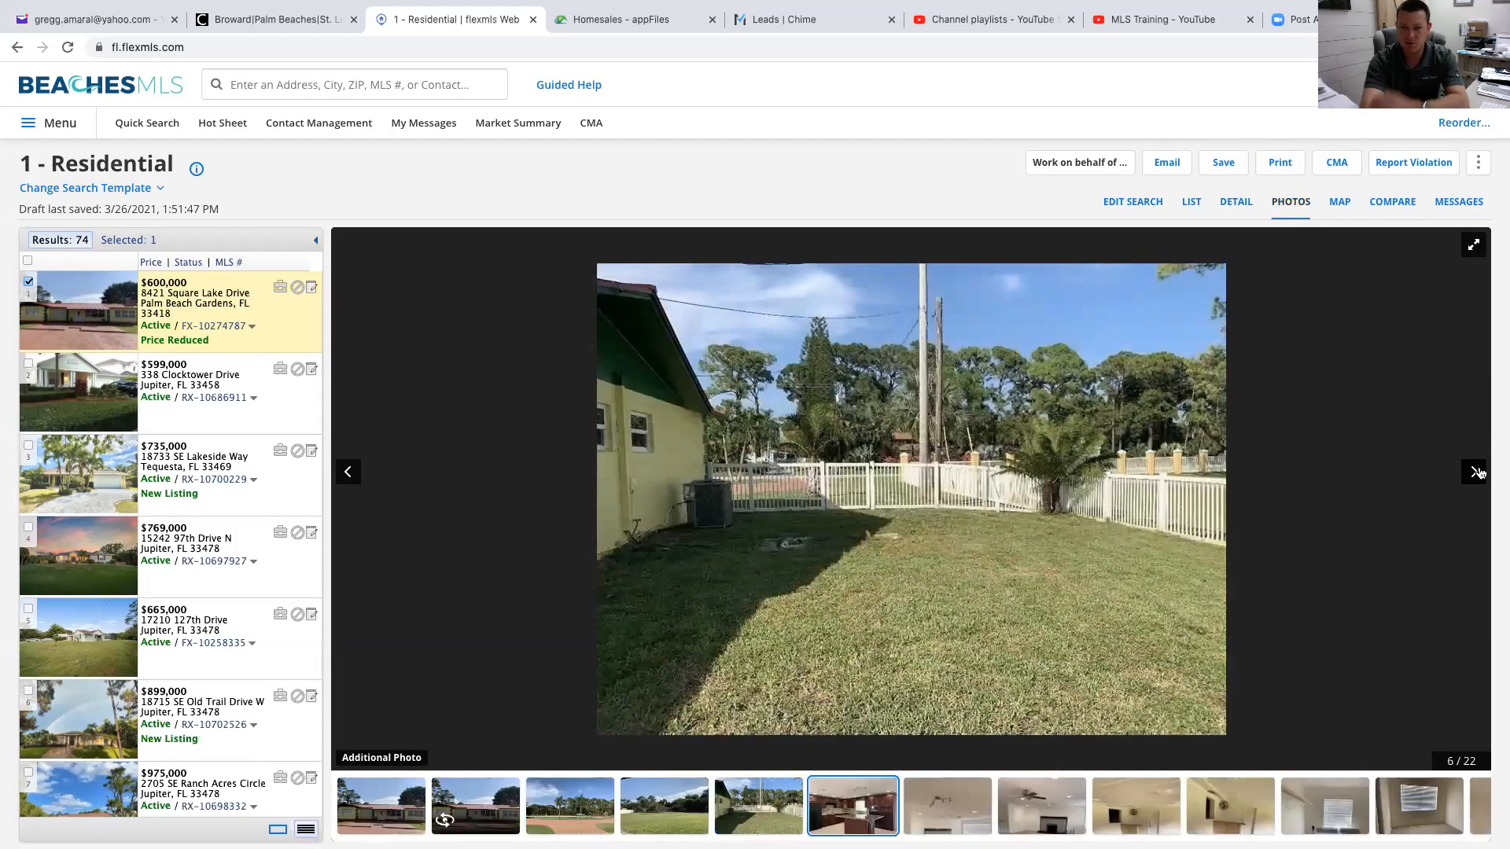
pyautogui.click(1475, 472)
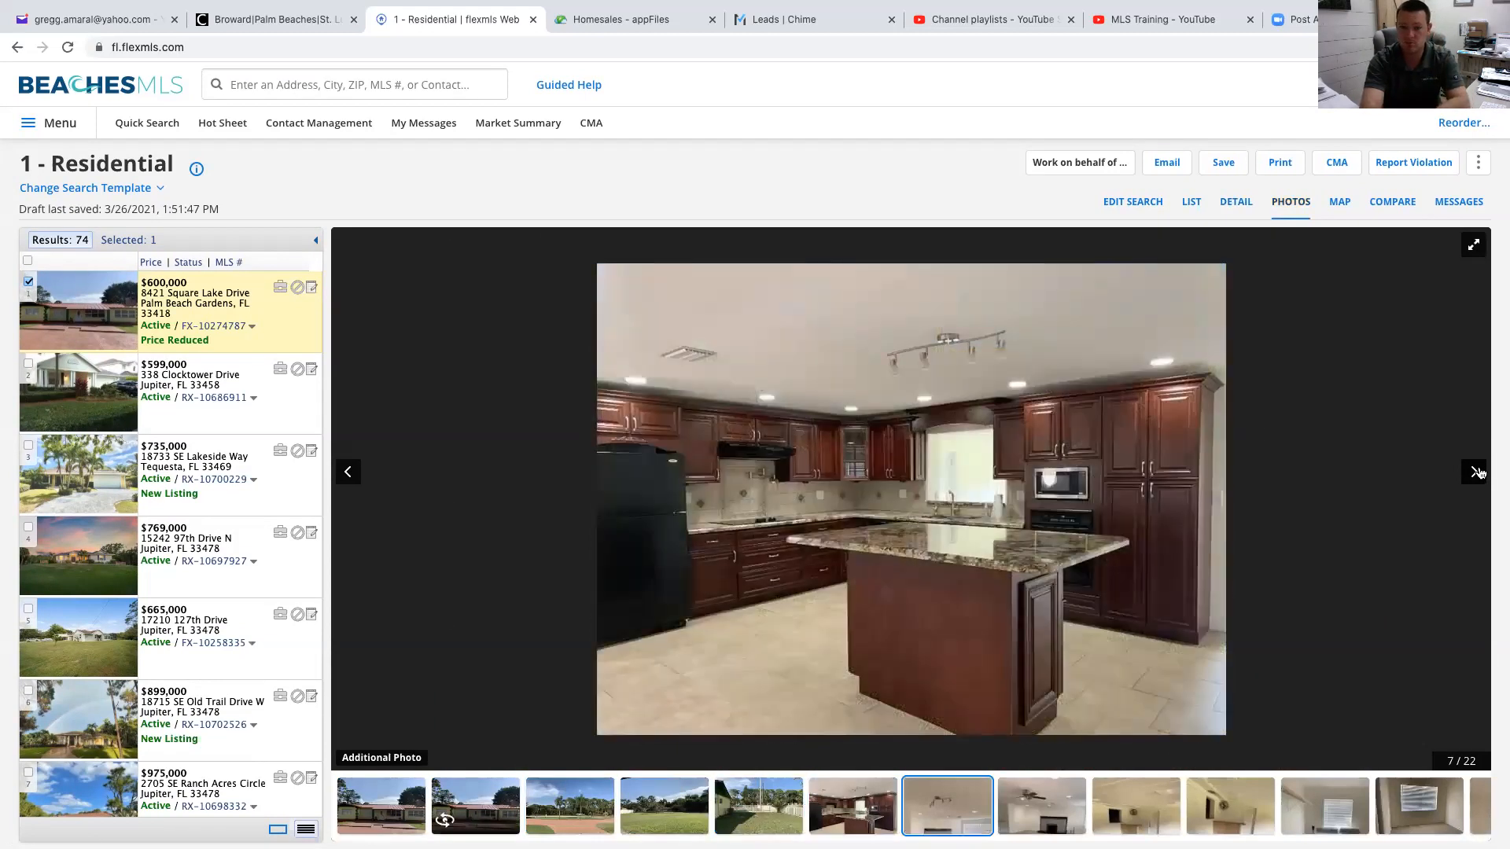
pyautogui.click(1477, 472)
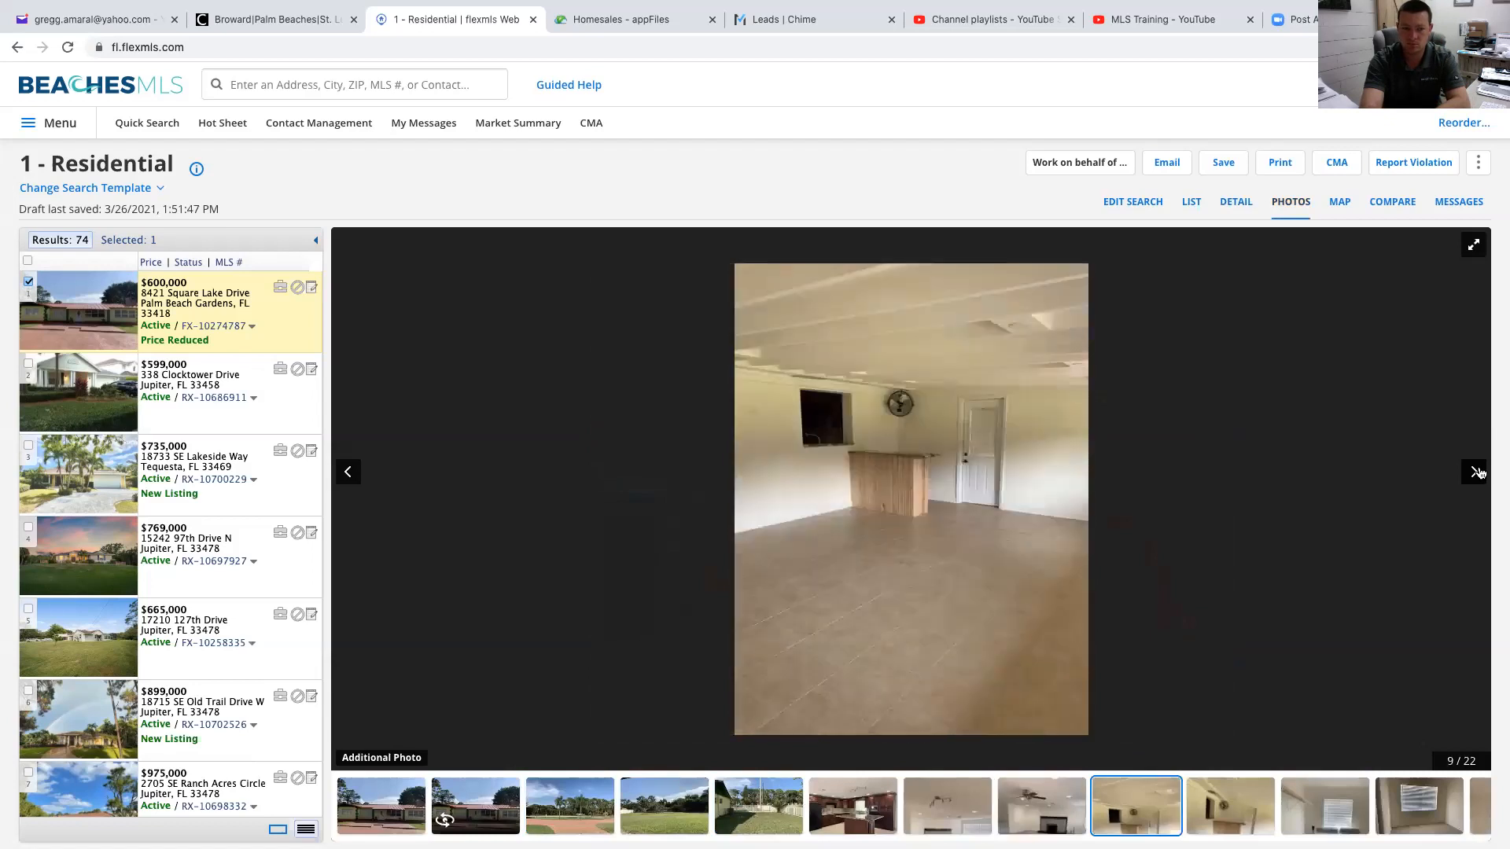
pyautogui.click(1474, 470)
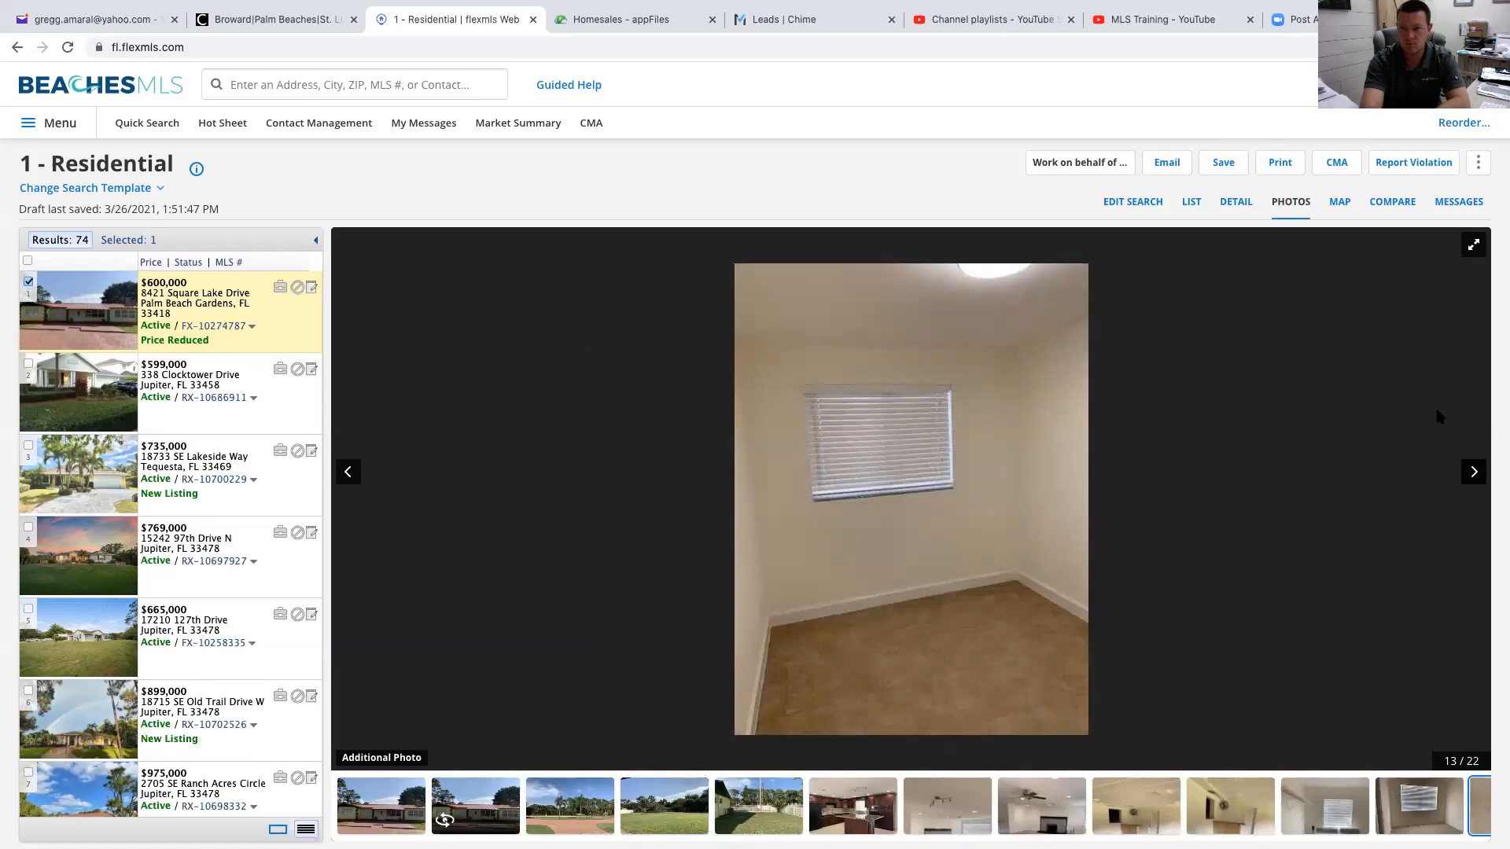
pyautogui.moveTo(1304, 215)
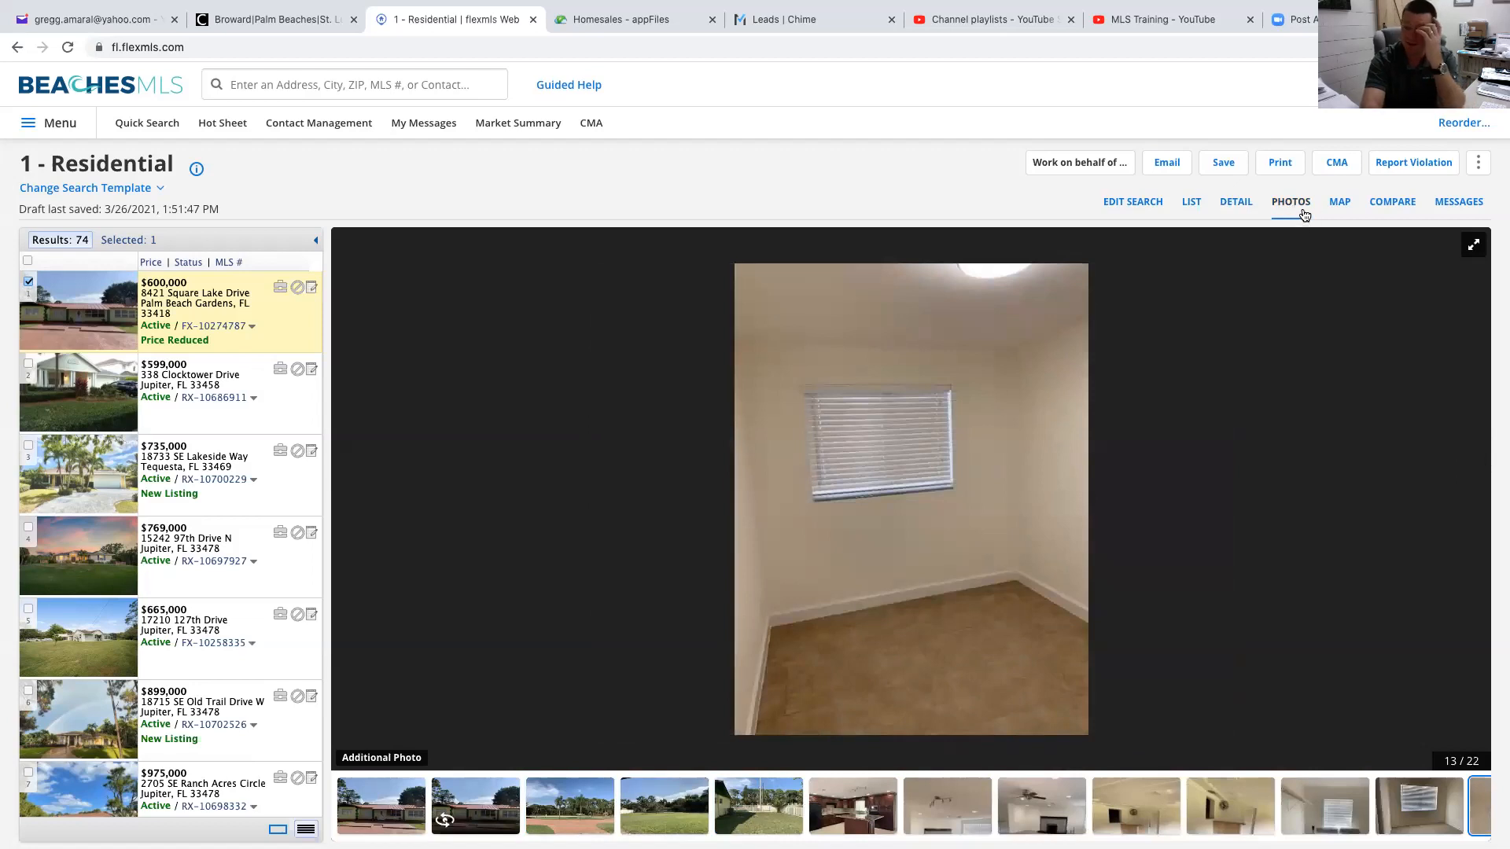
# Step: View the listing on a zoomed-in satellite map, then return to its full report
pyautogui.click(1338, 201)
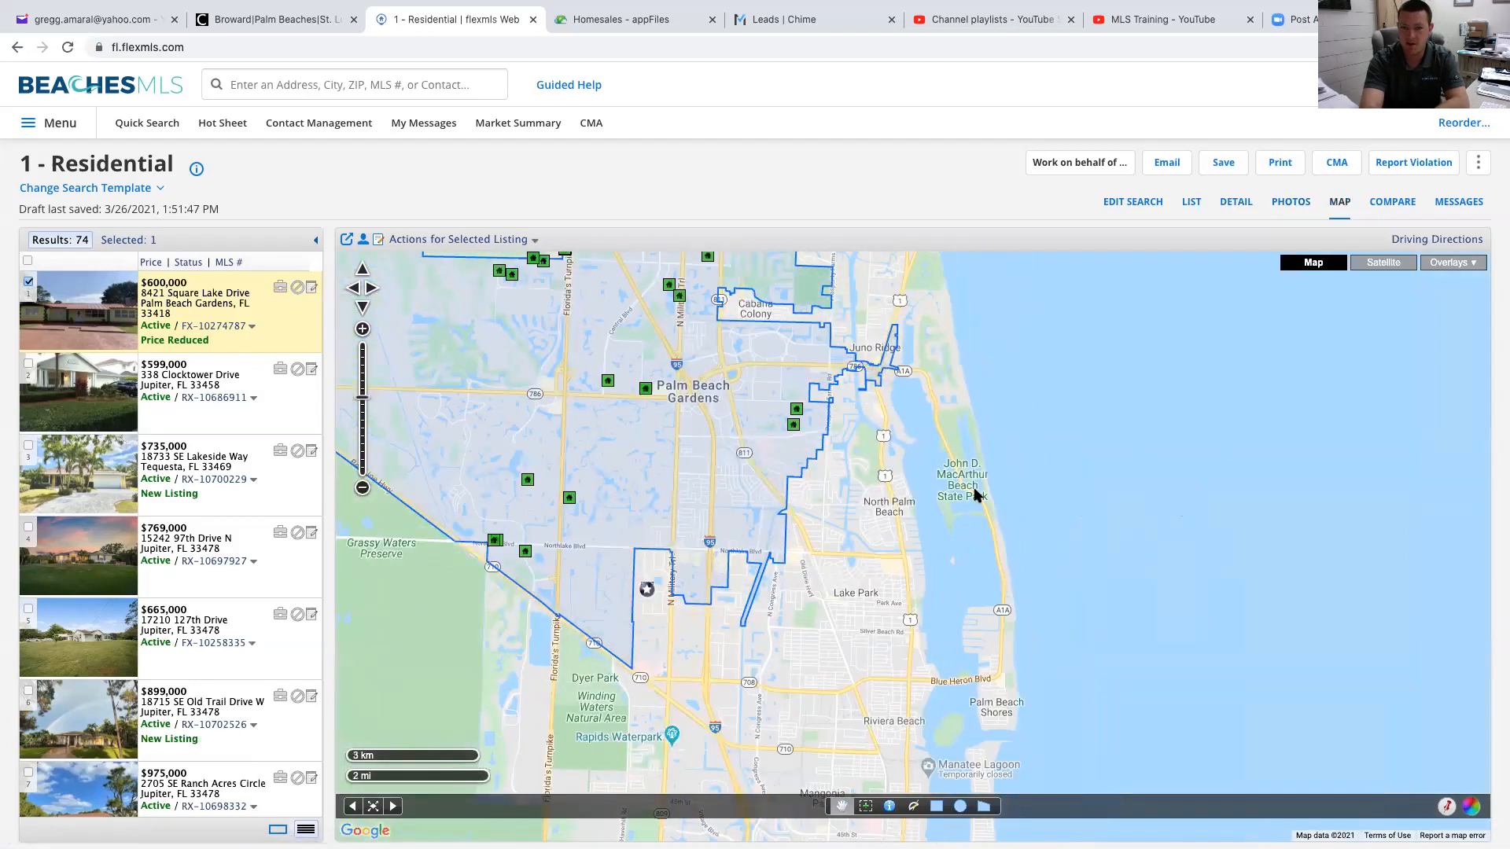
pyautogui.moveTo(376, 308)
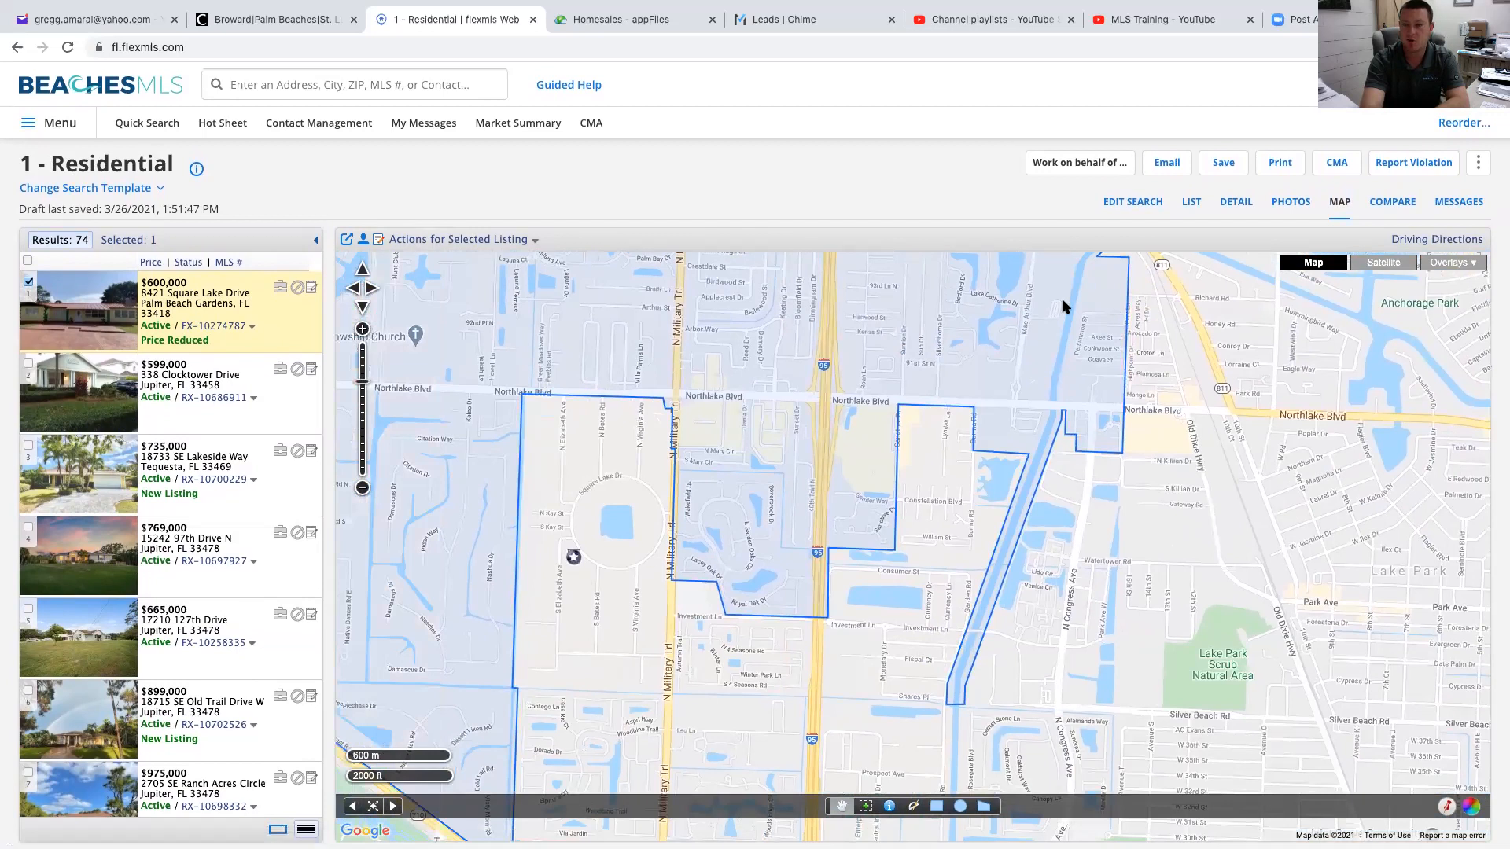
pyautogui.click(1382, 262)
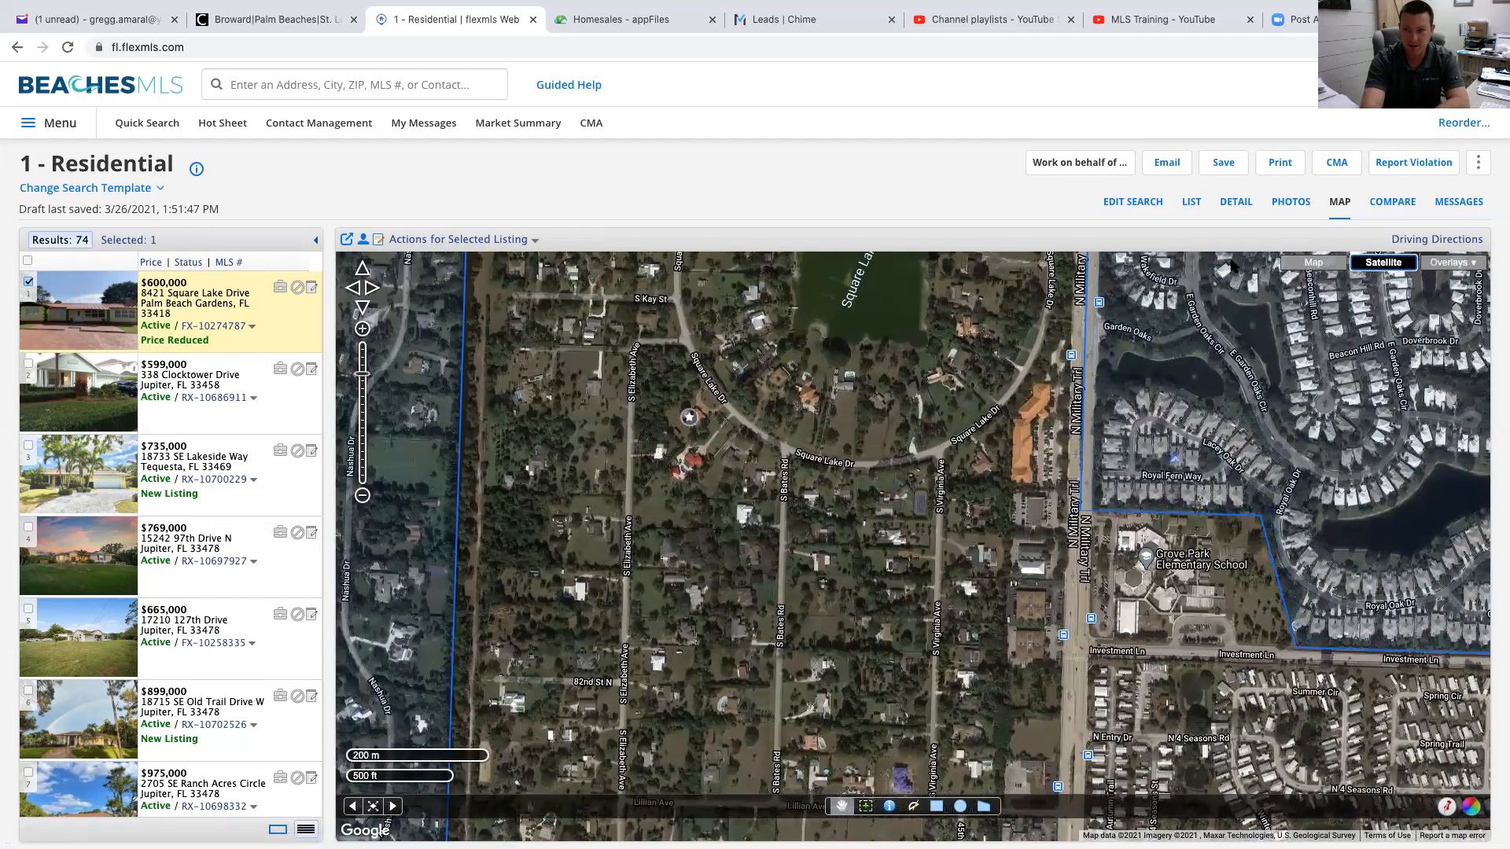
pyautogui.click(1236, 202)
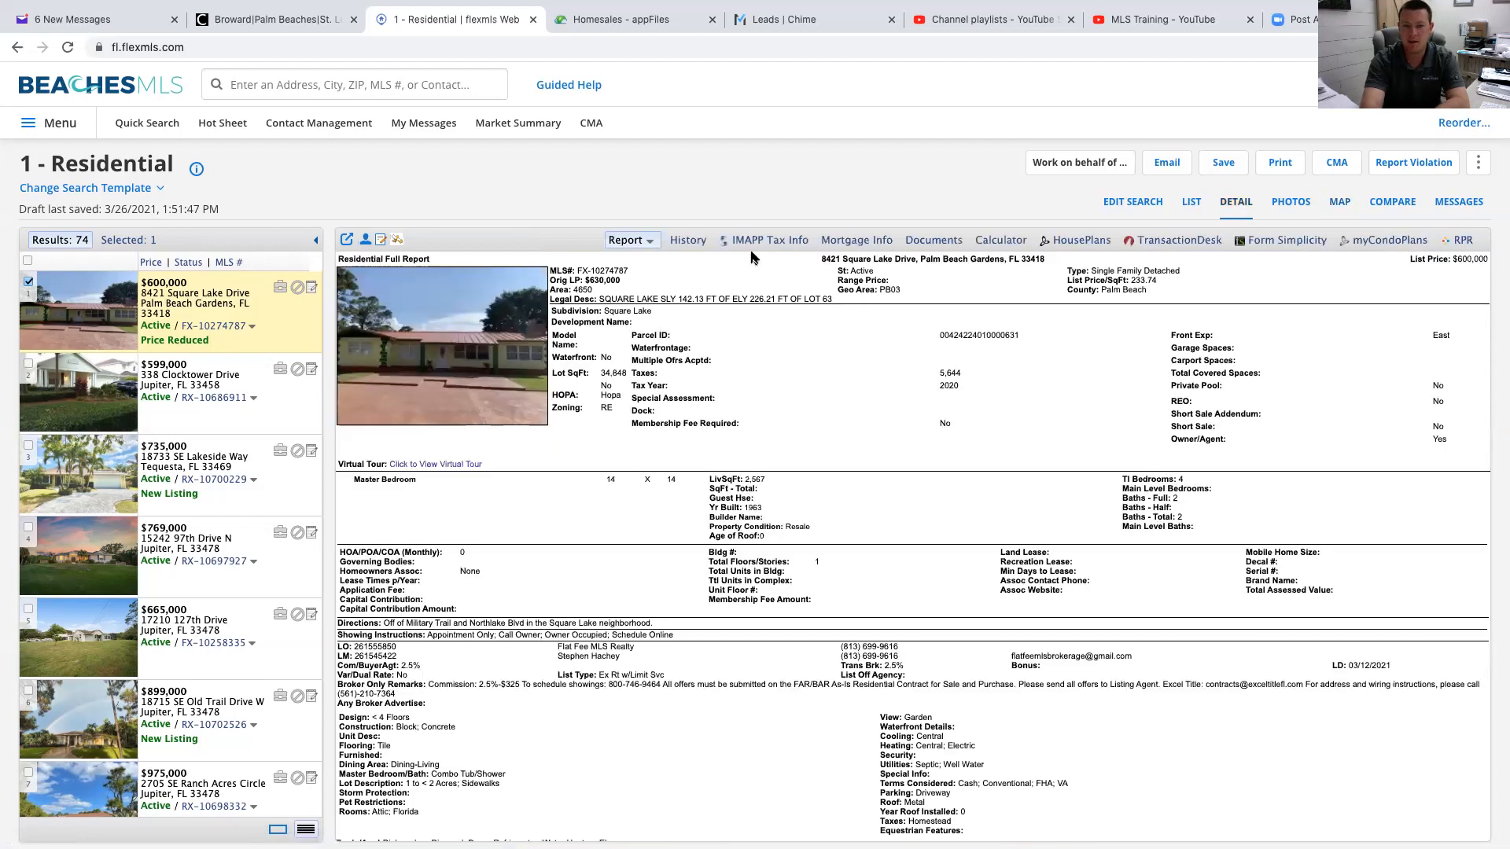
pyautogui.click(768, 239)
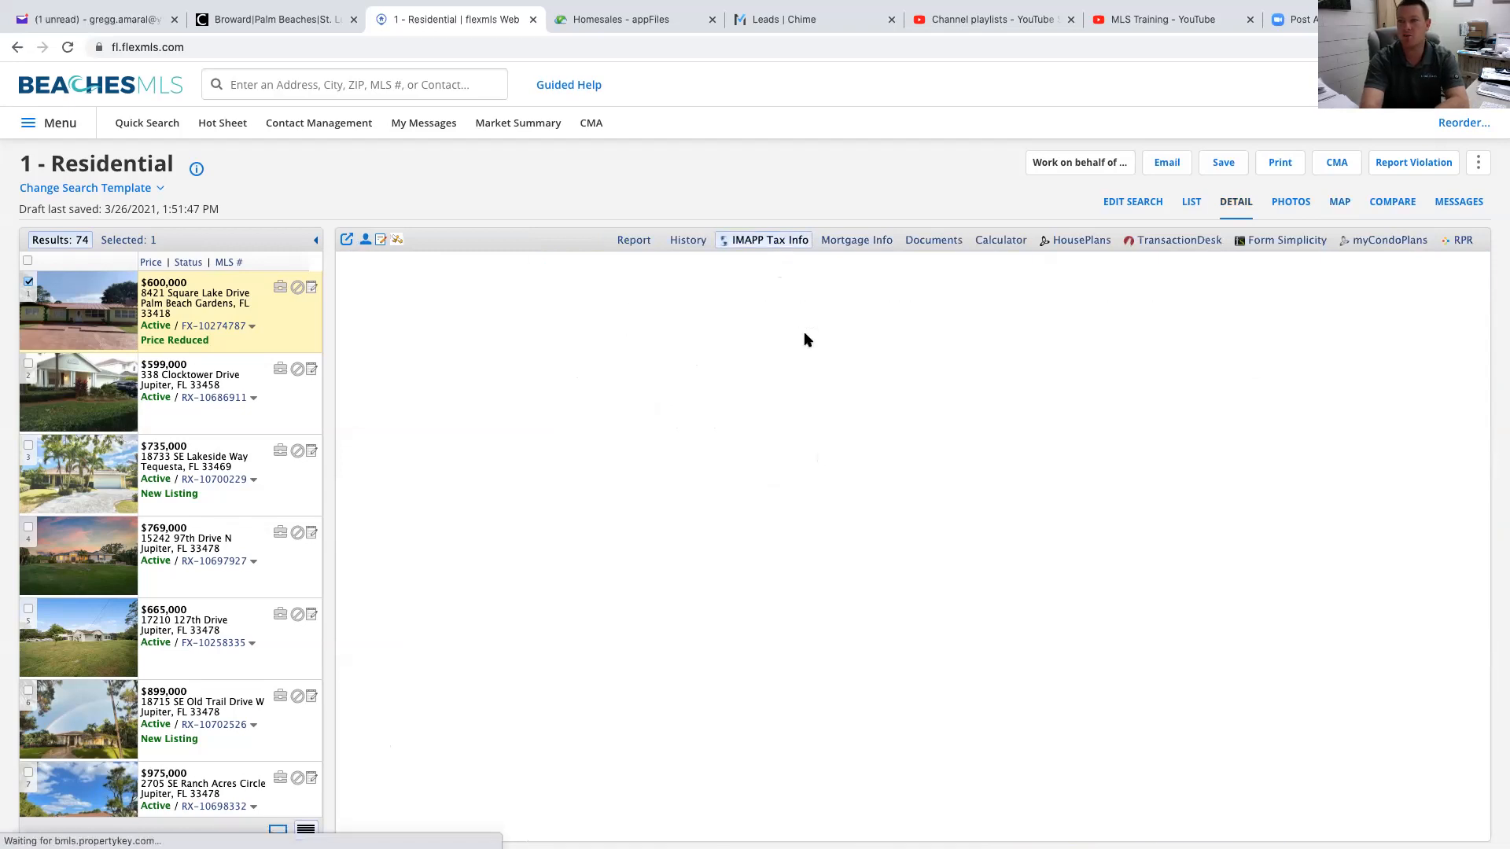
pyautogui.click(769, 239)
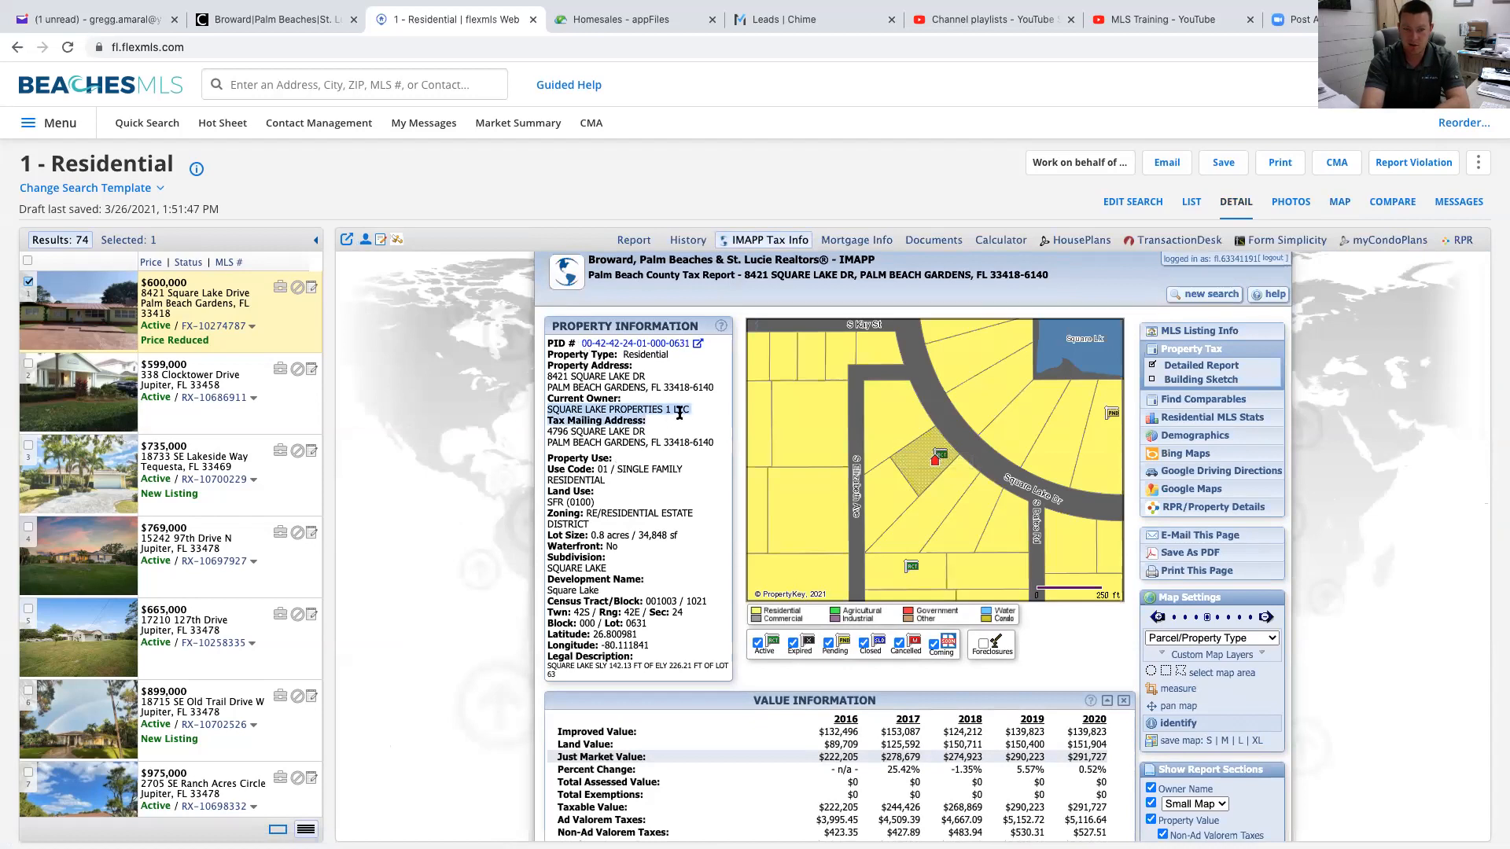
pyautogui.scroll(-3)
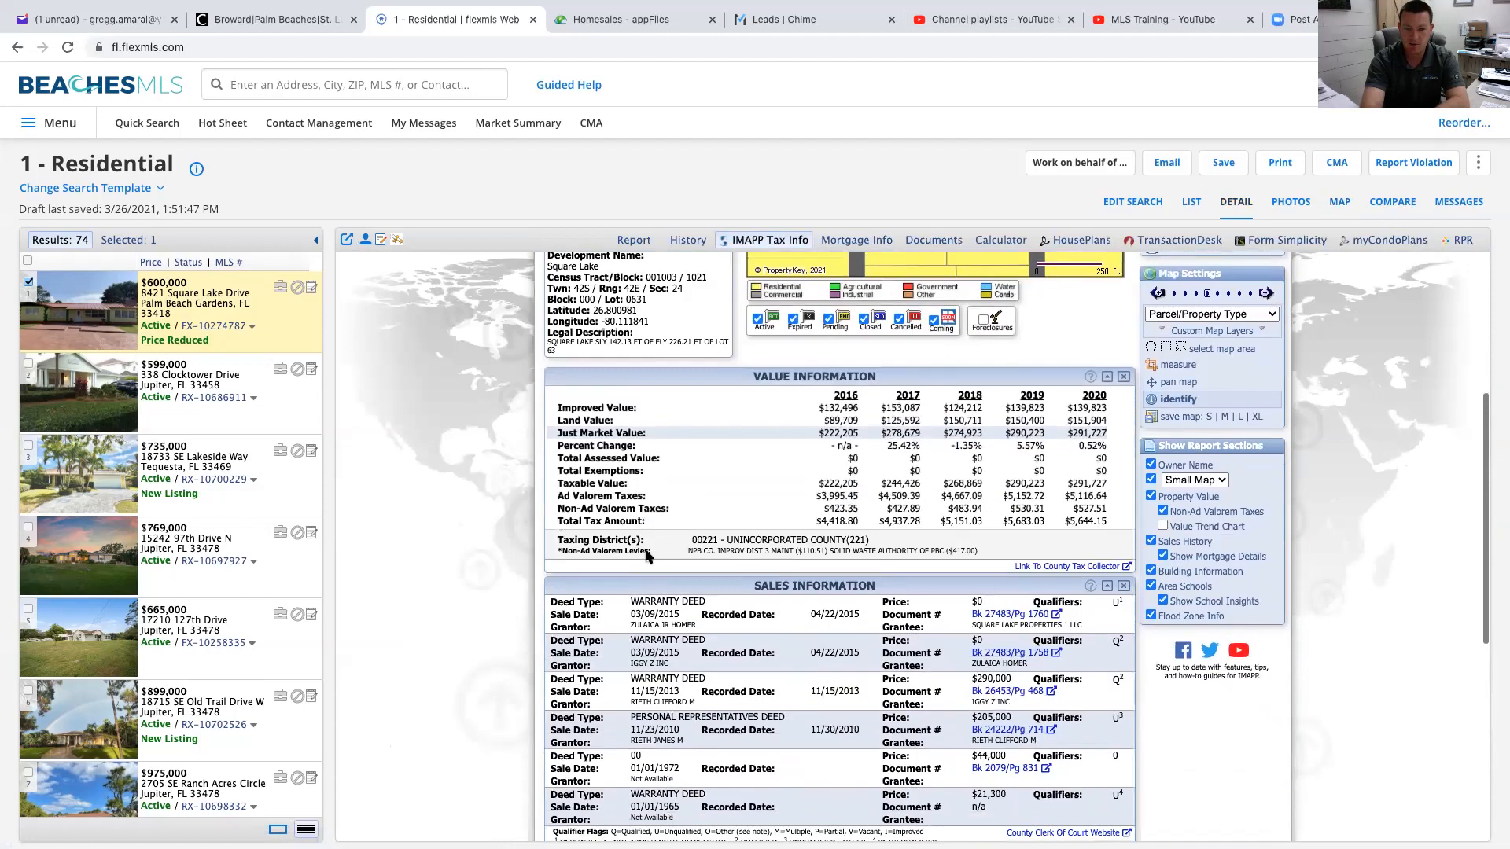
pyautogui.scroll(-3)
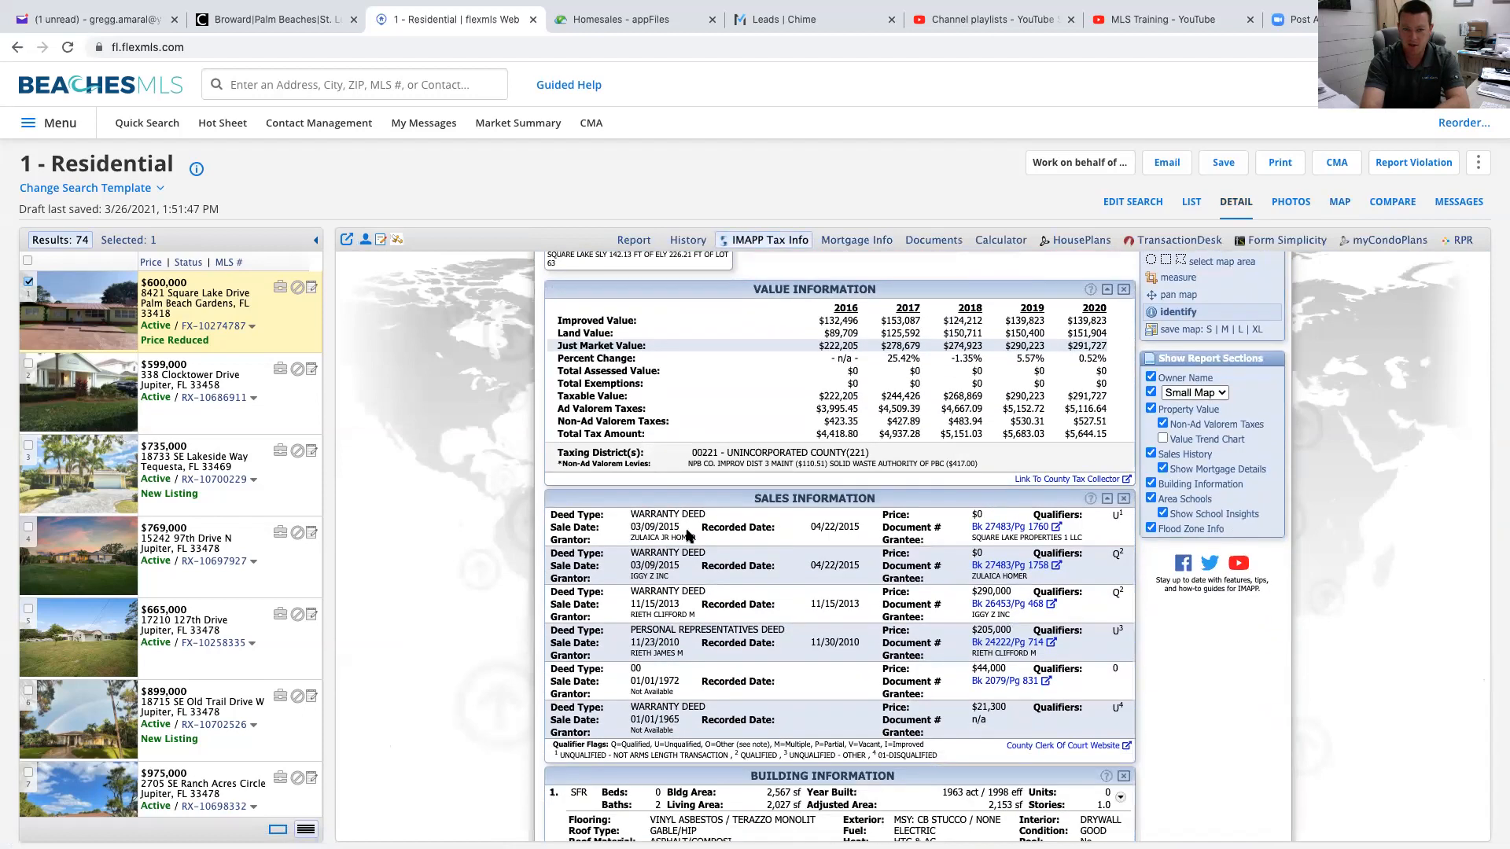
pyautogui.scroll(-3)
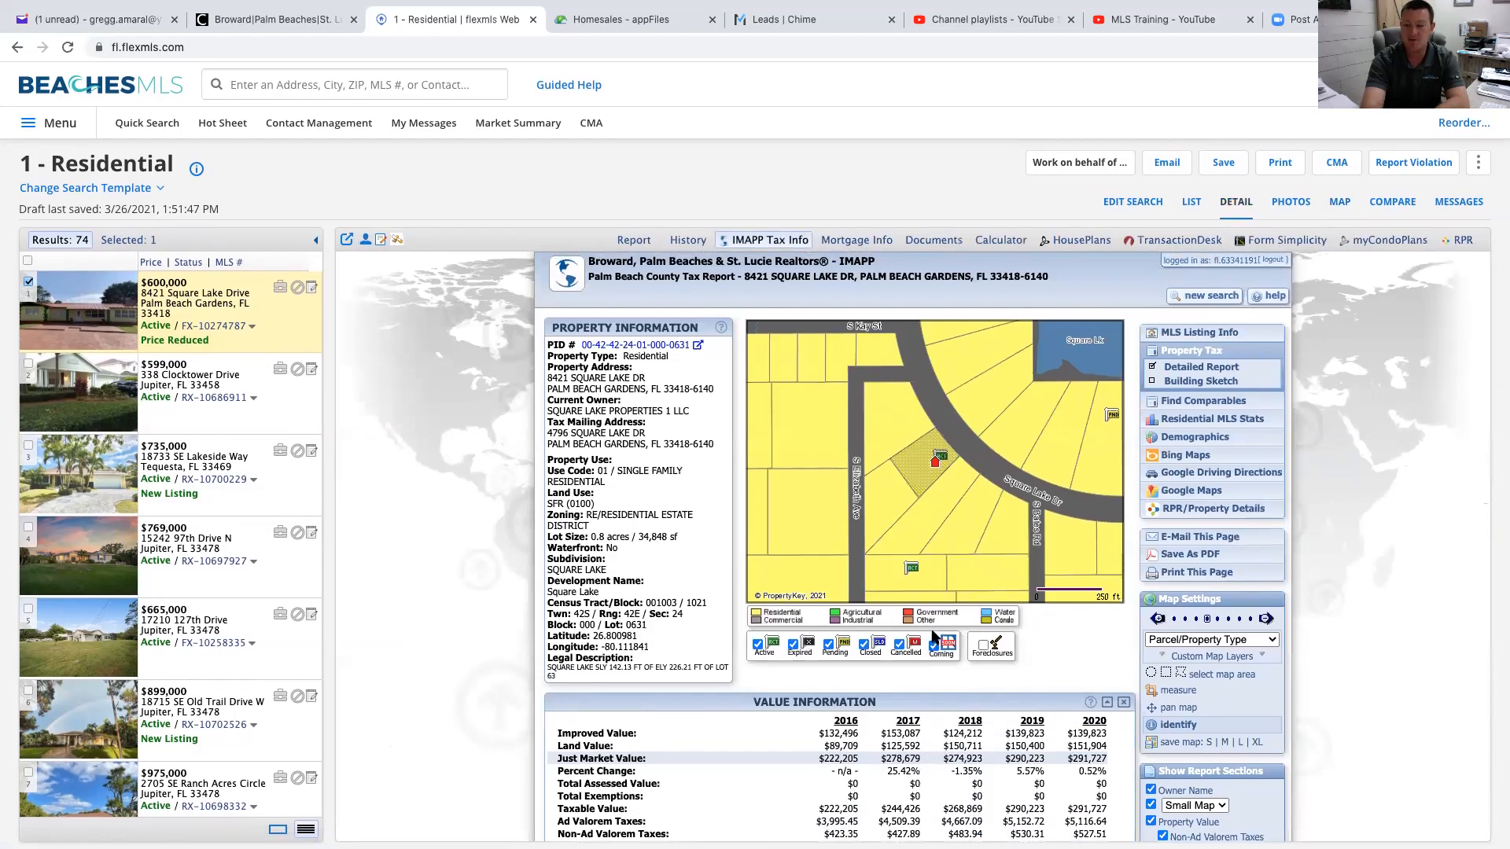
pyautogui.scroll(-3)
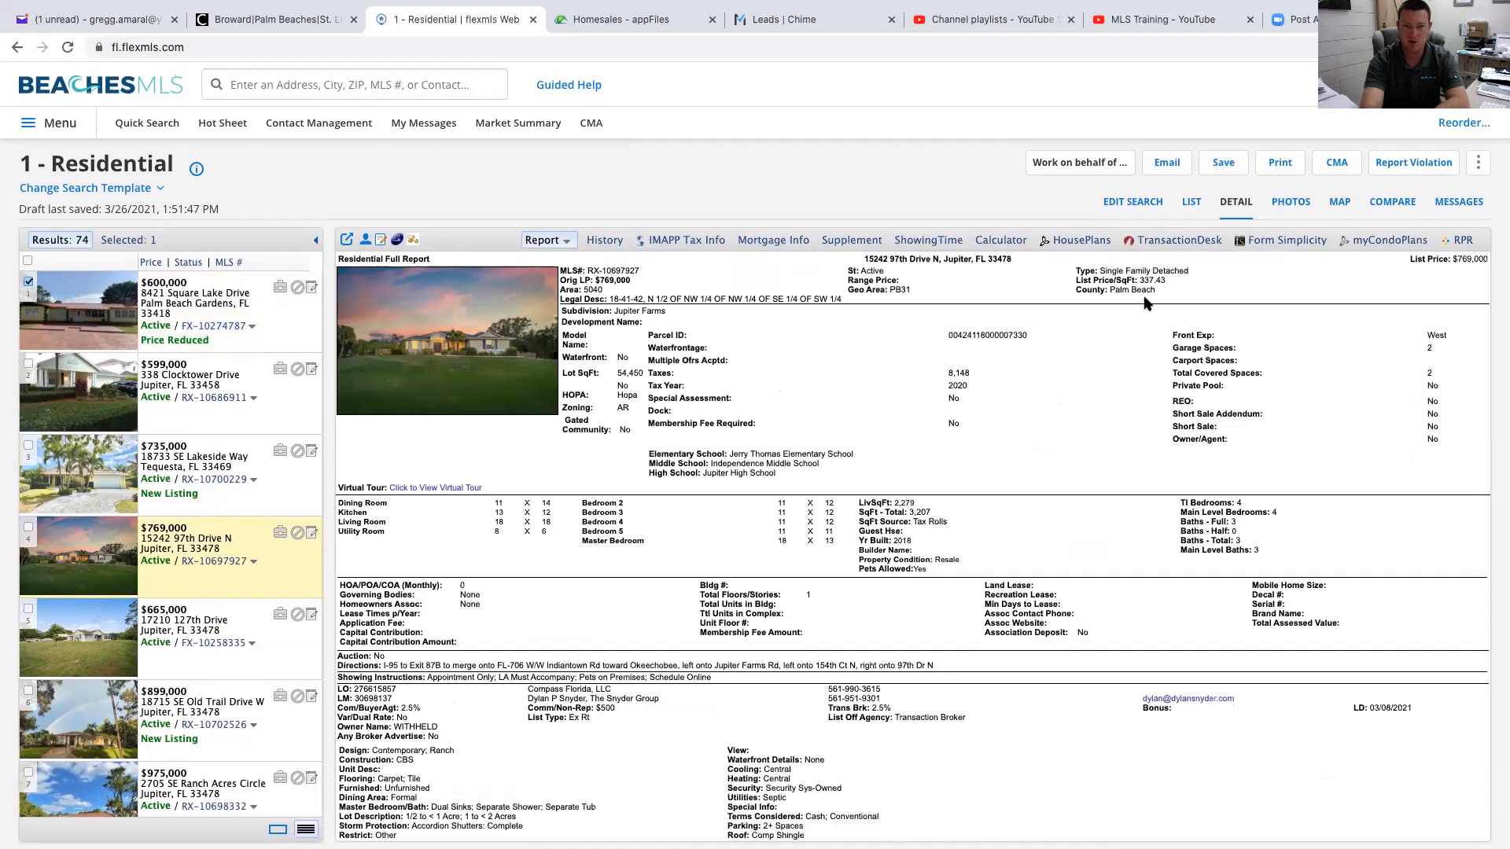
pyautogui.moveTo(1129, 198)
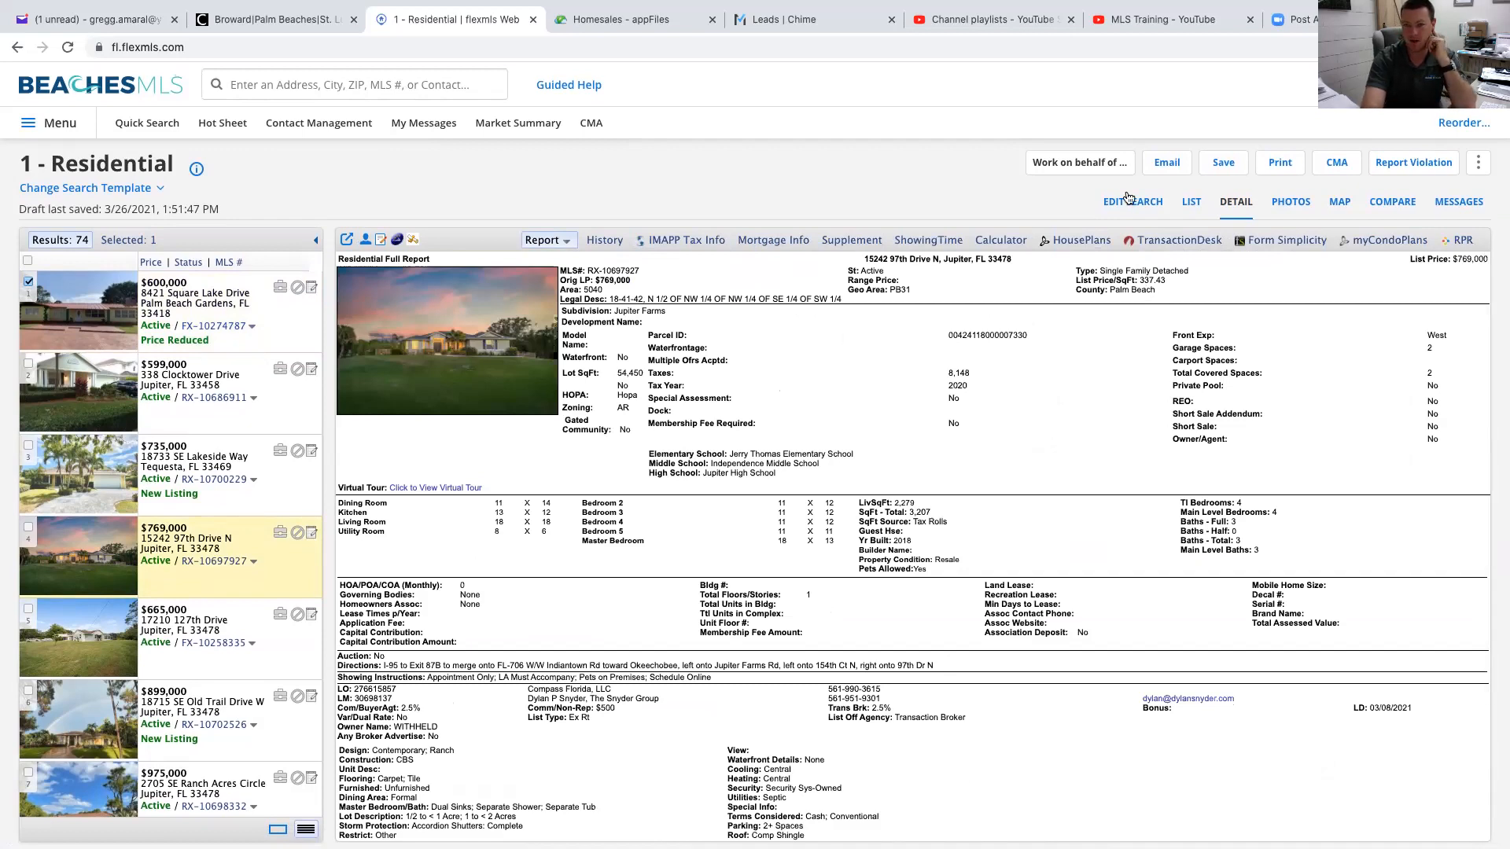
pyautogui.click(1190, 202)
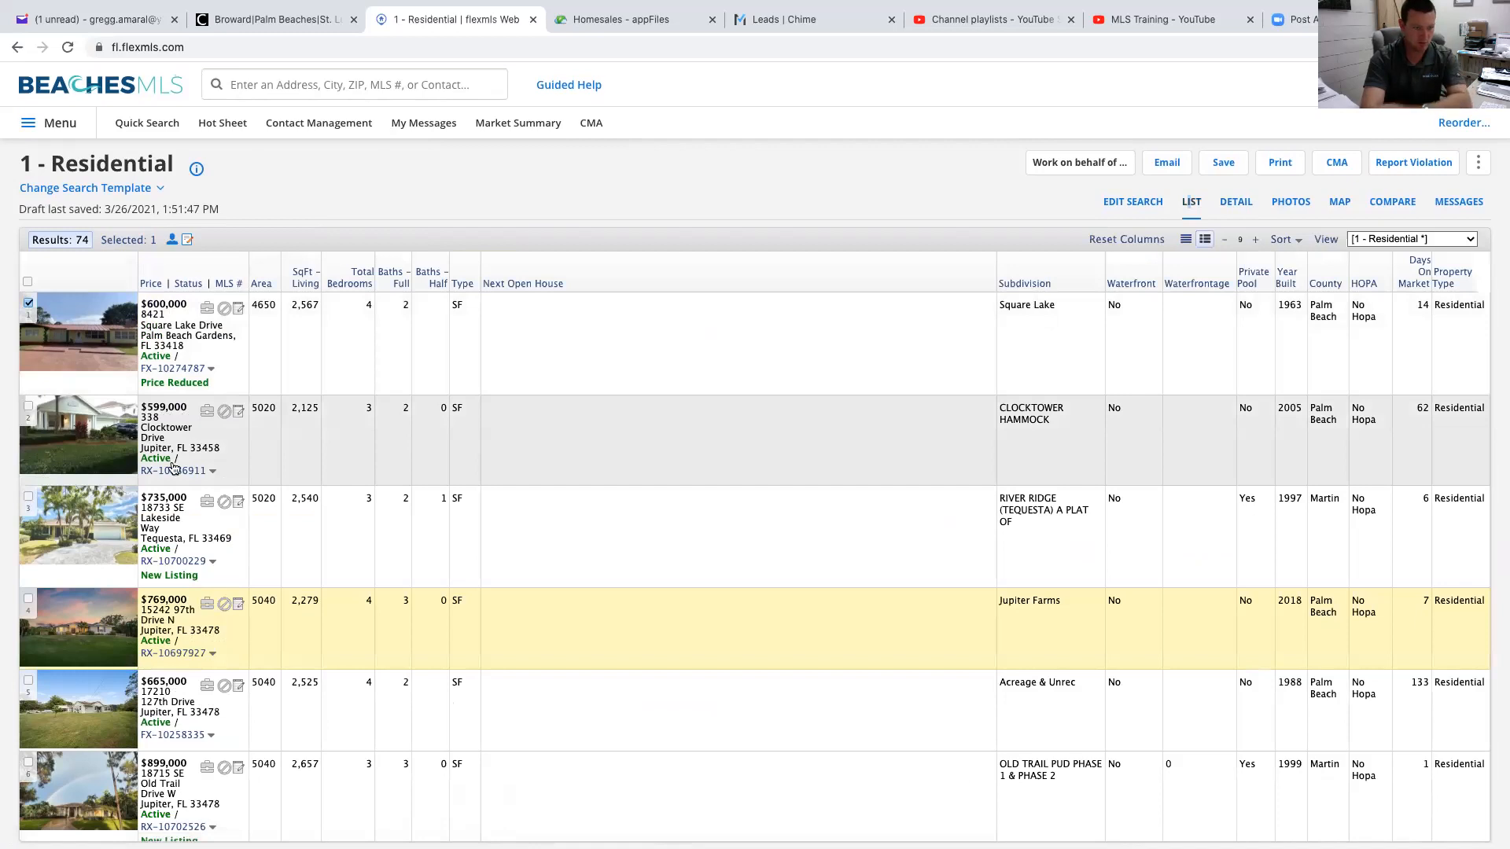
pyautogui.scroll(-3)
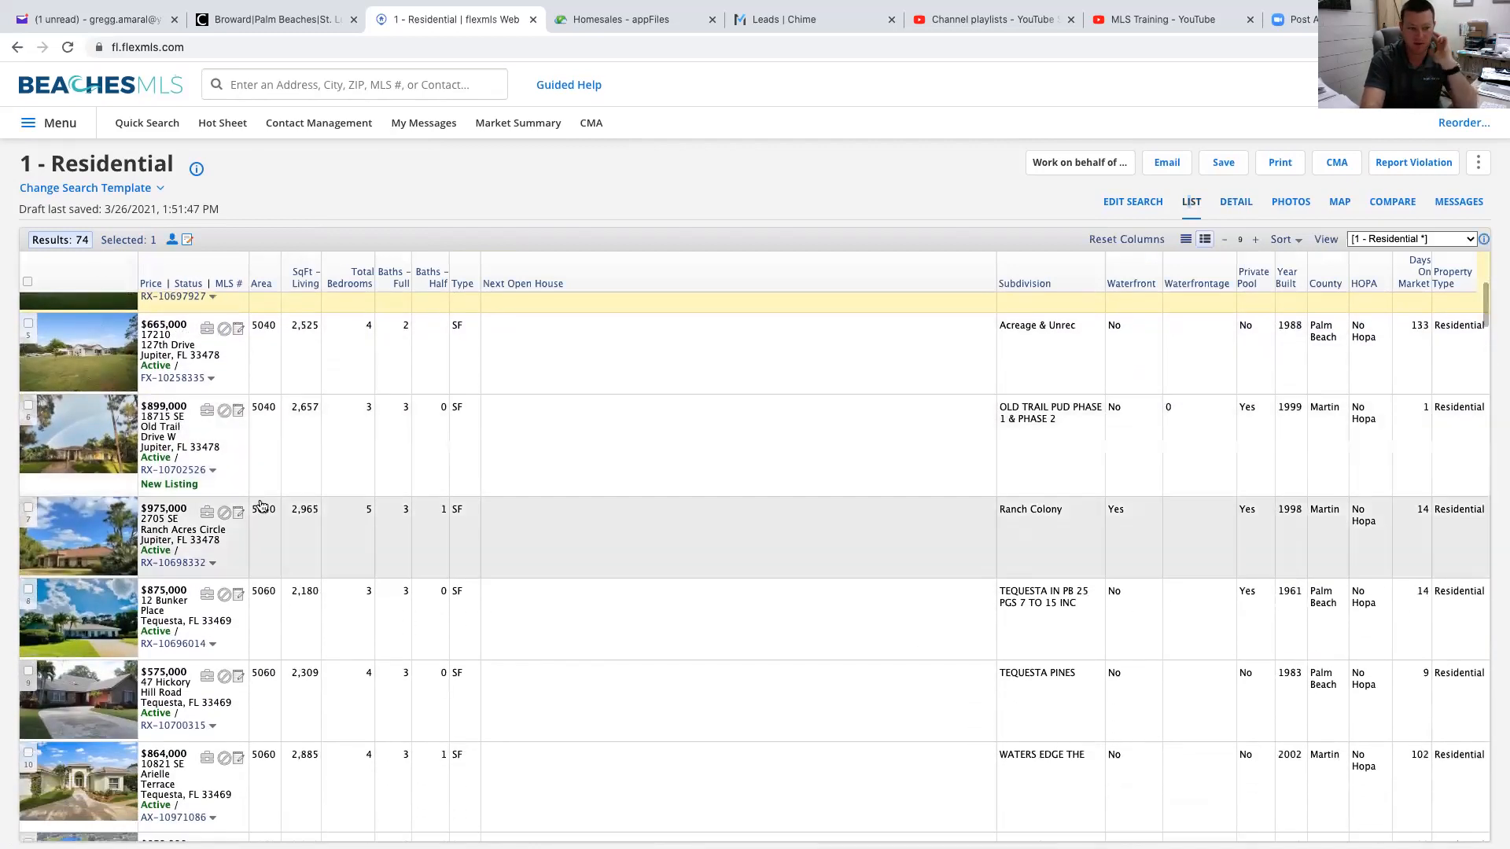
pyautogui.scroll(-3)
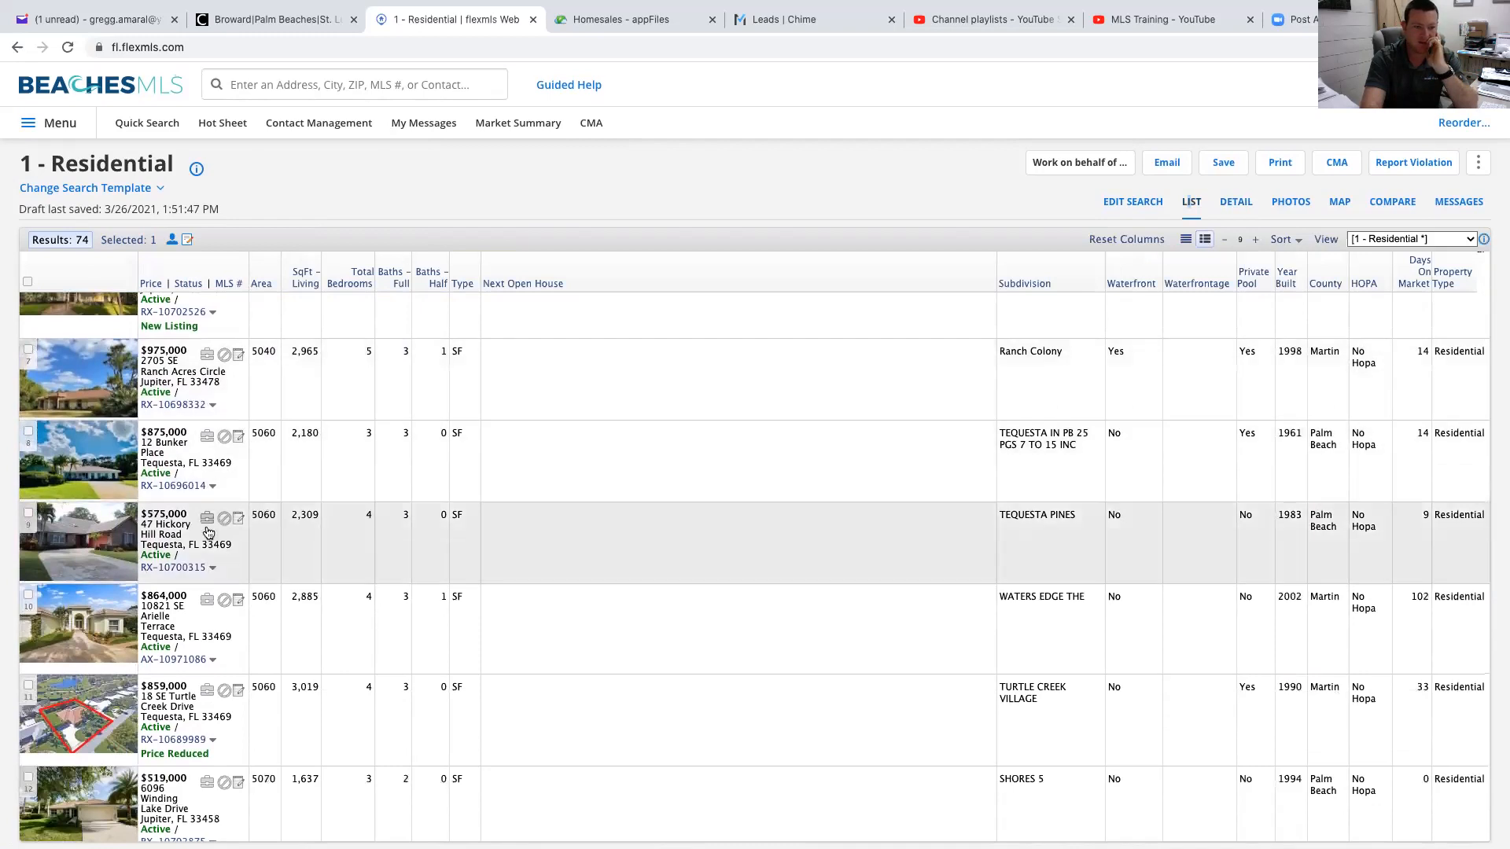
pyautogui.click(28, 512)
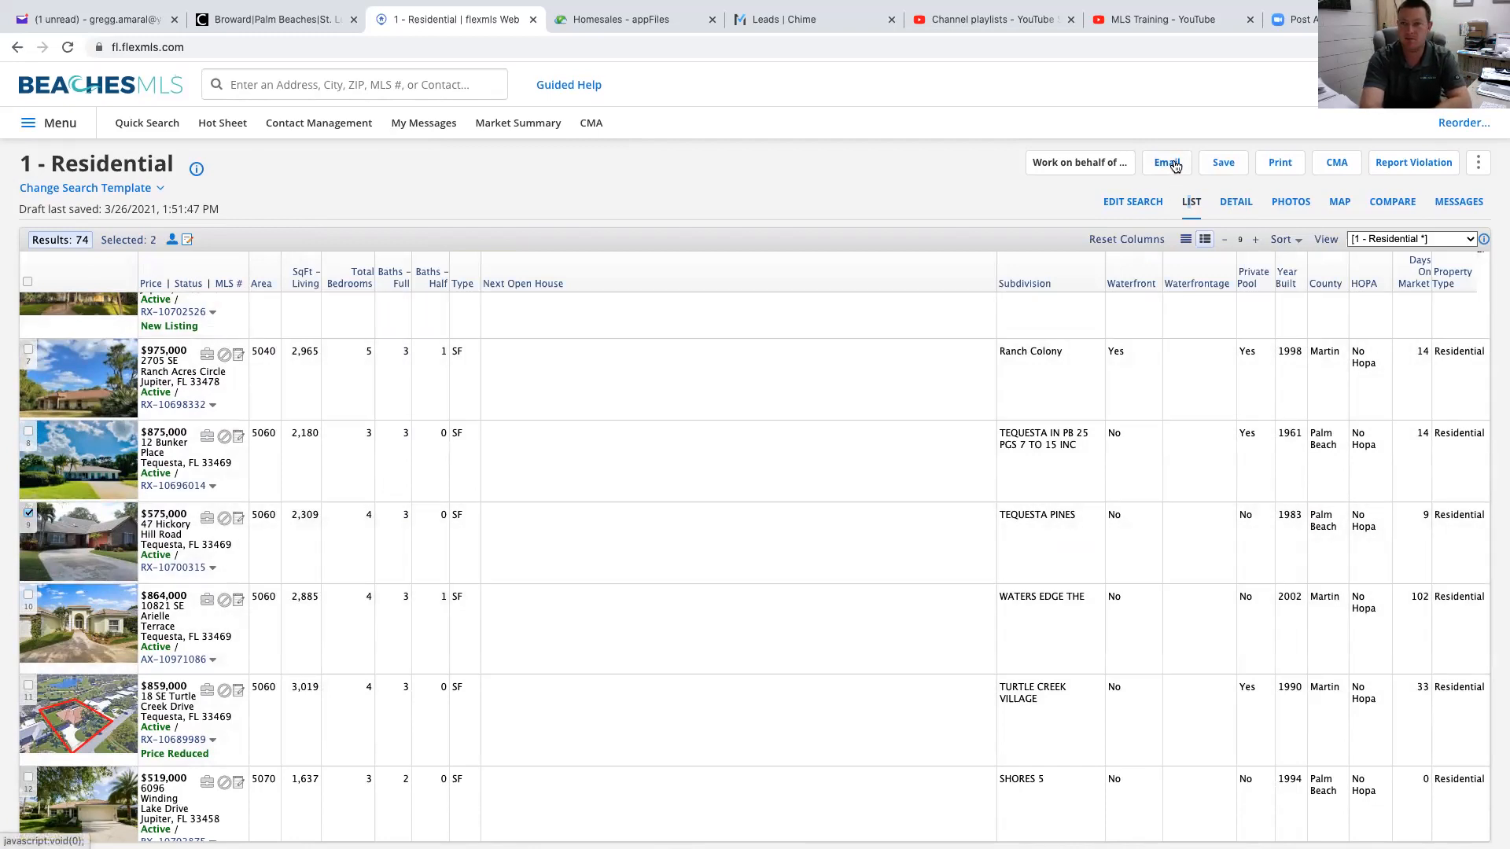
# Step: Start an Interactive Version email of the selections addressed to the contact matching 'gregg'
pyautogui.click(1165, 162)
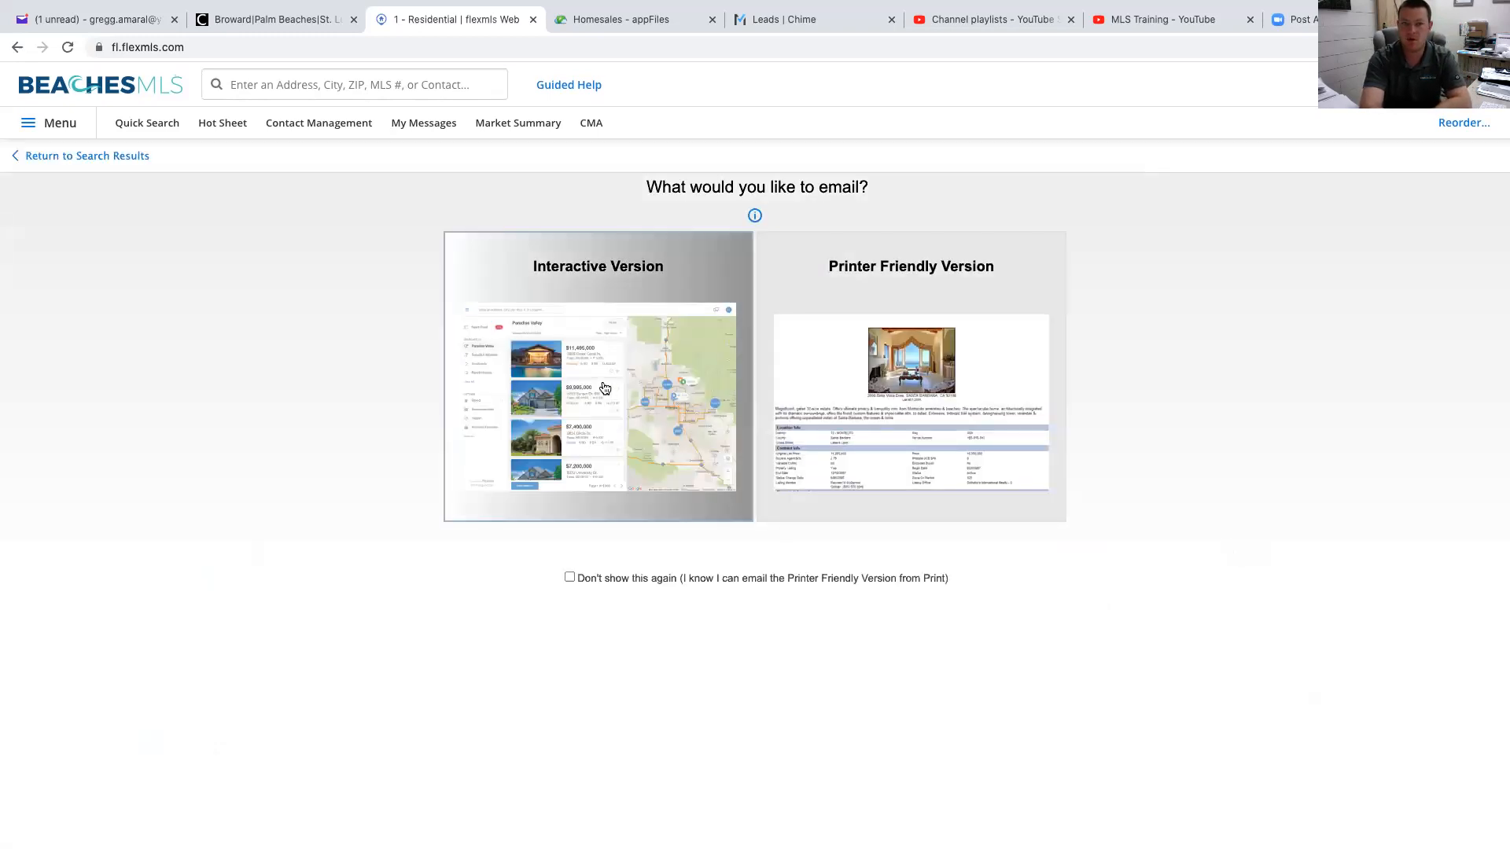
pyautogui.click(597, 376)
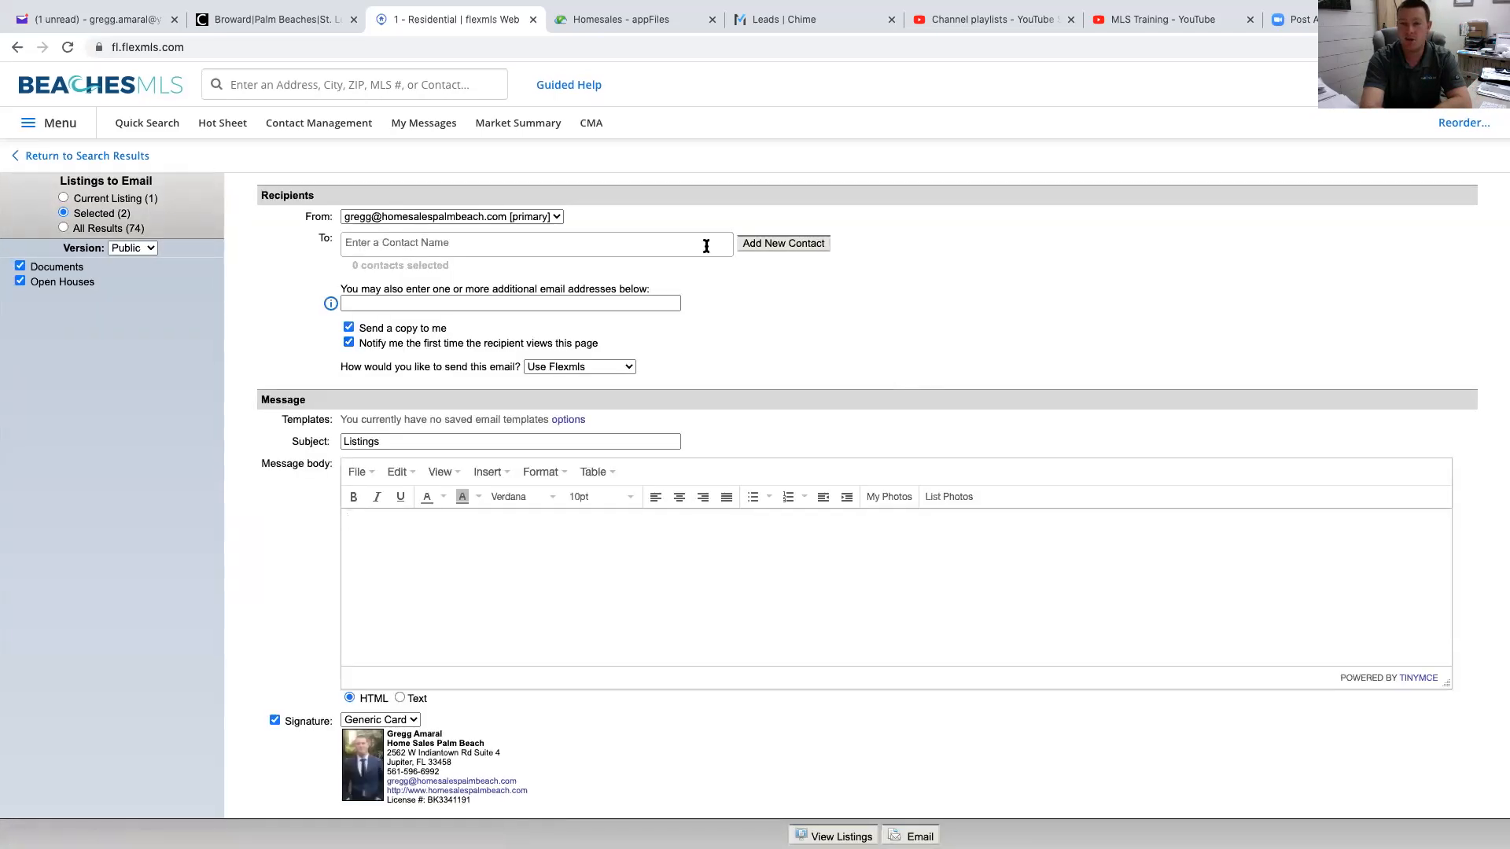
pyautogui.click(783, 242)
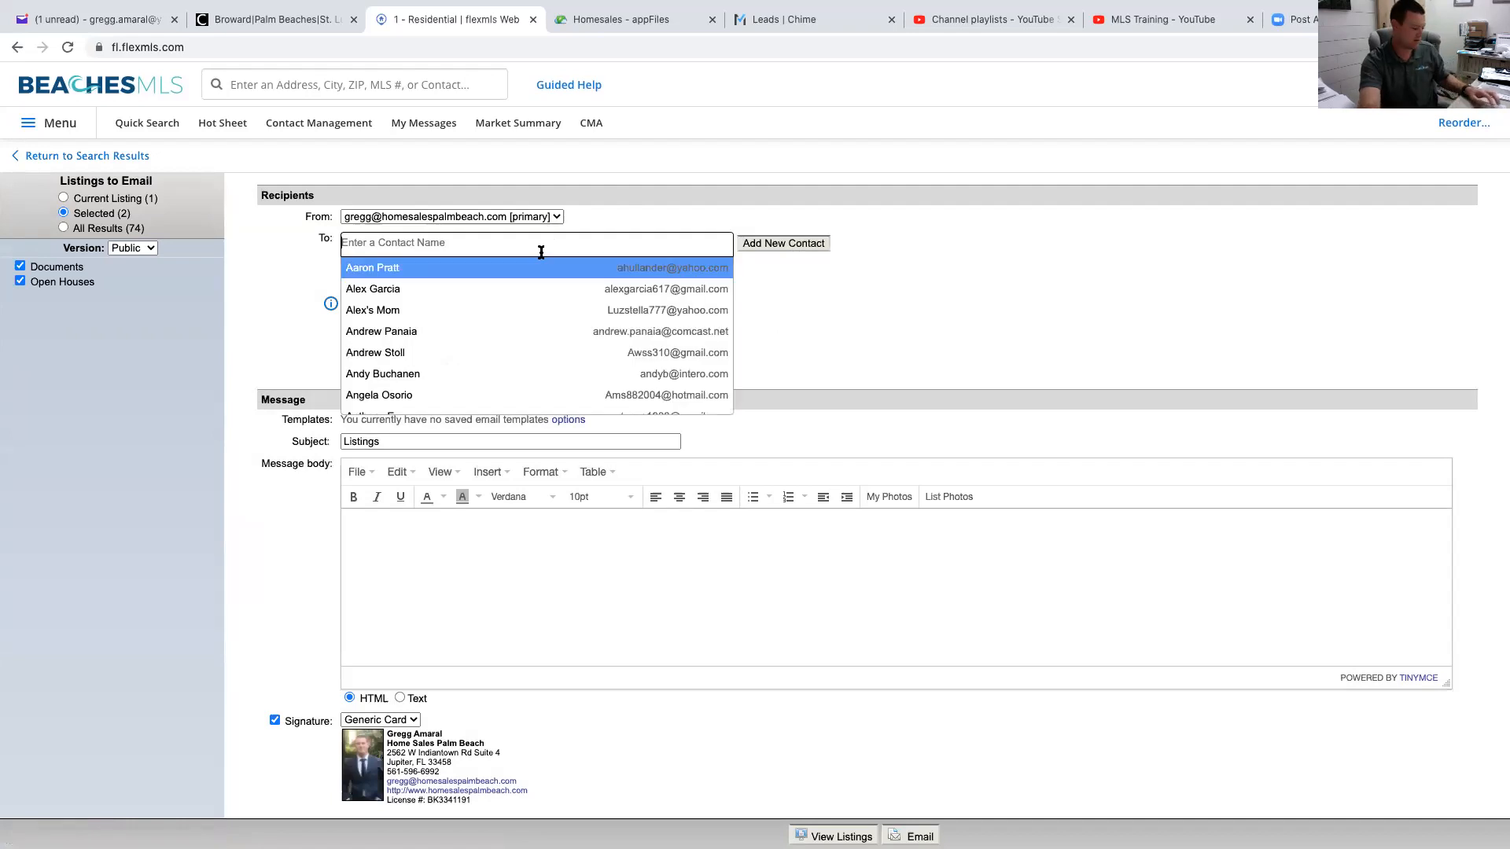
pyautogui.write('gregg')
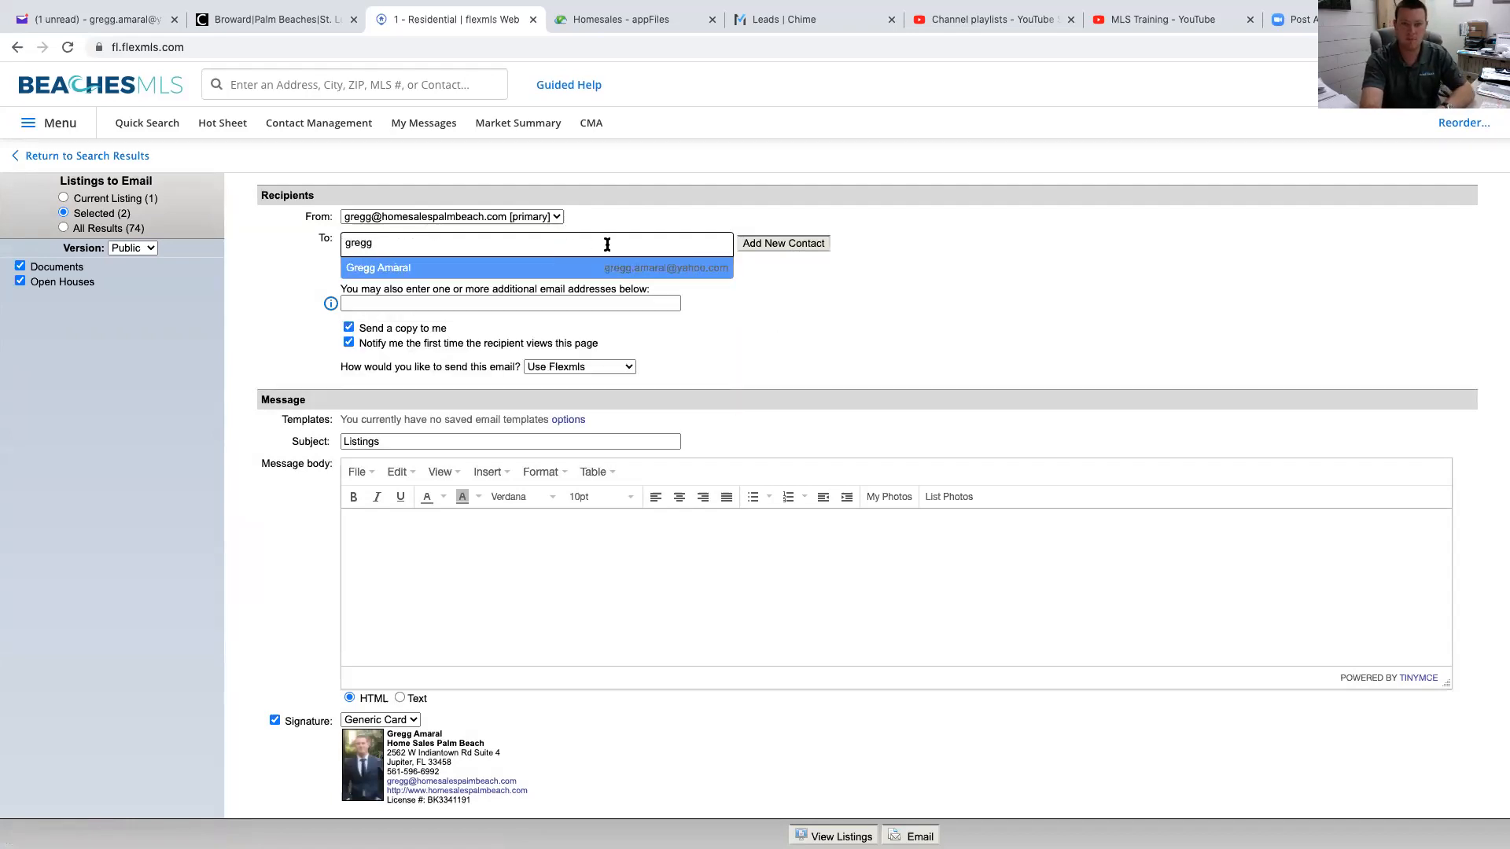
pyautogui.click(379, 267)
pyautogui.write('Here are')
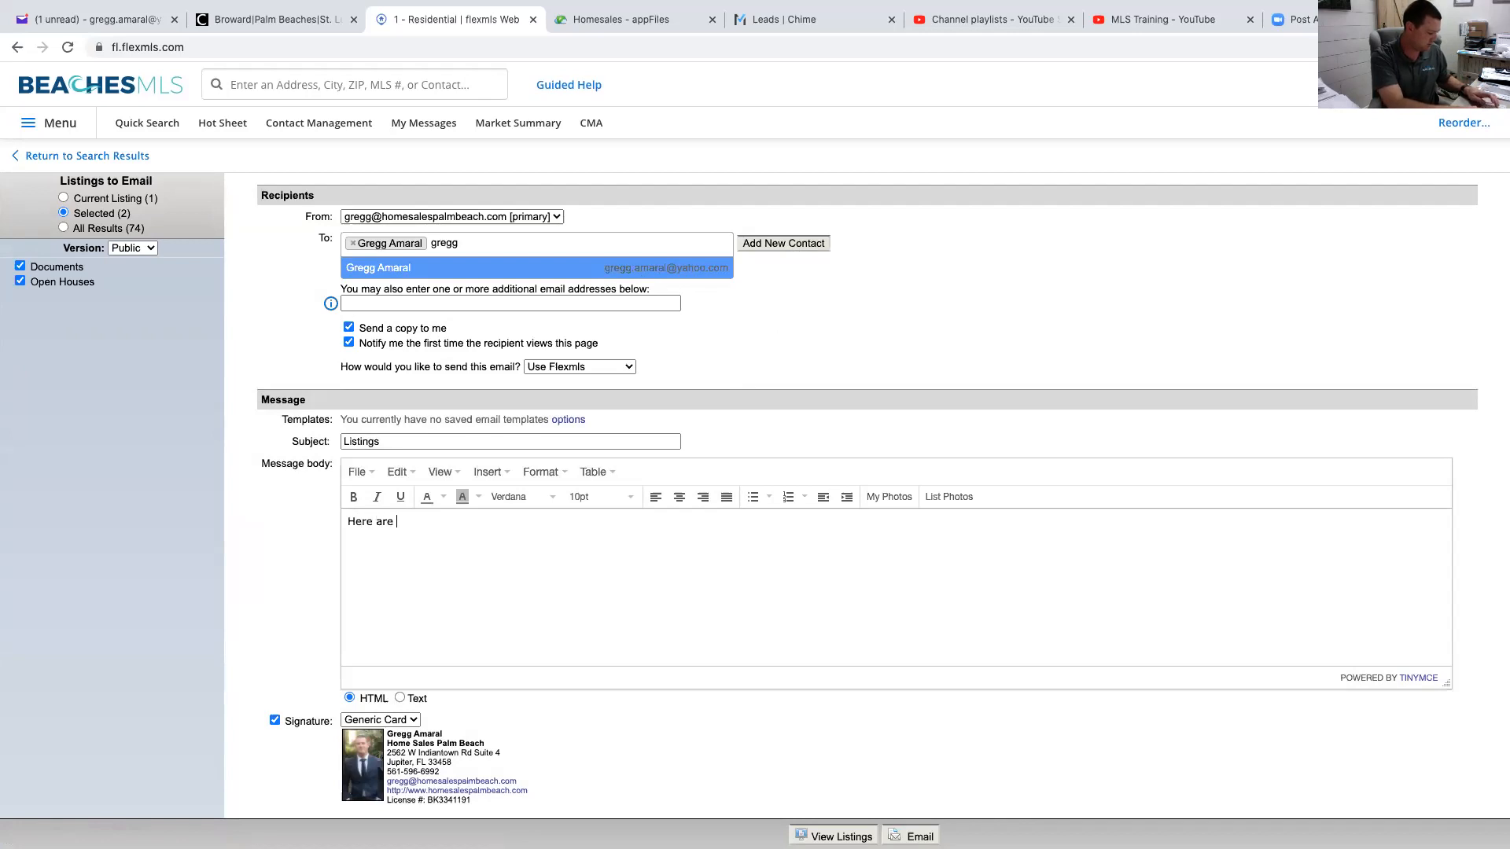
# Step: Write the note 'Here are your current properties.' and send the listings email
pyautogui.write('your current')
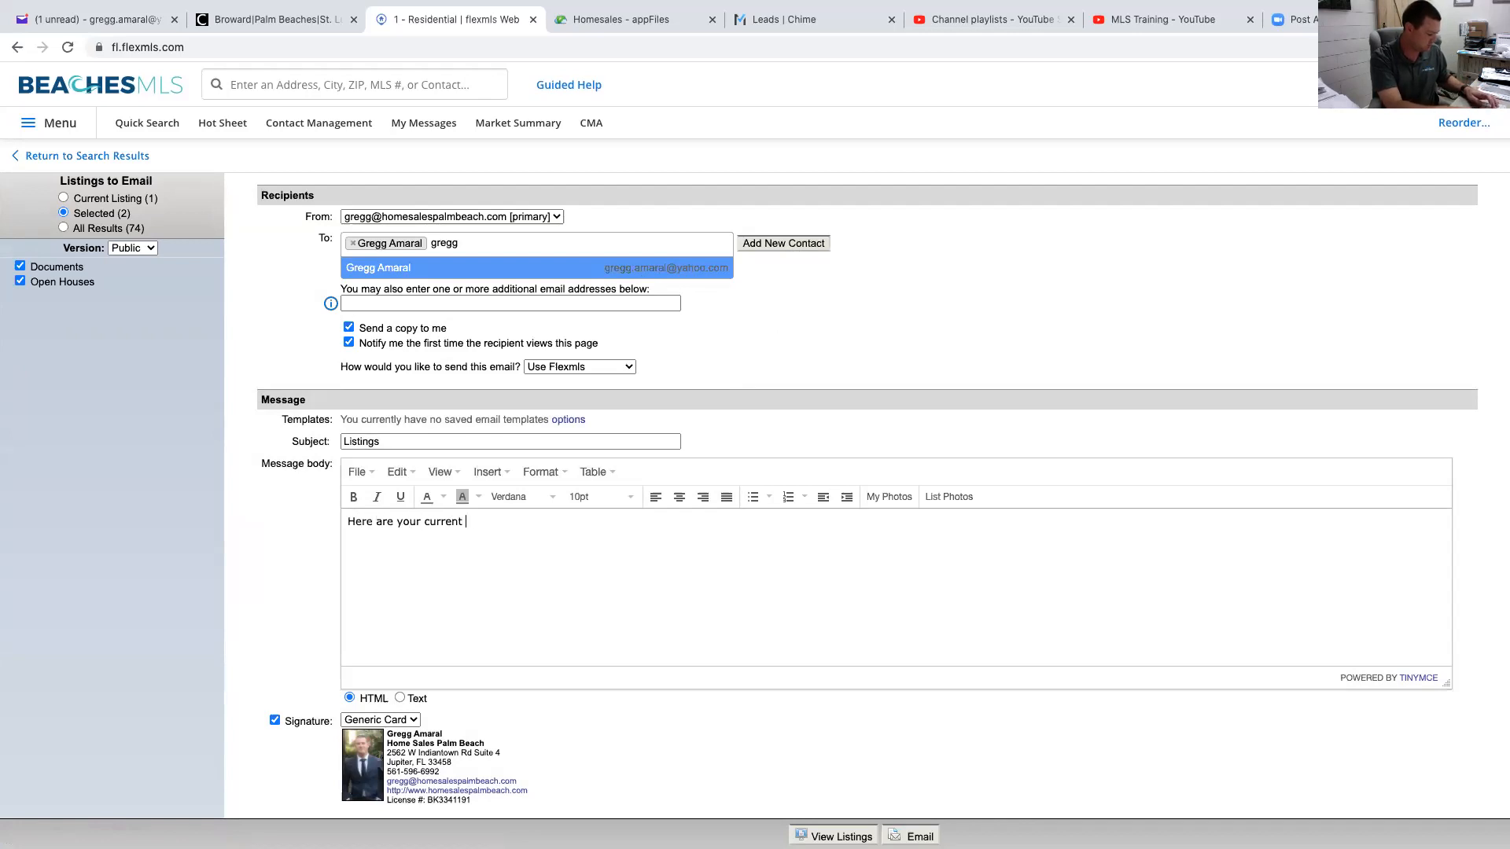
pyautogui.write('properties.')
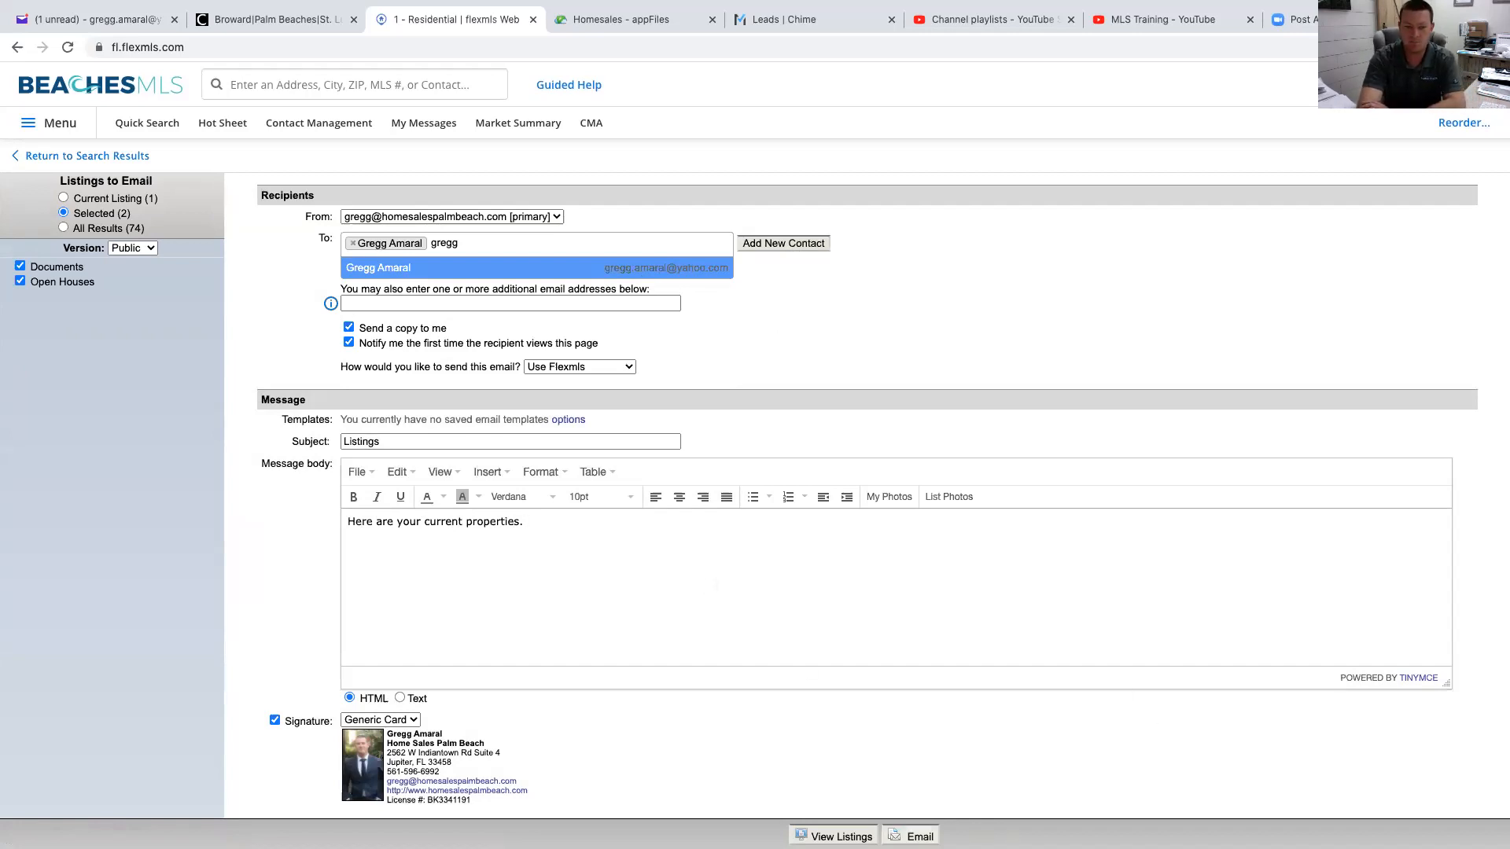
pyautogui.moveTo(429, 560)
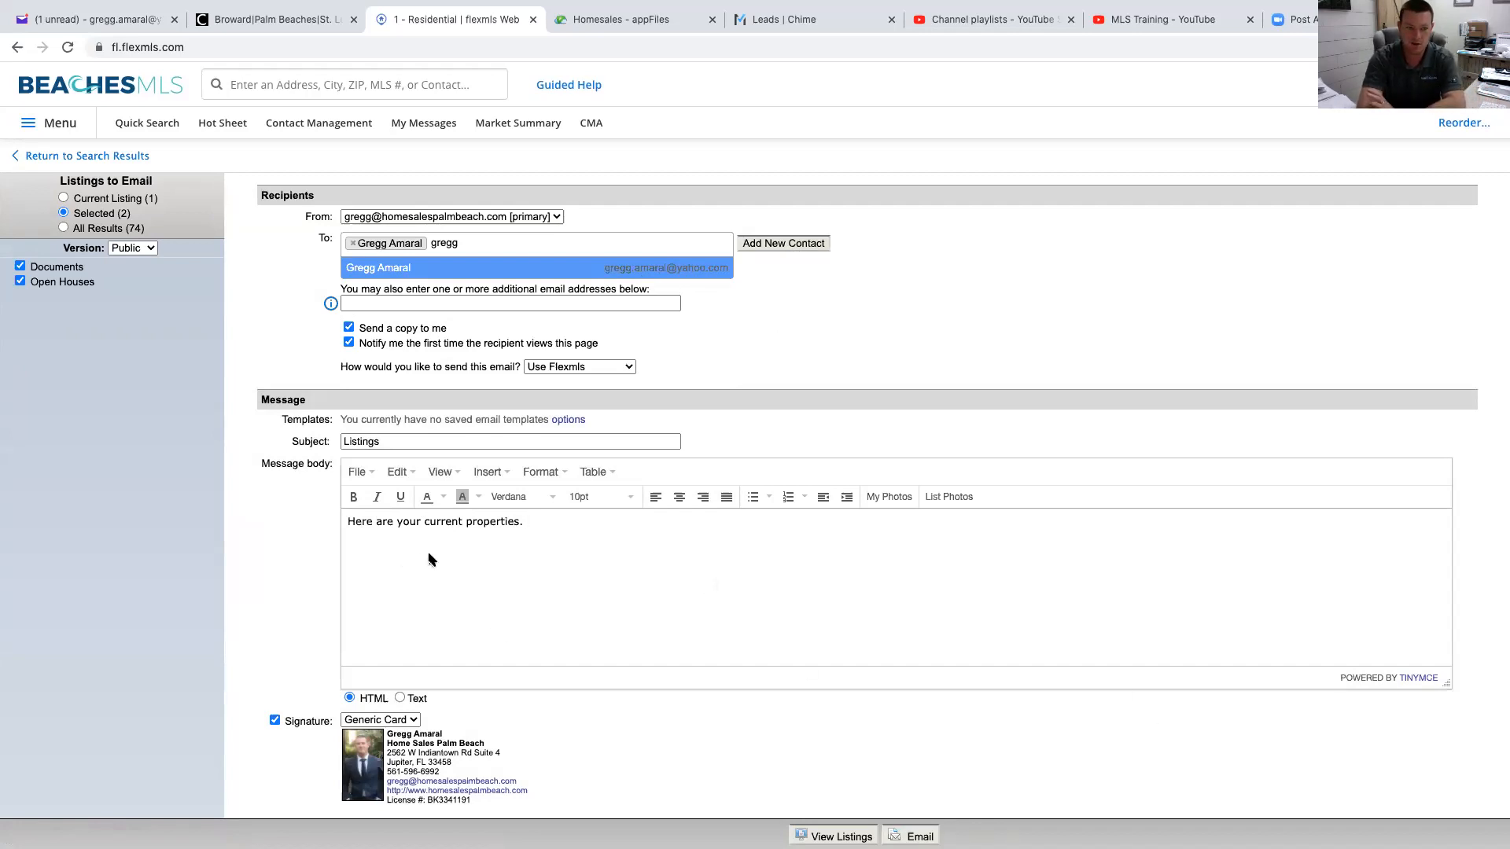
pyautogui.scroll(-3)
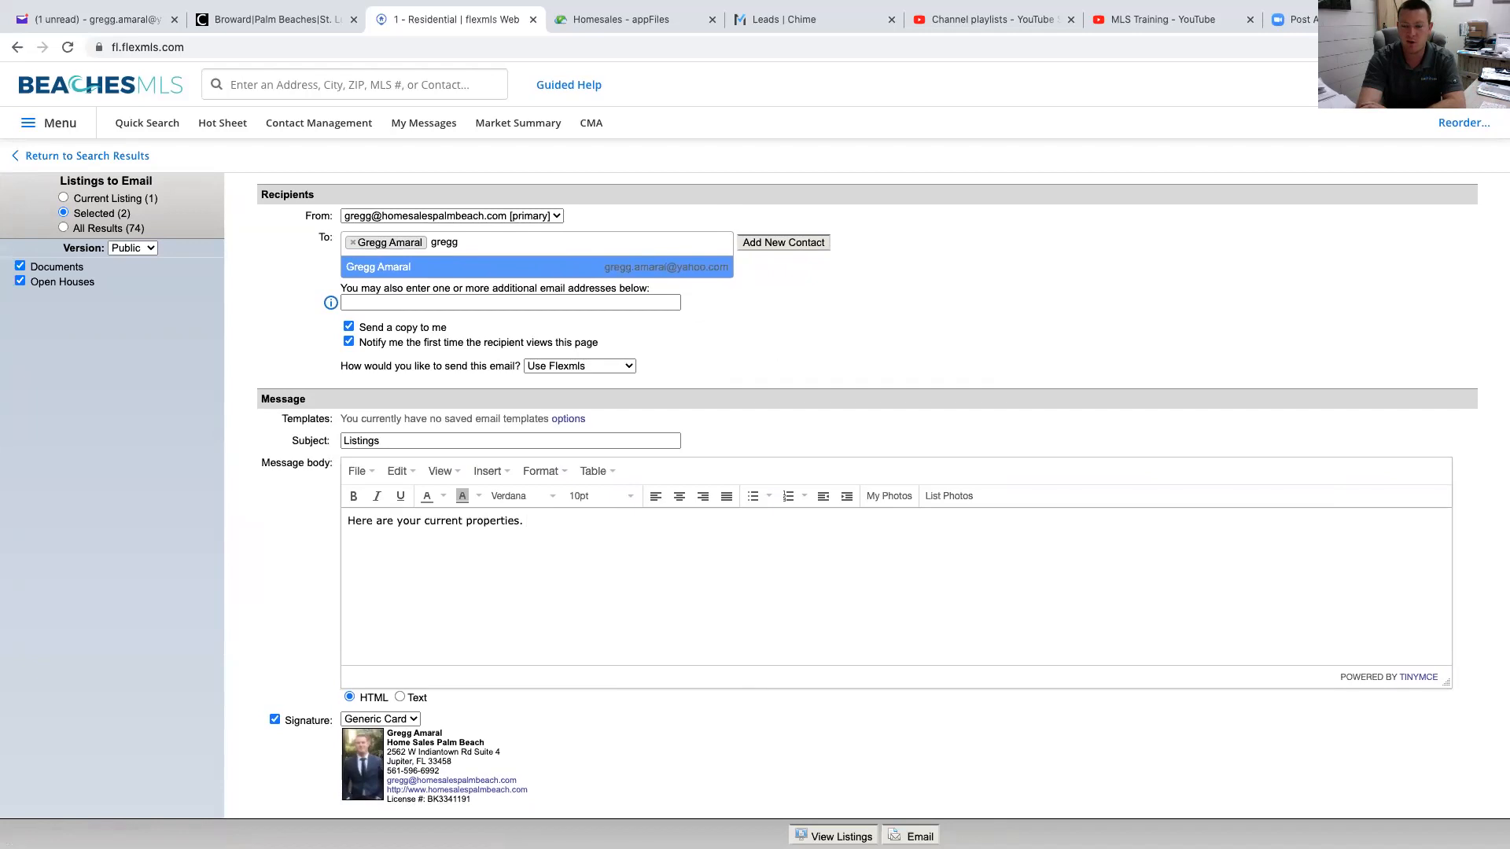
pyautogui.click(907, 835)
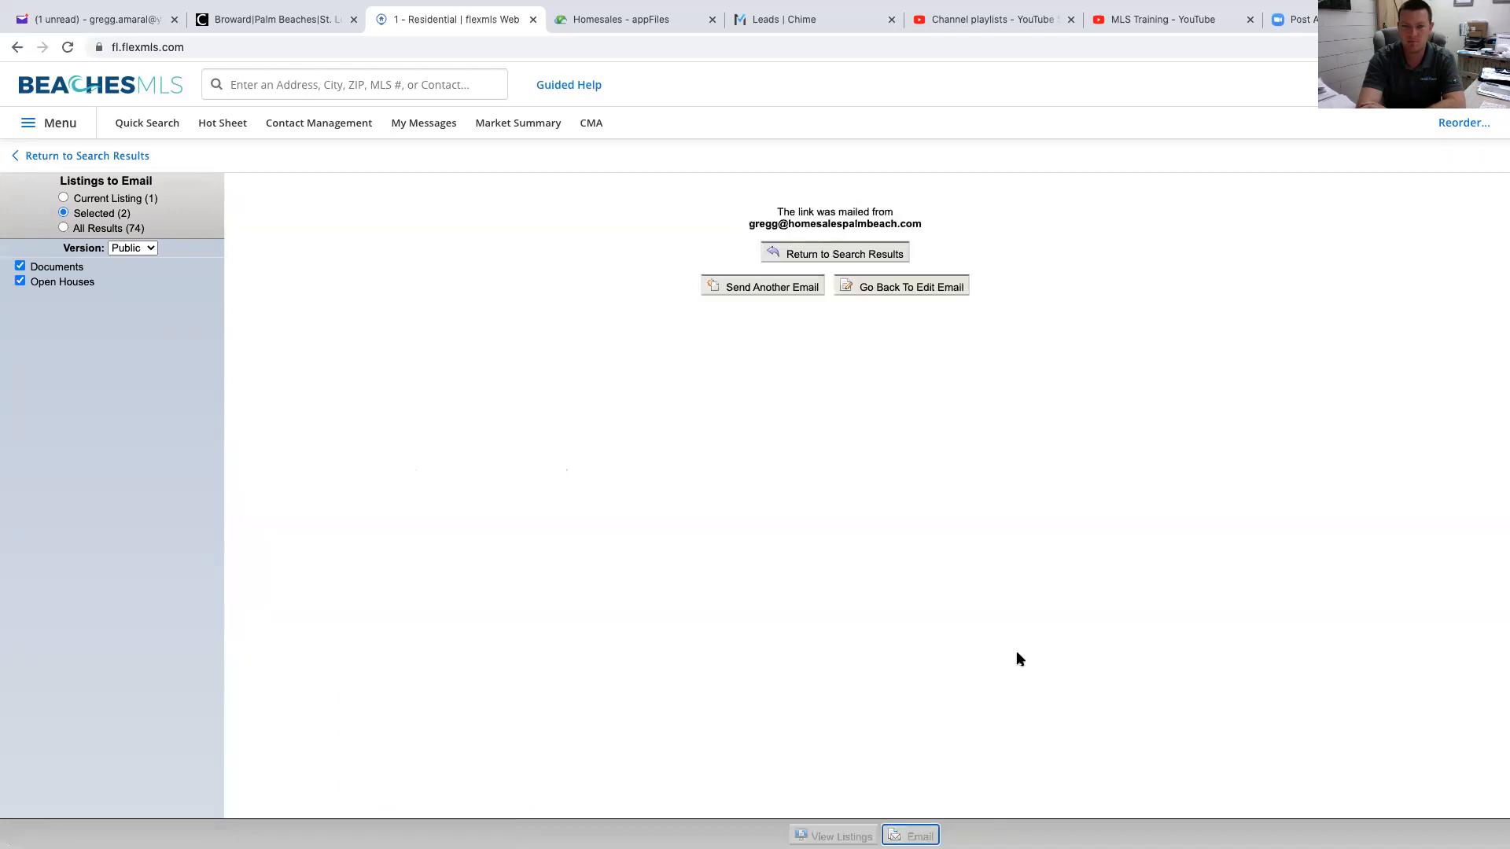
pyautogui.moveTo(791, 221)
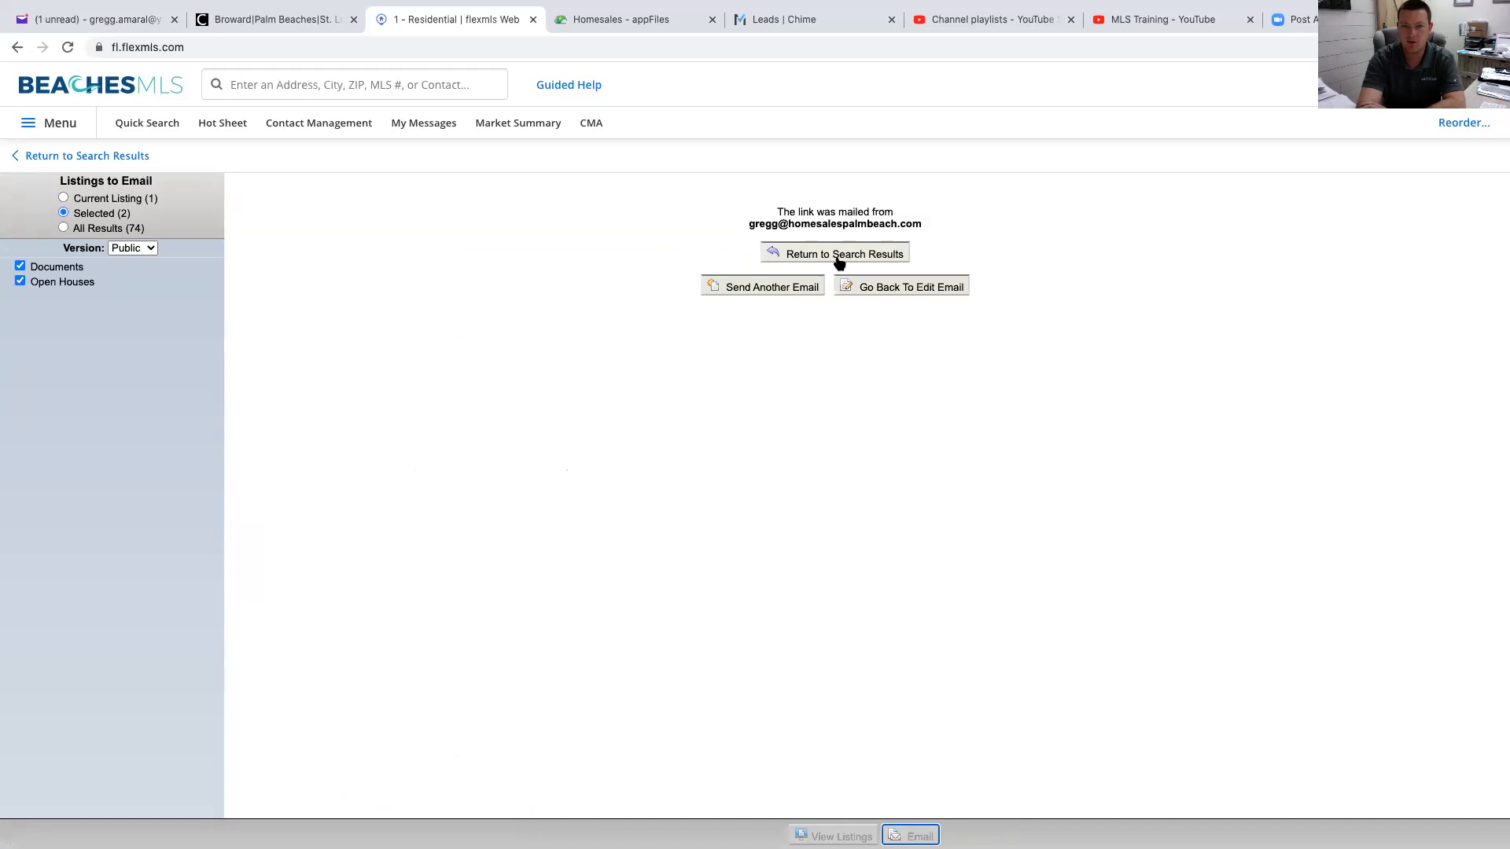
# Step: In Yahoo Mail, open the new Listings email and follow 'Click to view listing(s)'
pyautogui.click(833, 253)
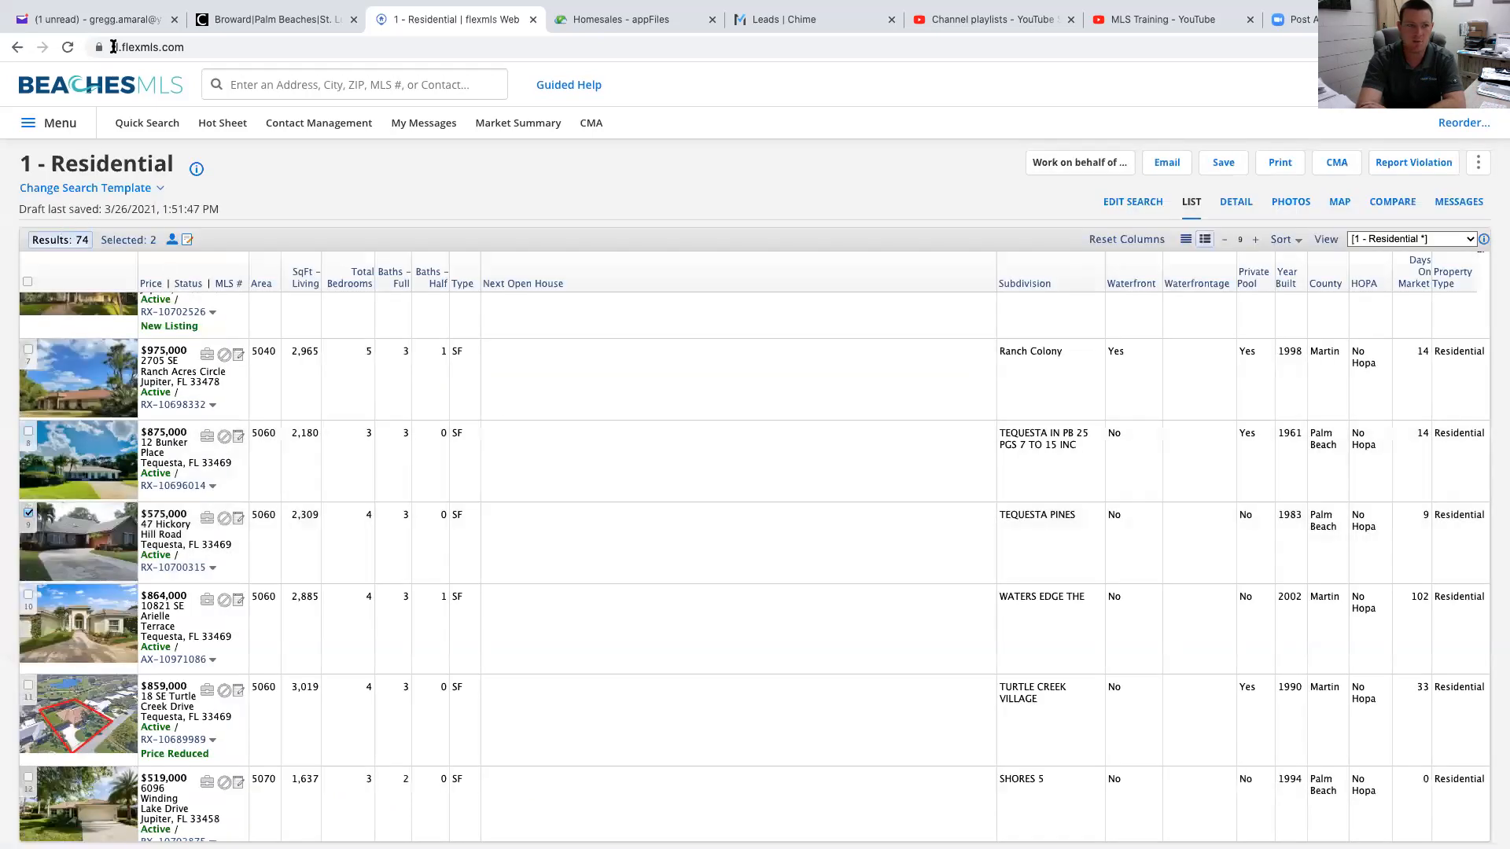
pyautogui.click(86, 19)
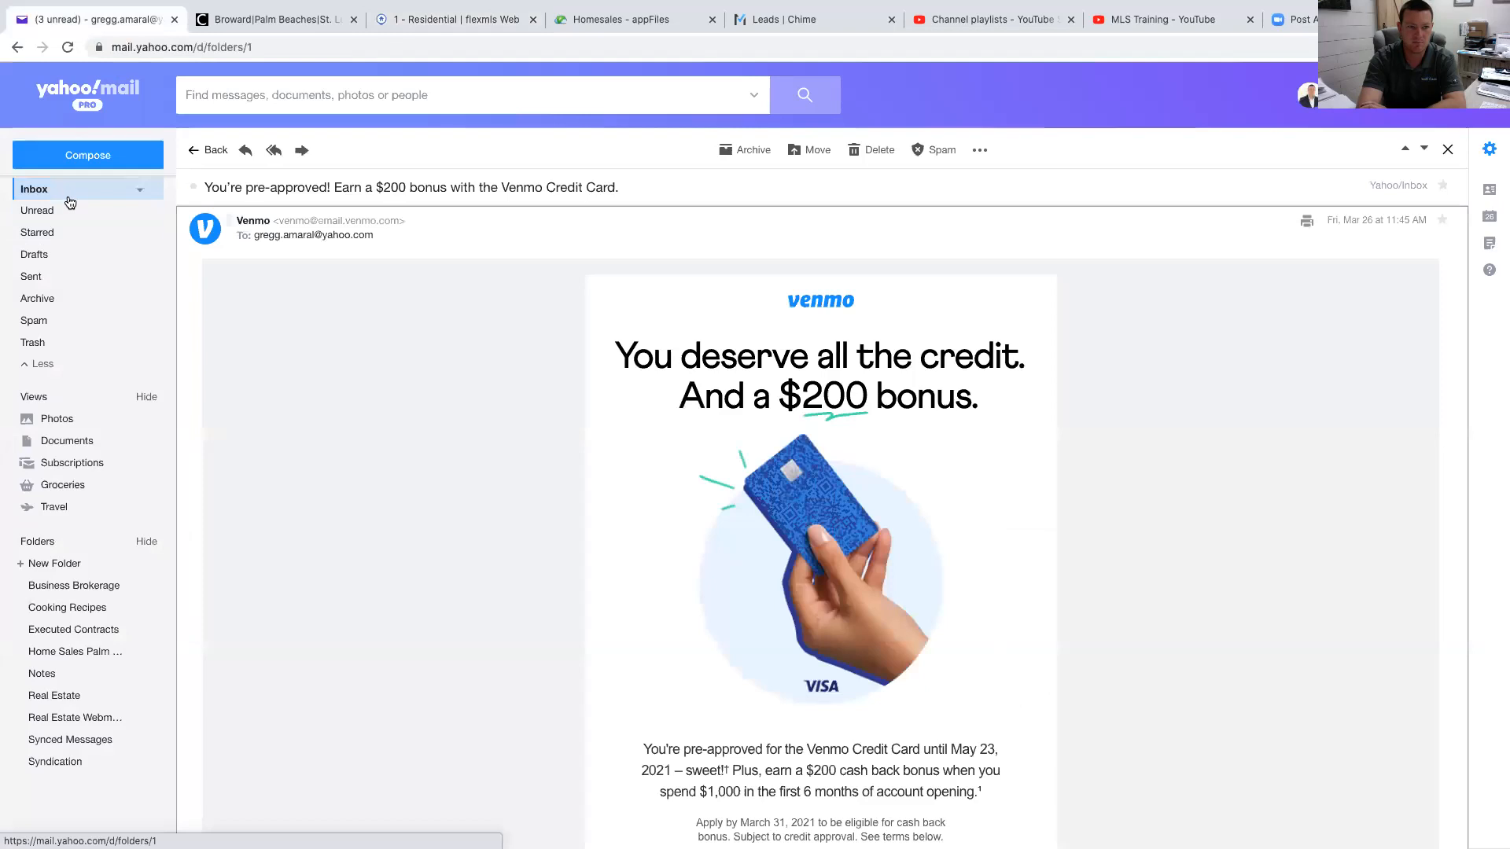
pyautogui.click(207, 149)
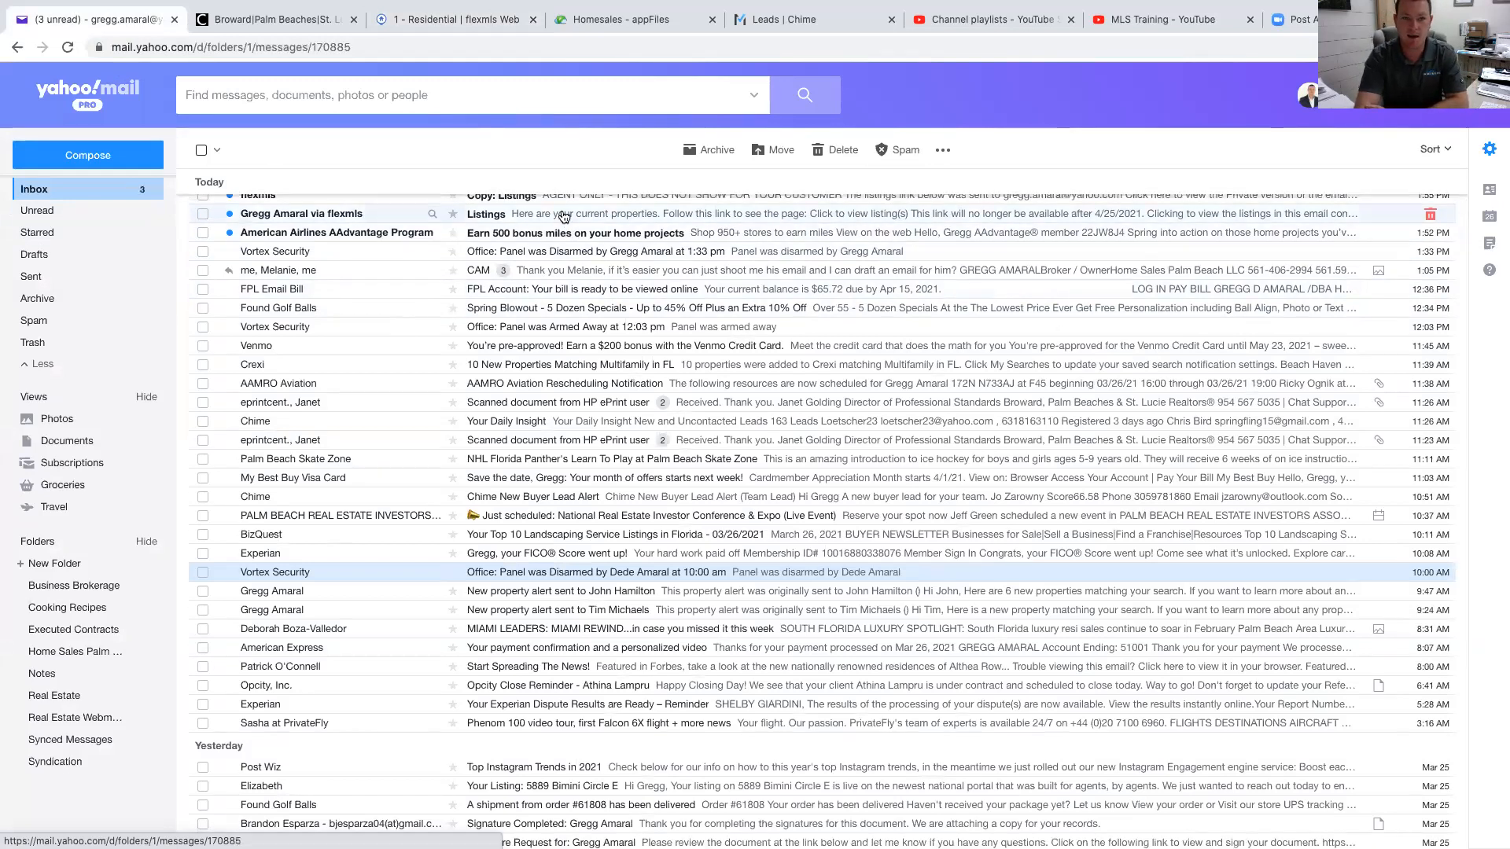
pyautogui.click(485, 212)
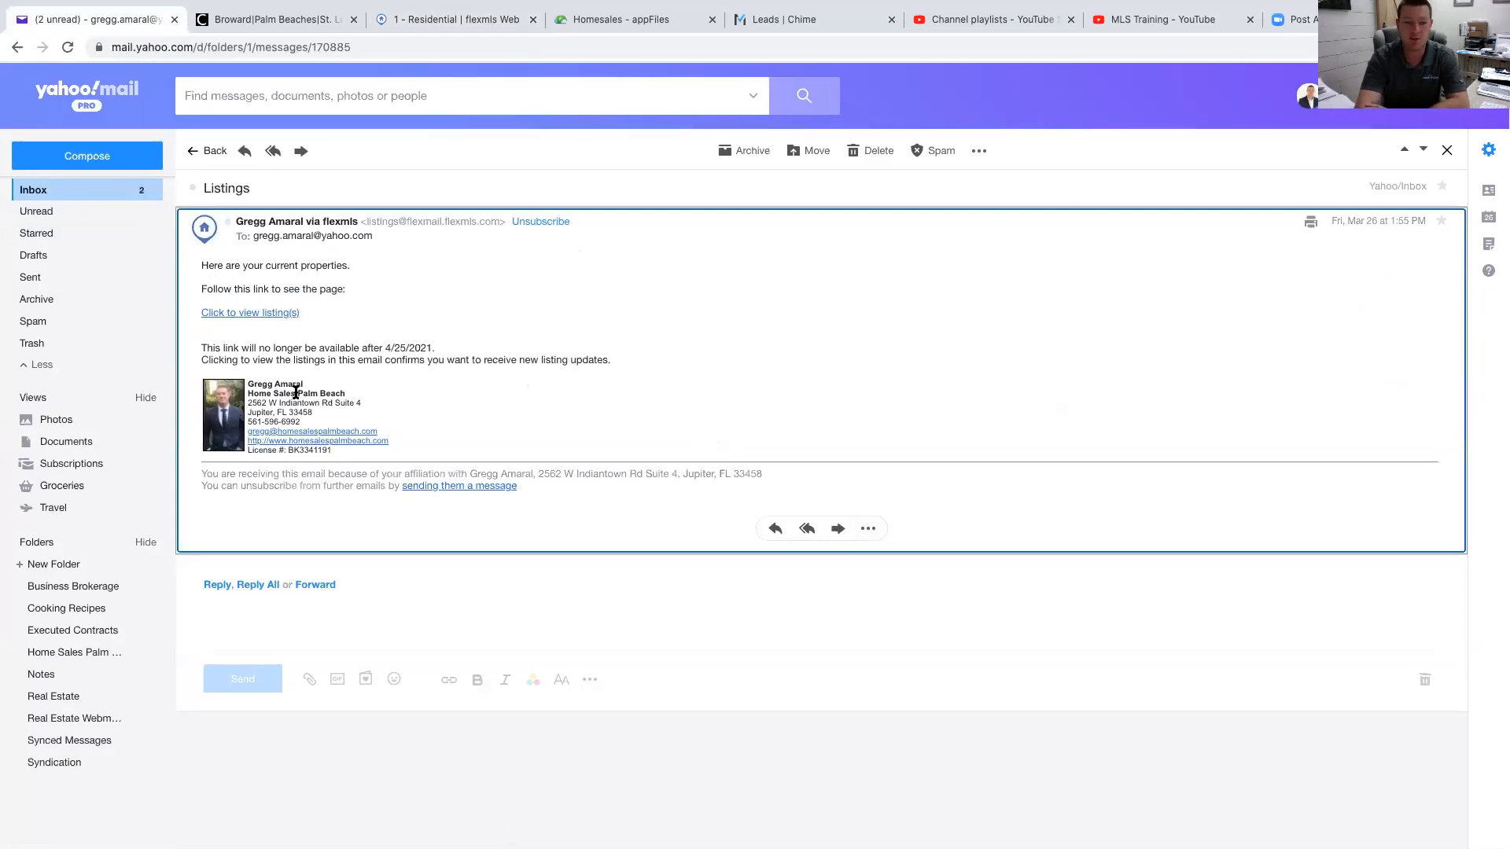
pyautogui.click(250, 311)
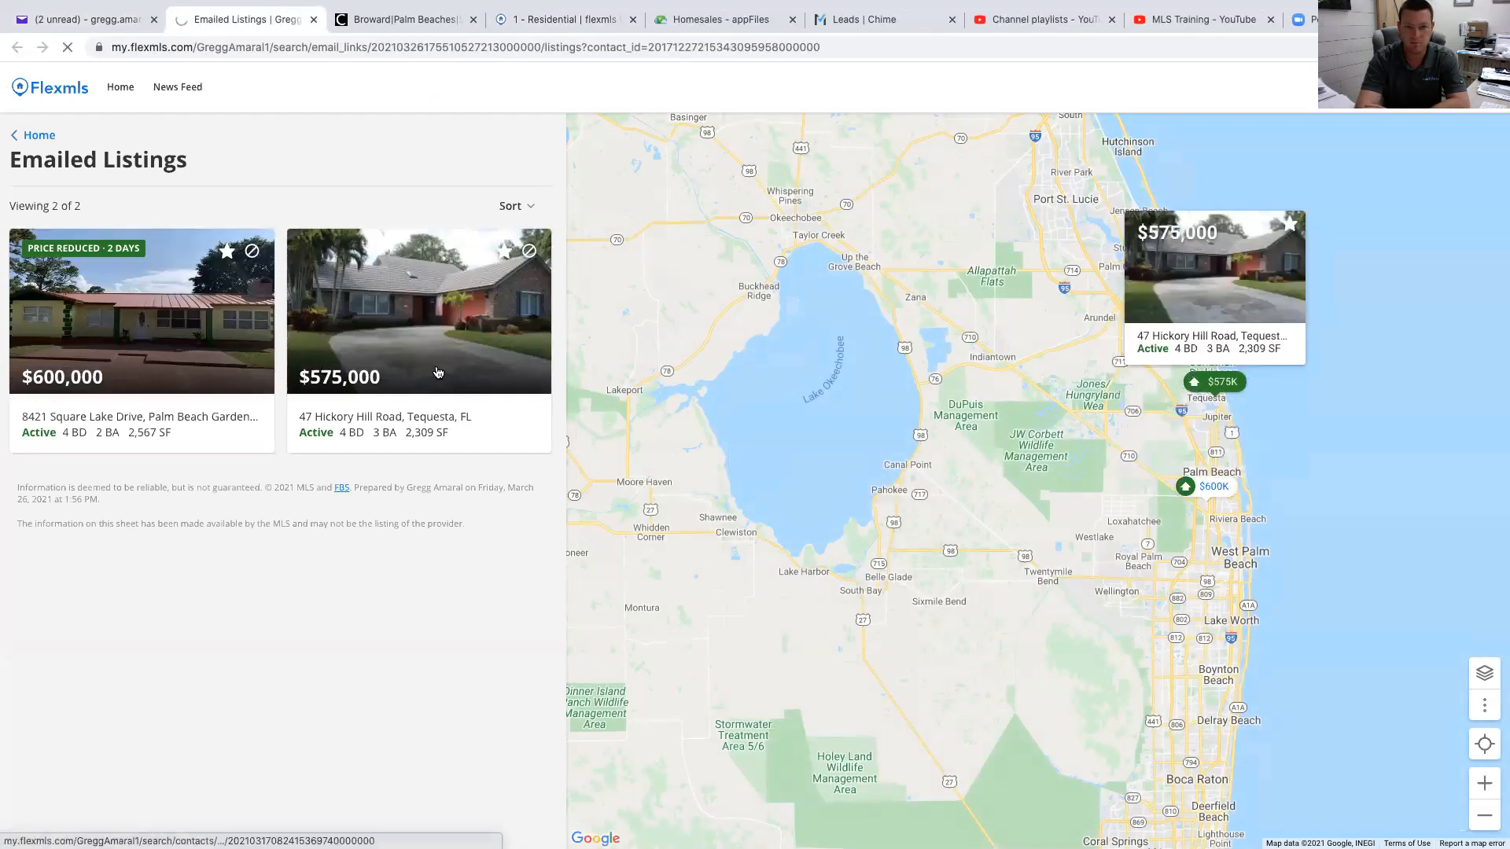
pyautogui.click(140, 310)
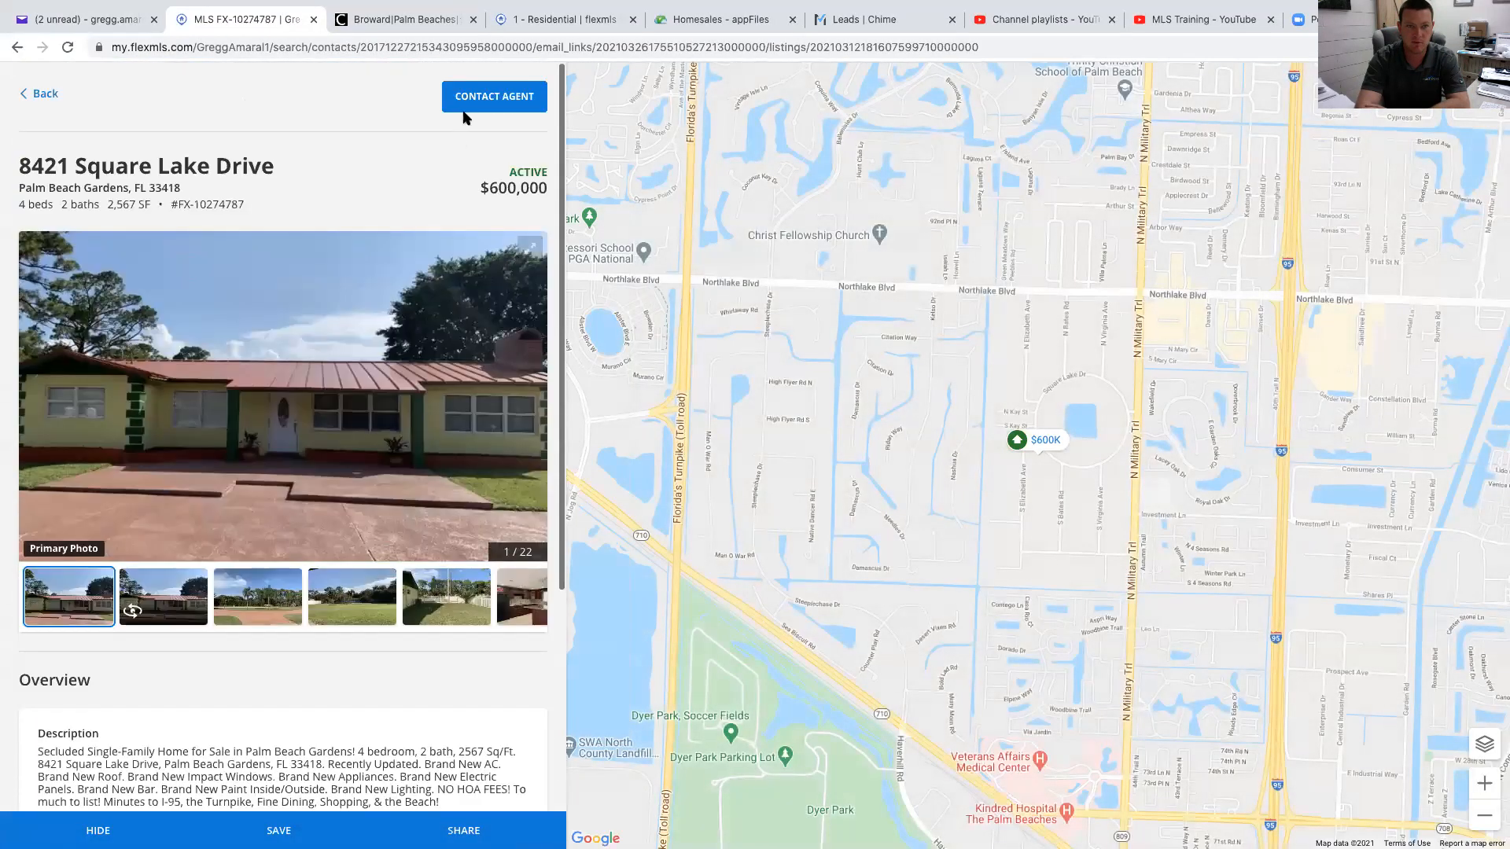
pyautogui.click(77, 19)
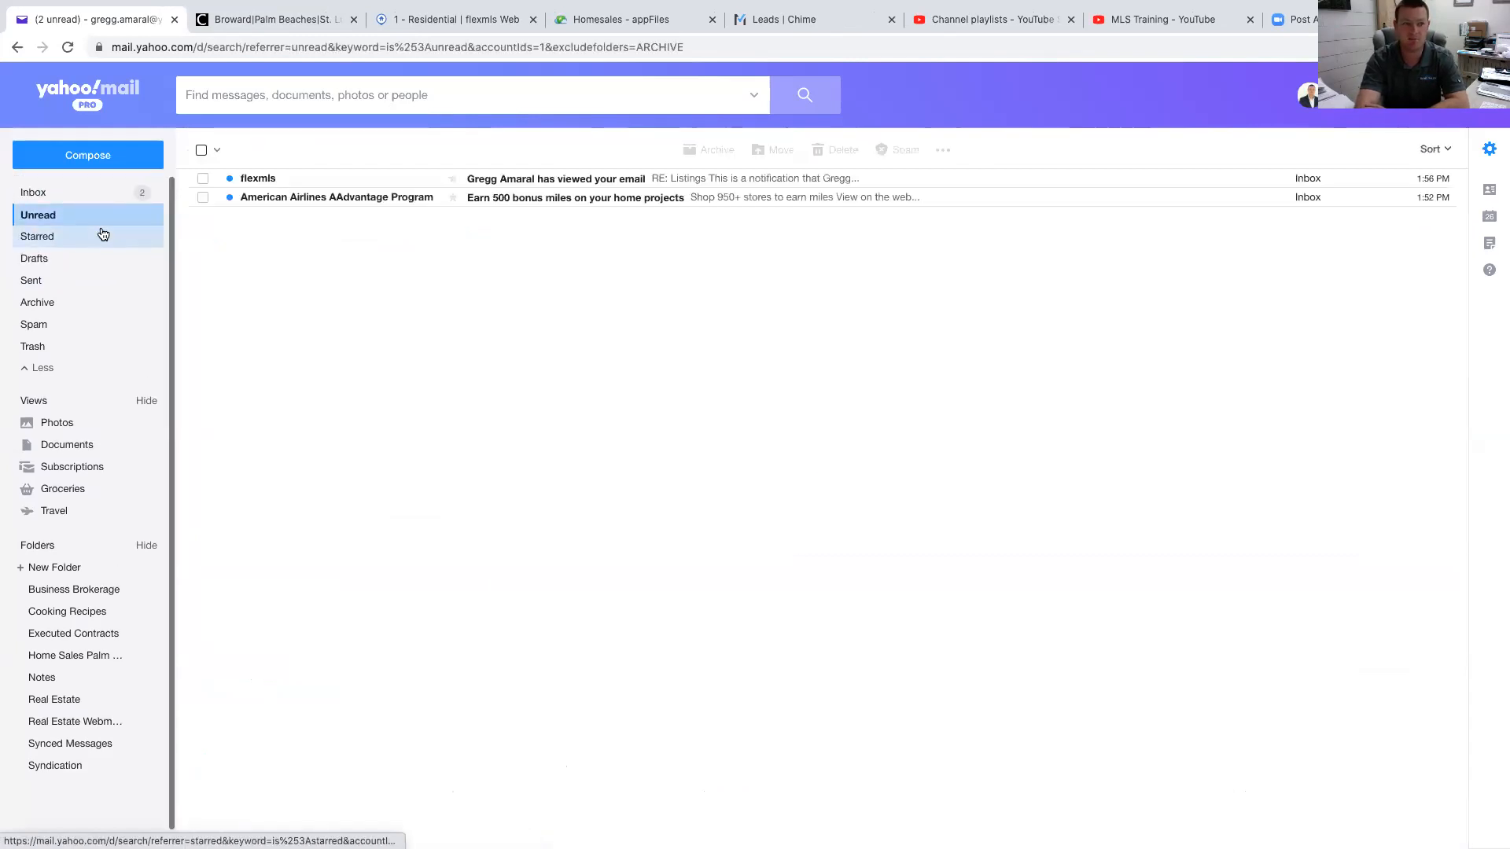
# Step: Read the flexmls 'has viewed your email' notice, then return to the Residential results
pyautogui.click(33, 192)
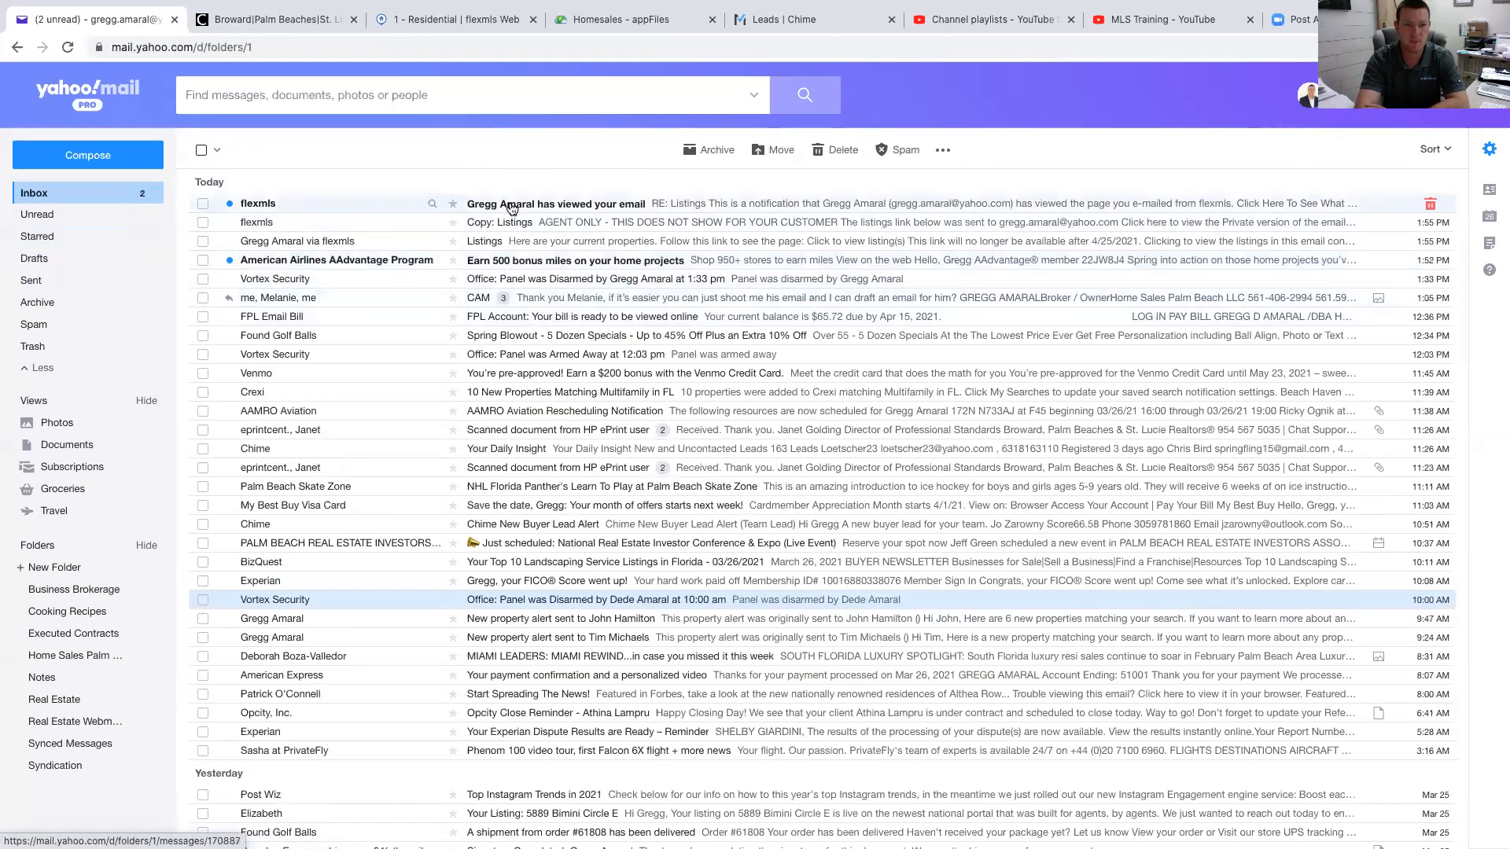
pyautogui.click(555, 203)
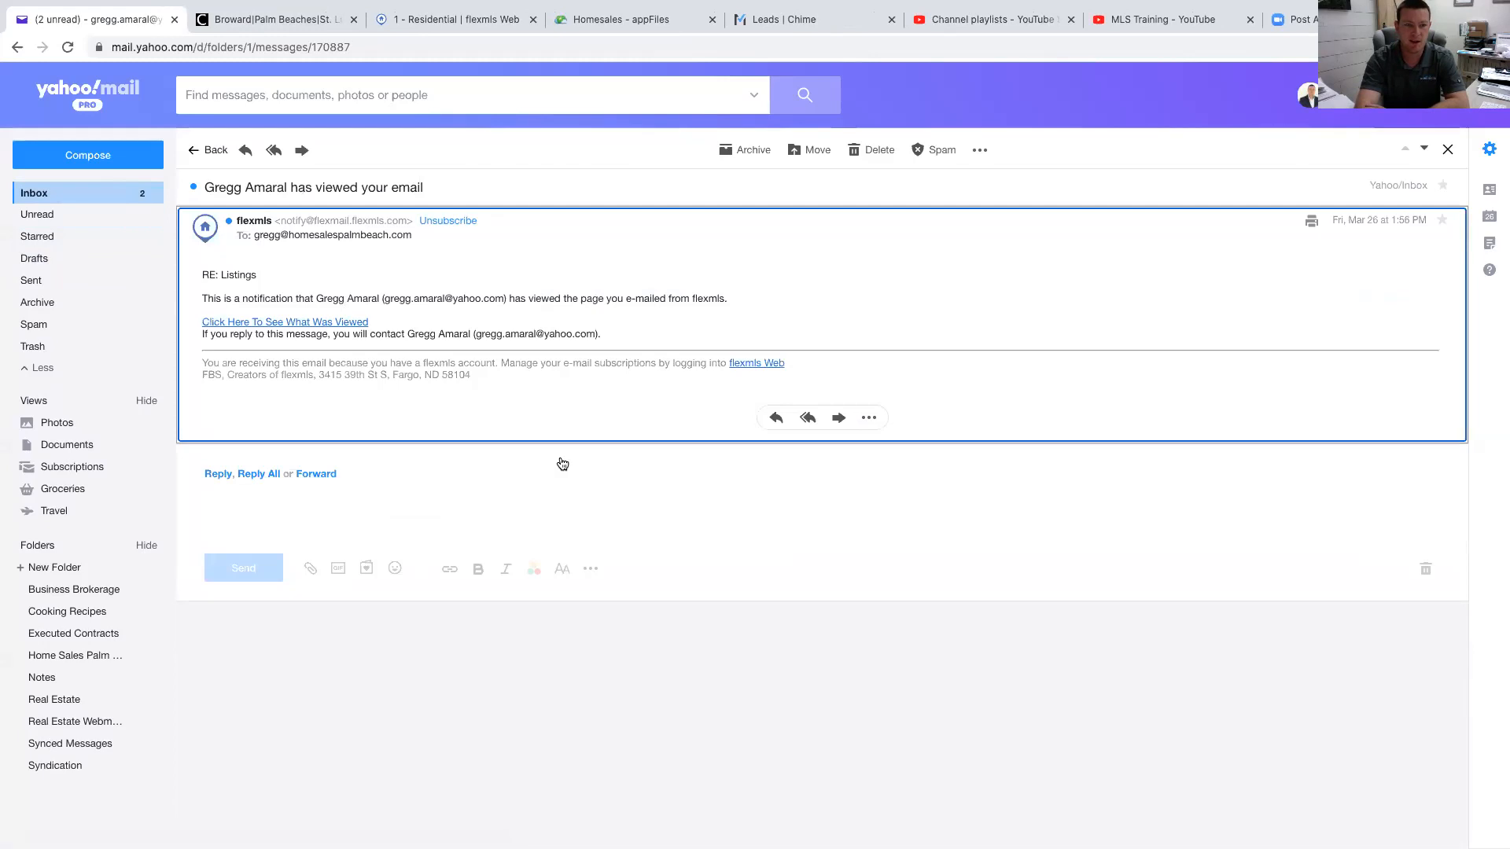
pyautogui.moveTo(539, 198)
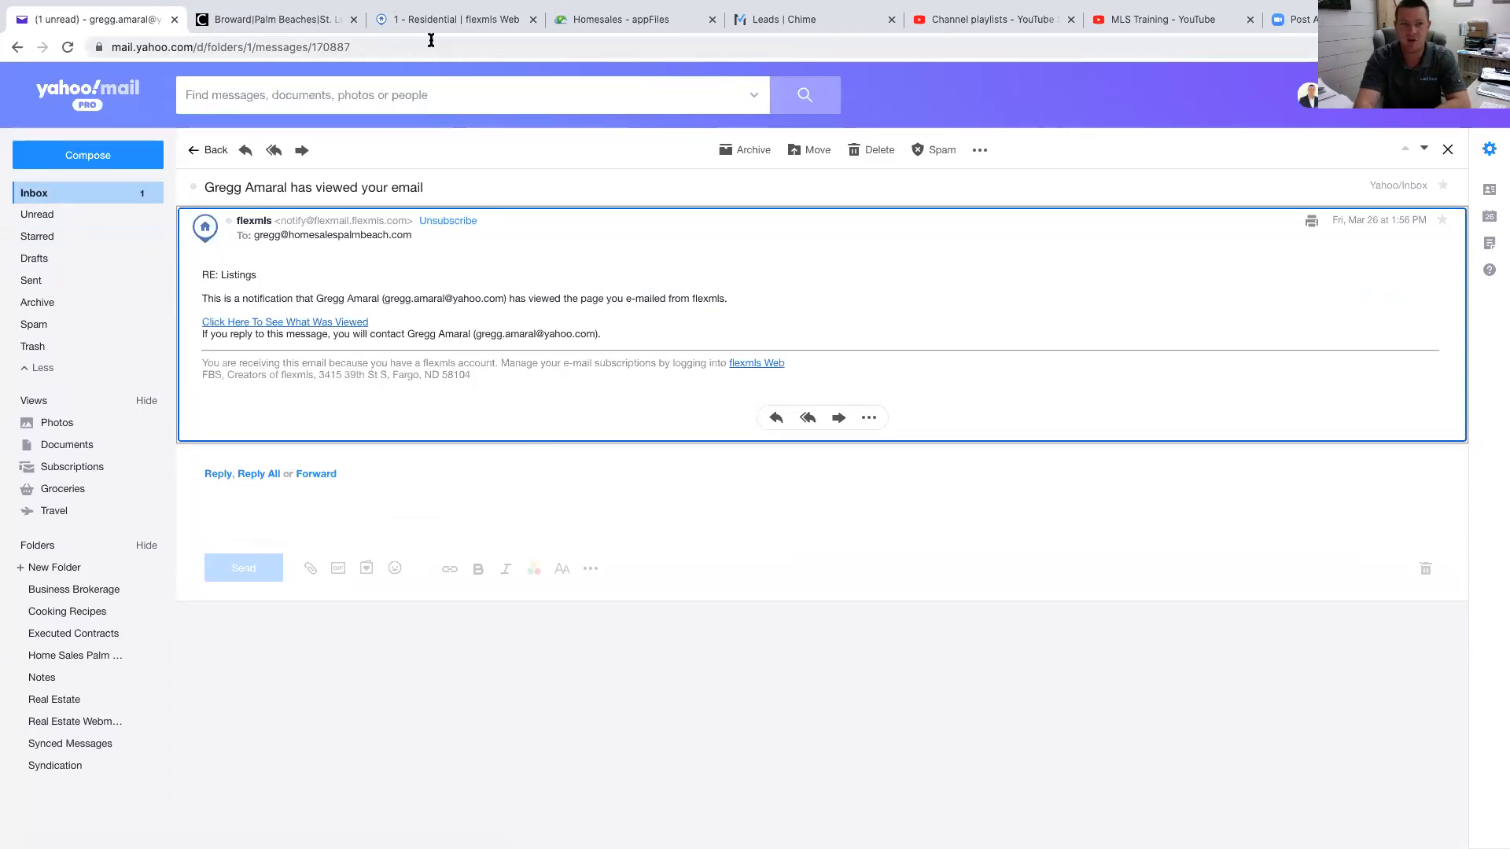
pyautogui.click(453, 19)
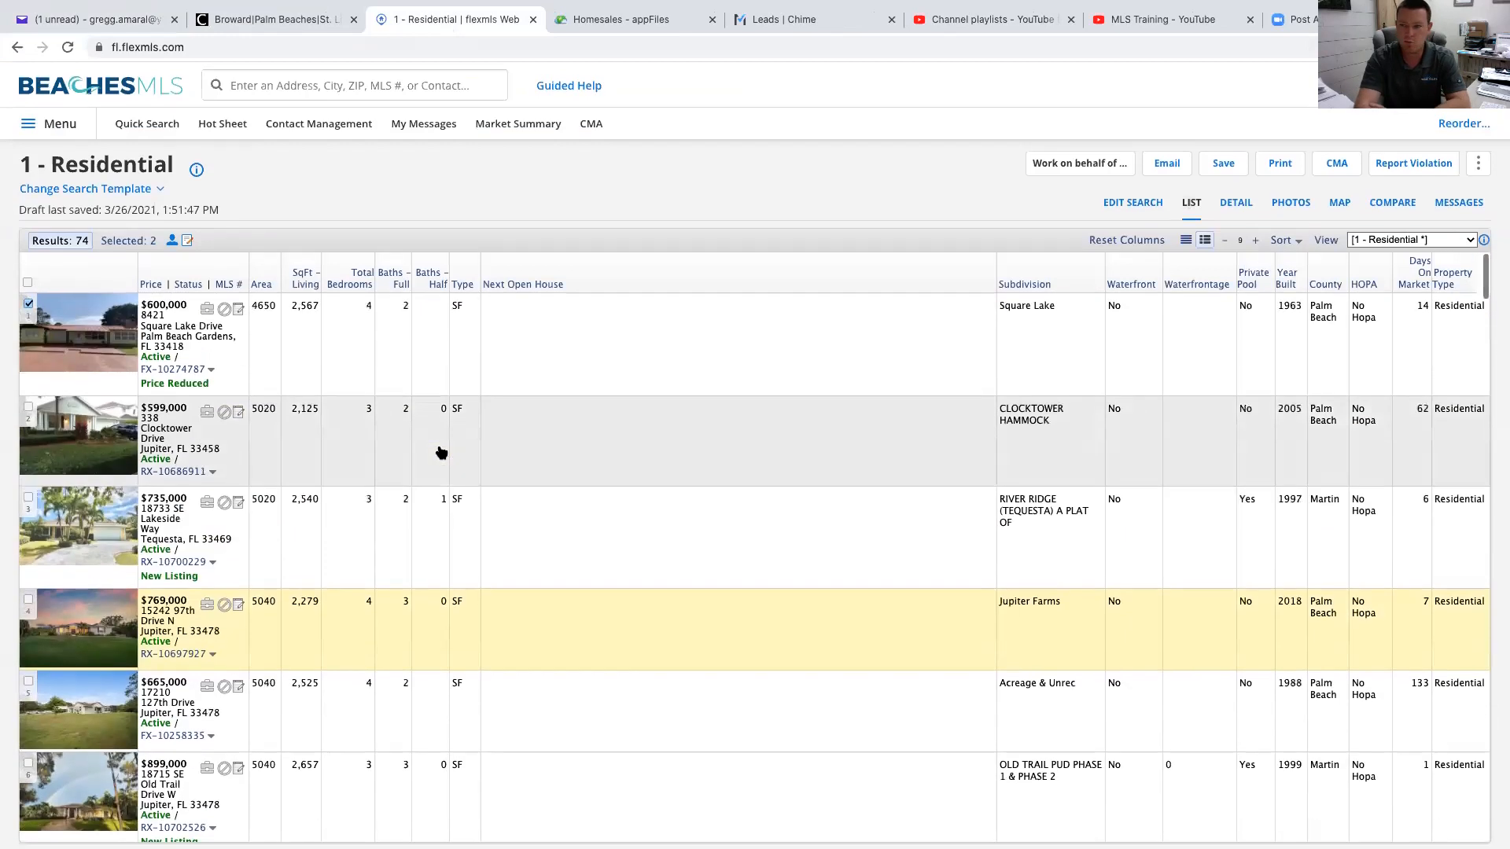